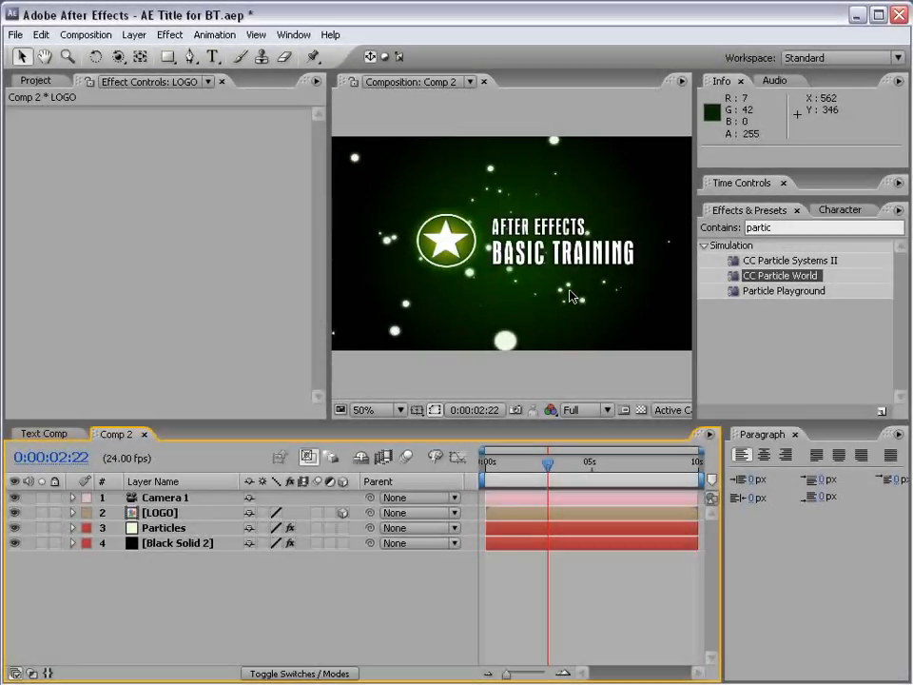
Create a new null object layer, Null 2, at the top of Comp 2's layer stack
left_click(118, 55)
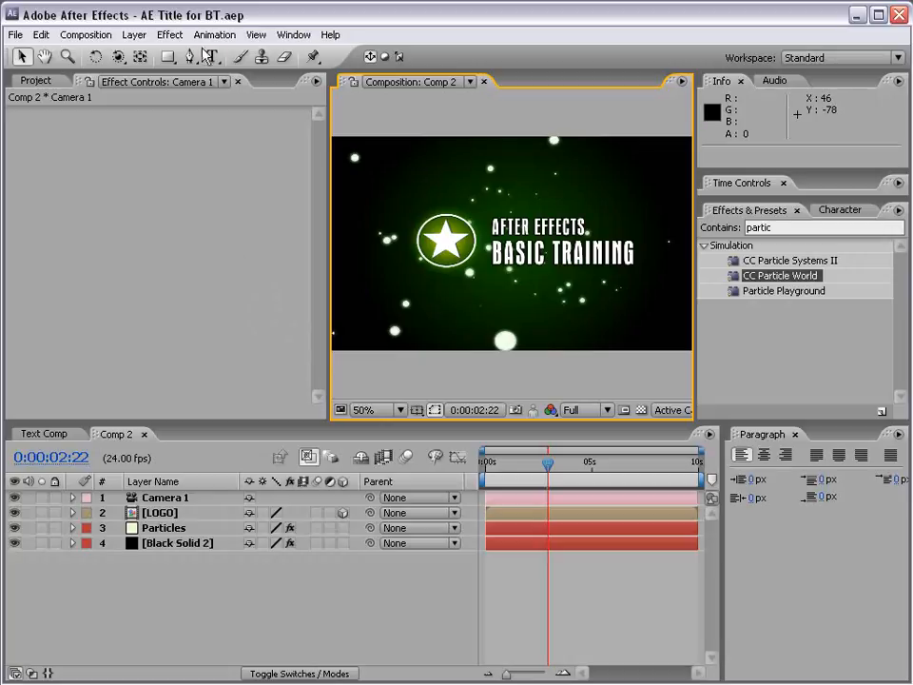
left_click(145, 34)
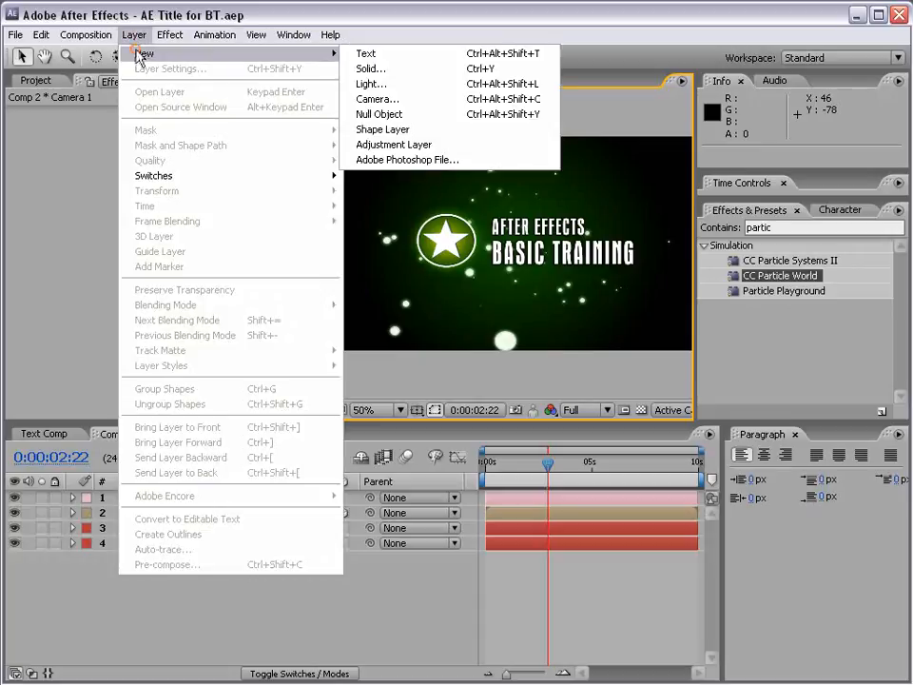
mouse_move(384, 117)
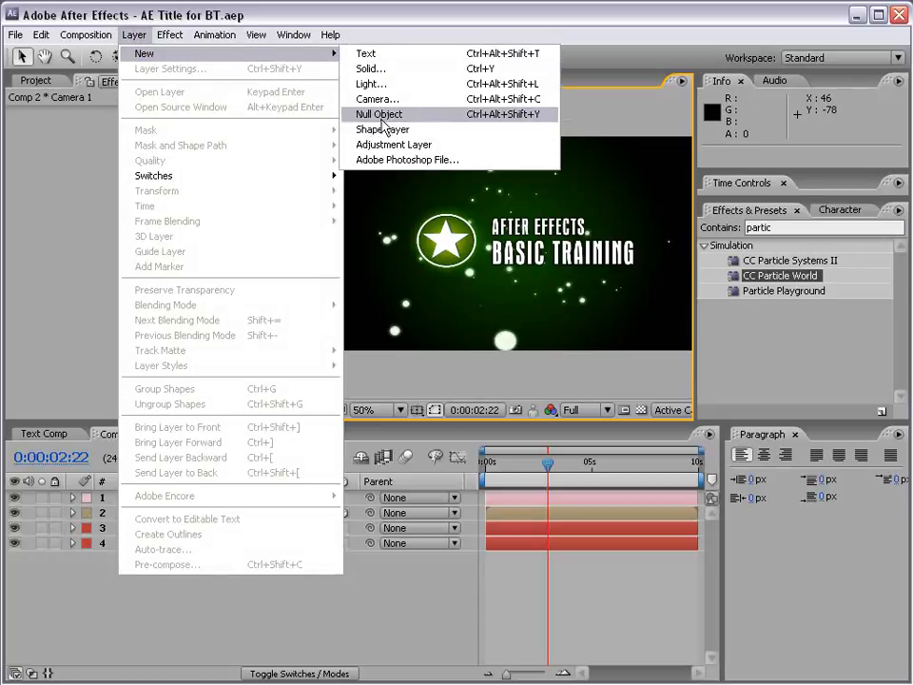
mouse_move(430, 122)
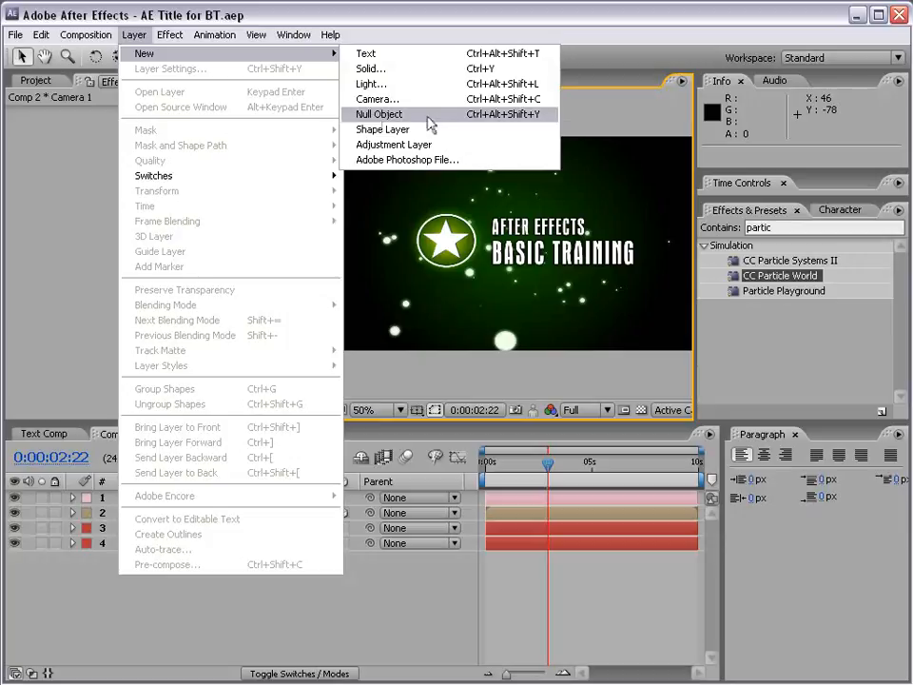
left_click(381, 114)
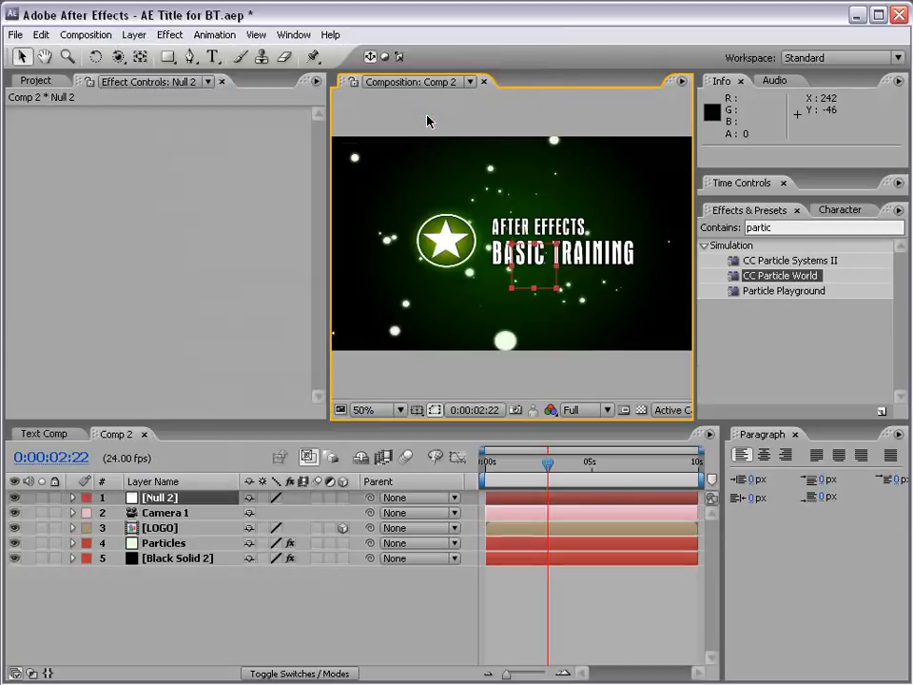
mouse_move(542, 254)
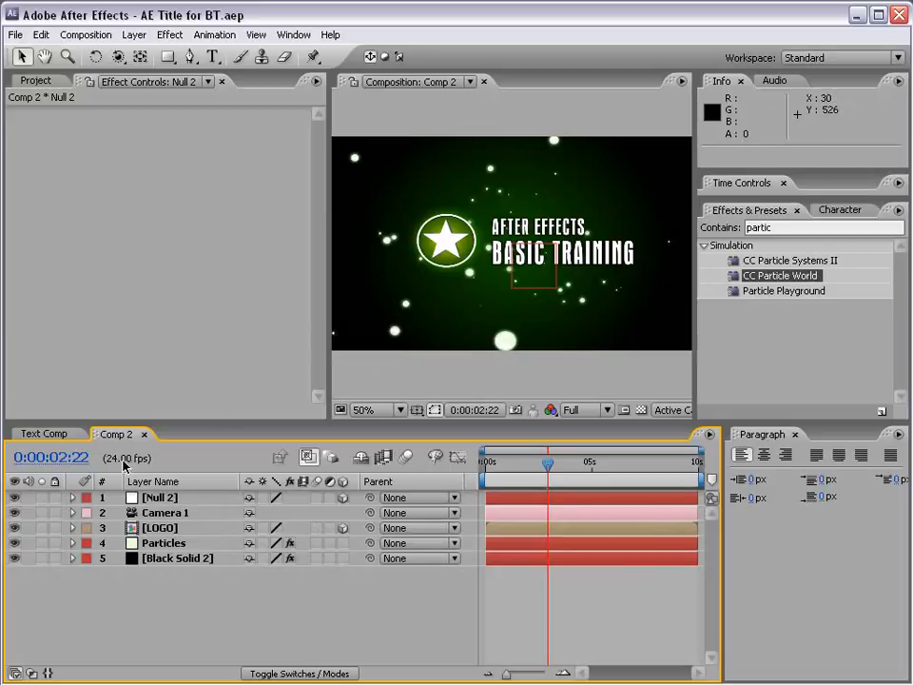
Parent Camera 1 to Null 2 with the pick whip so its Parent reads 1. Null 2
left_click(159, 498)
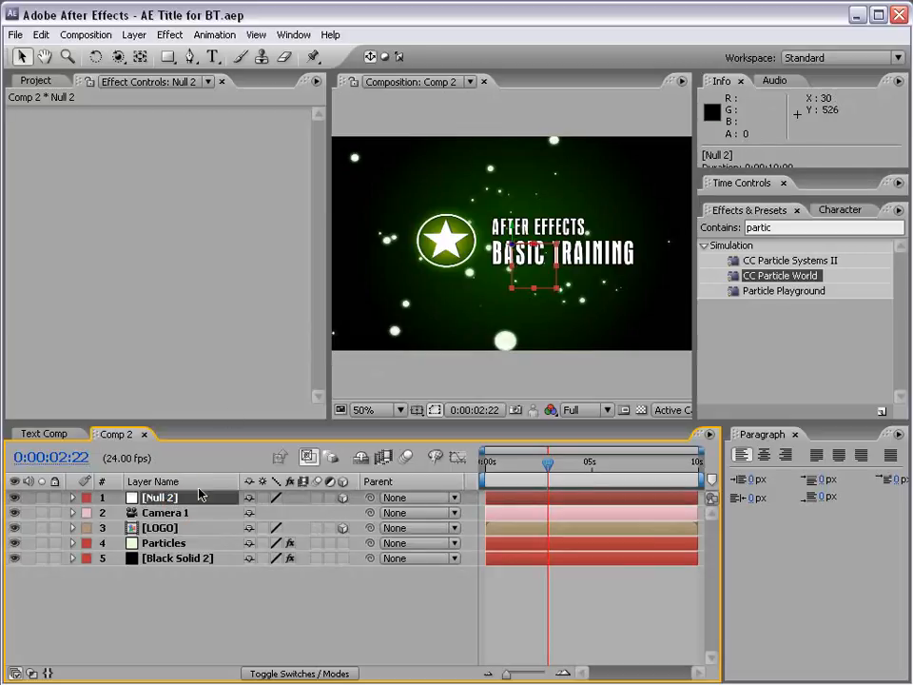
left_click(164, 514)
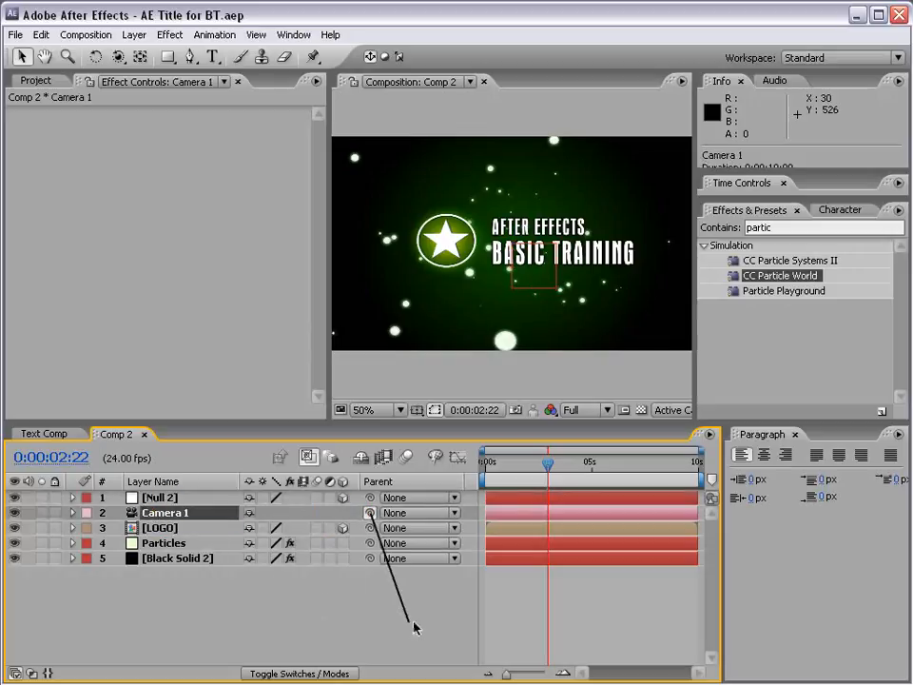
left_click_drag(414, 628, 162, 499)
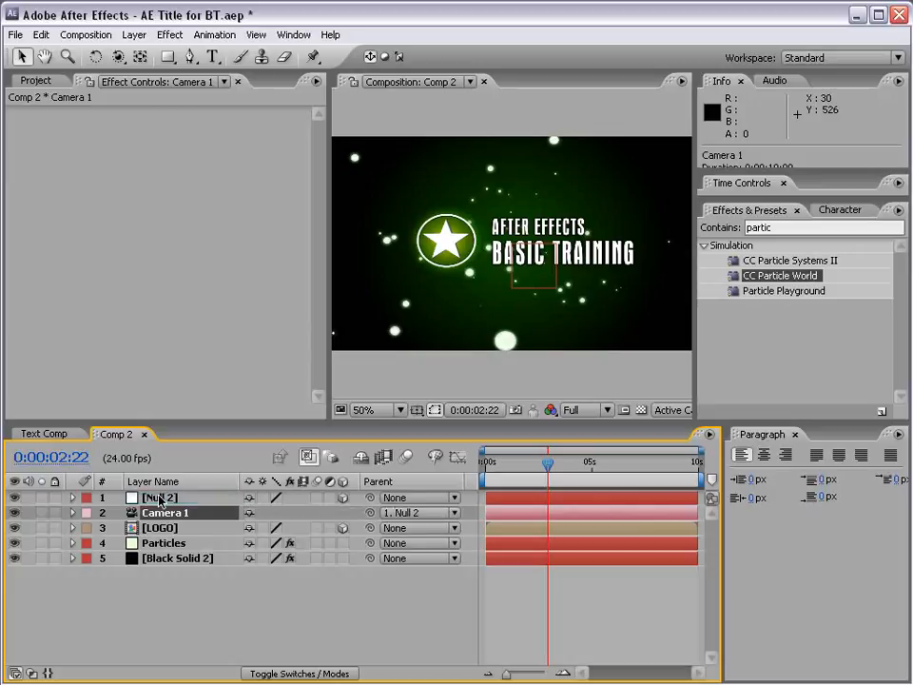
left_click(162, 498)
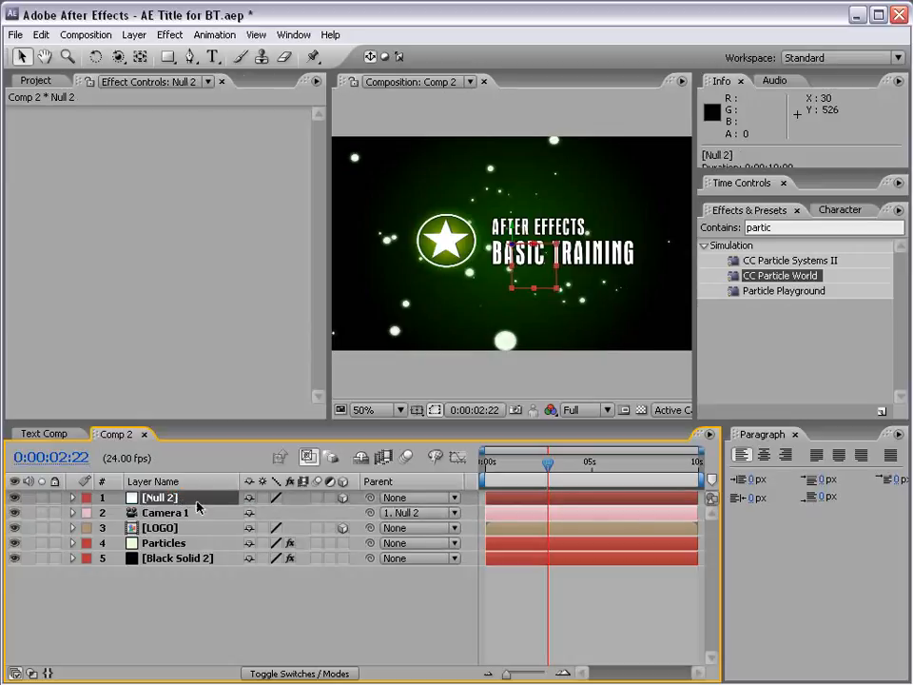
left_click(163, 513)
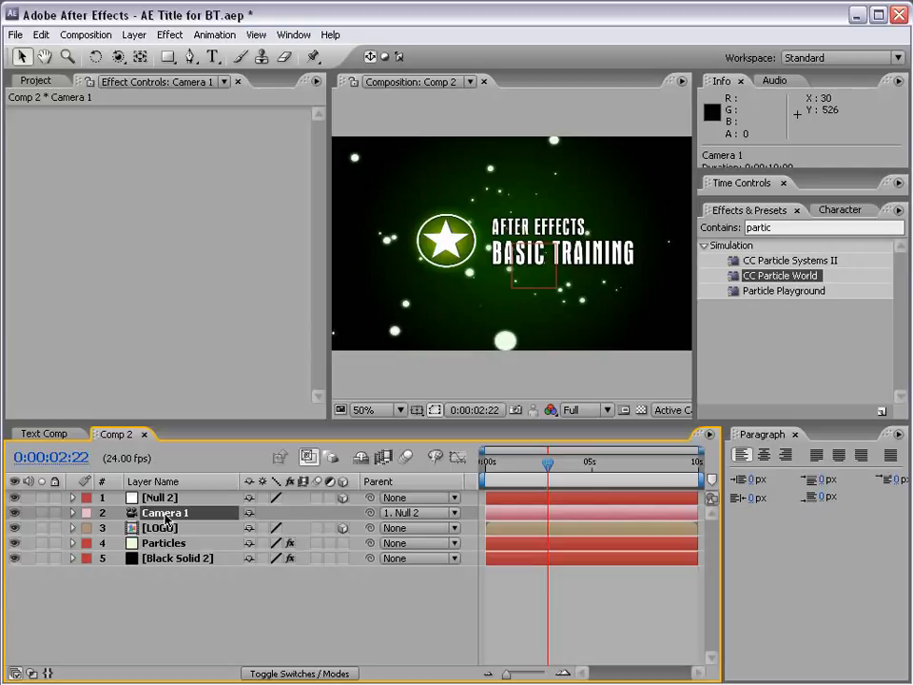
left_click(160, 499)
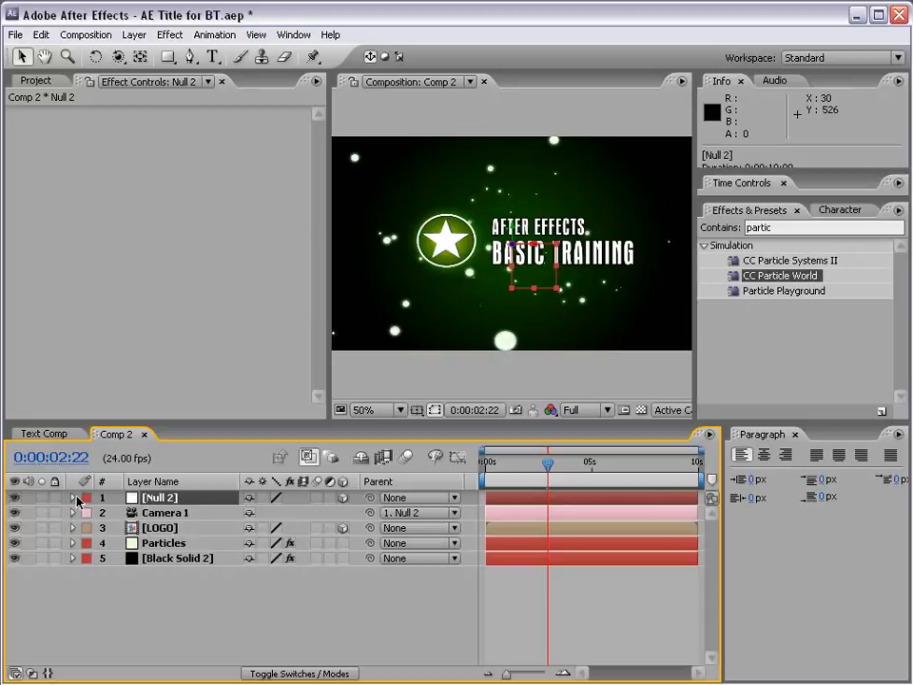
Reveal Null 2's Position property, reading 432.0, 240.0, 0.0
left_click(74, 499)
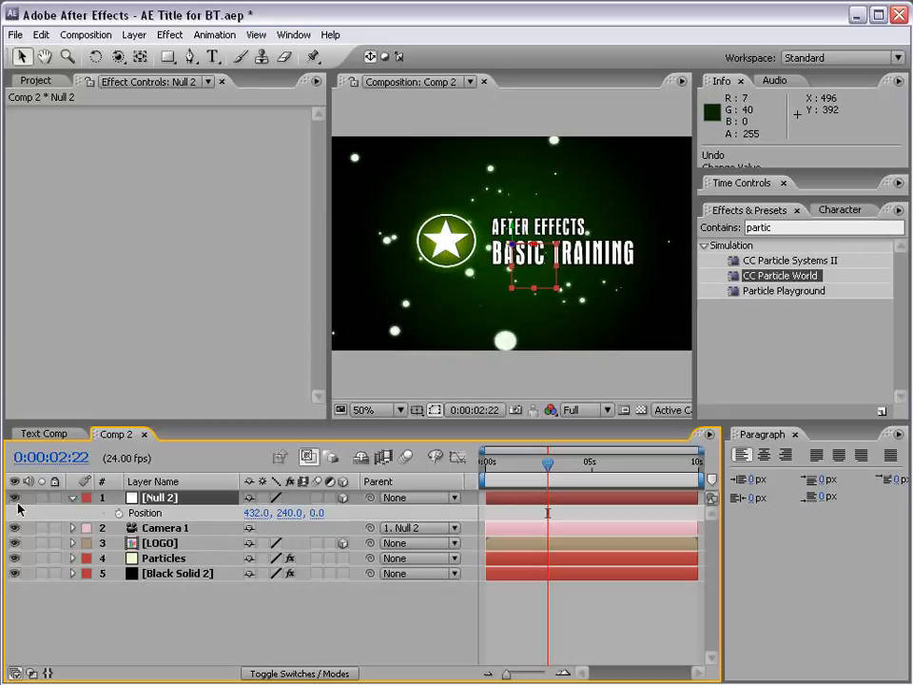
Return to frame 0:00:00:00 and select the Particles layer to show its CC Particle World and Glow settings
left_click_drag(550, 466, 543, 466)
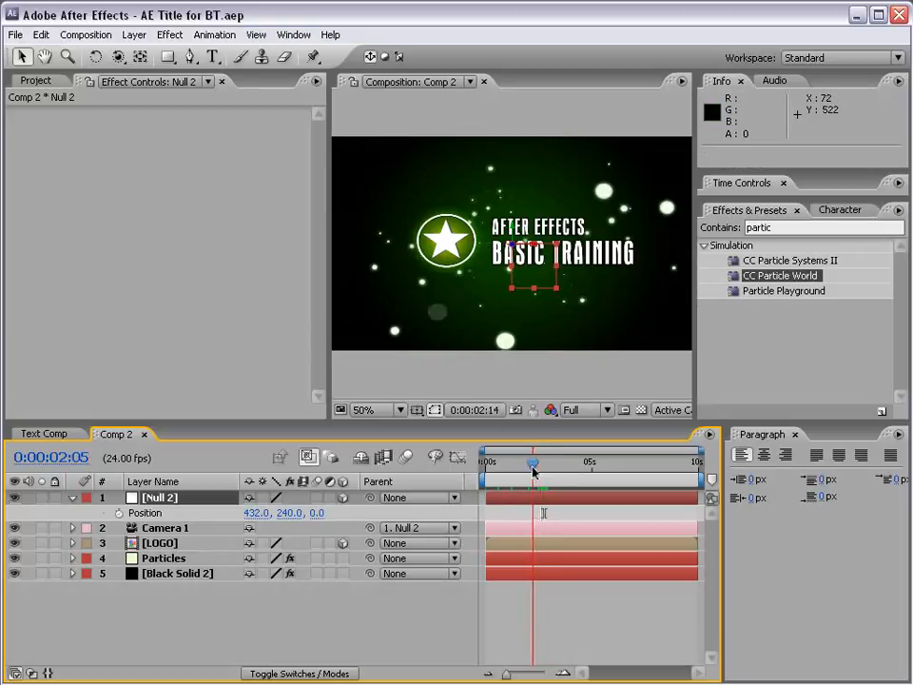
left_click(487, 462)
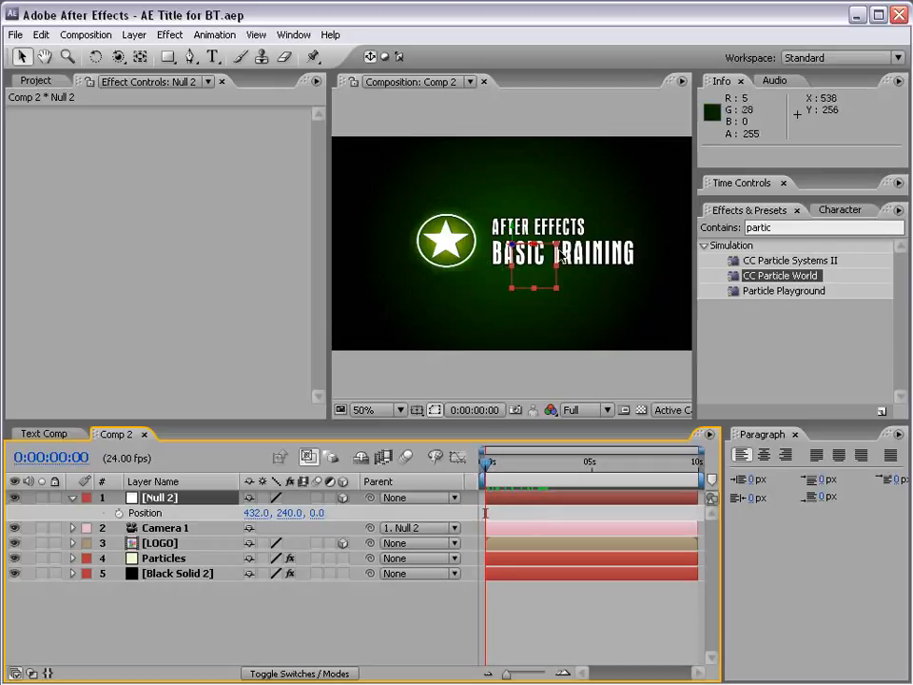
mouse_move(459, 169)
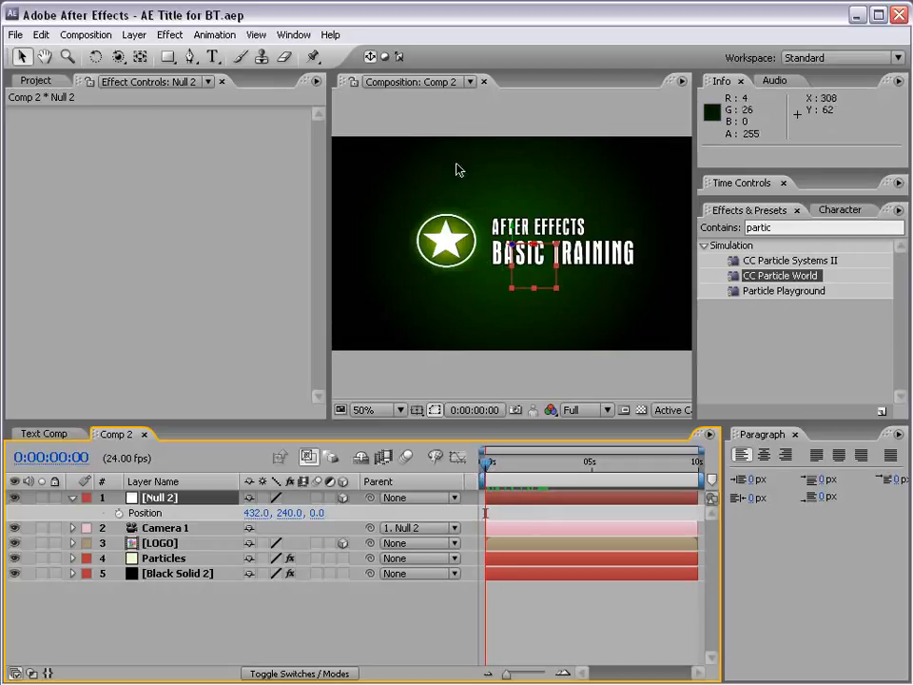
left_click(164, 557)
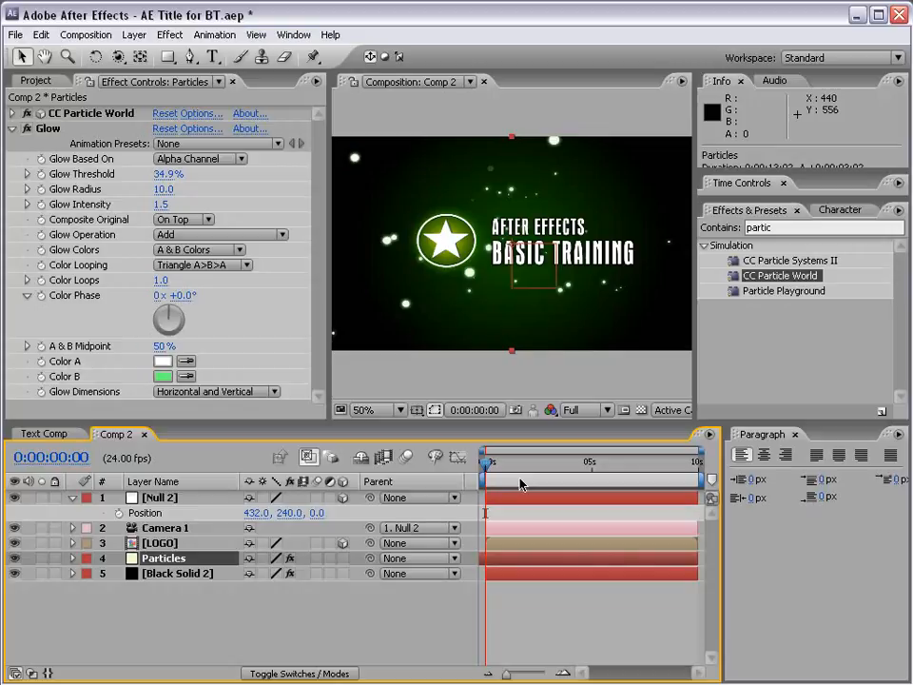
left_click_drag(521, 461, 542, 466)
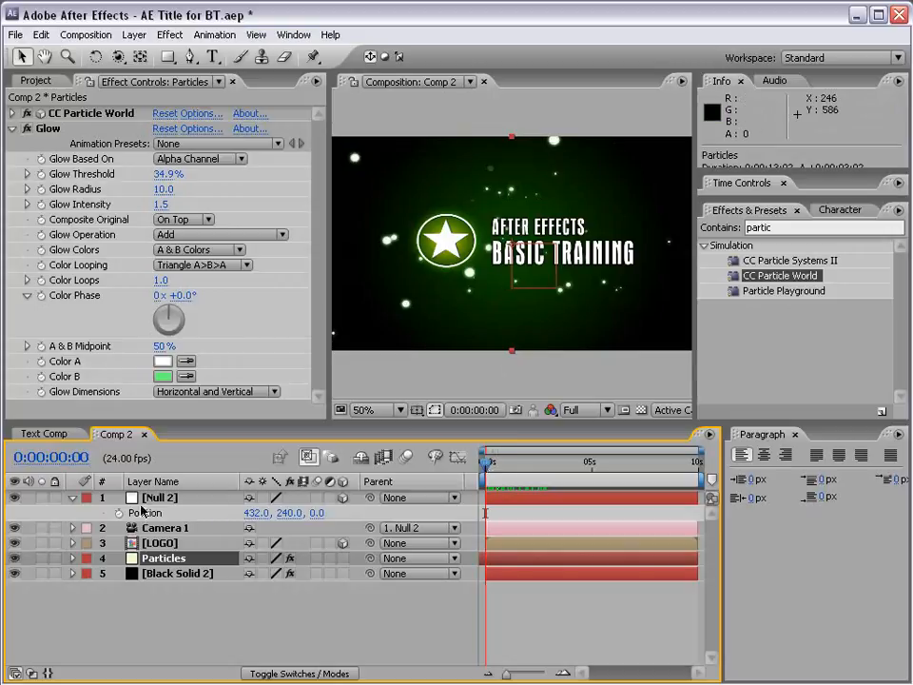
Select Null 2 to keyframe its Position at X 1026 on the first frame
left_click(160, 498)
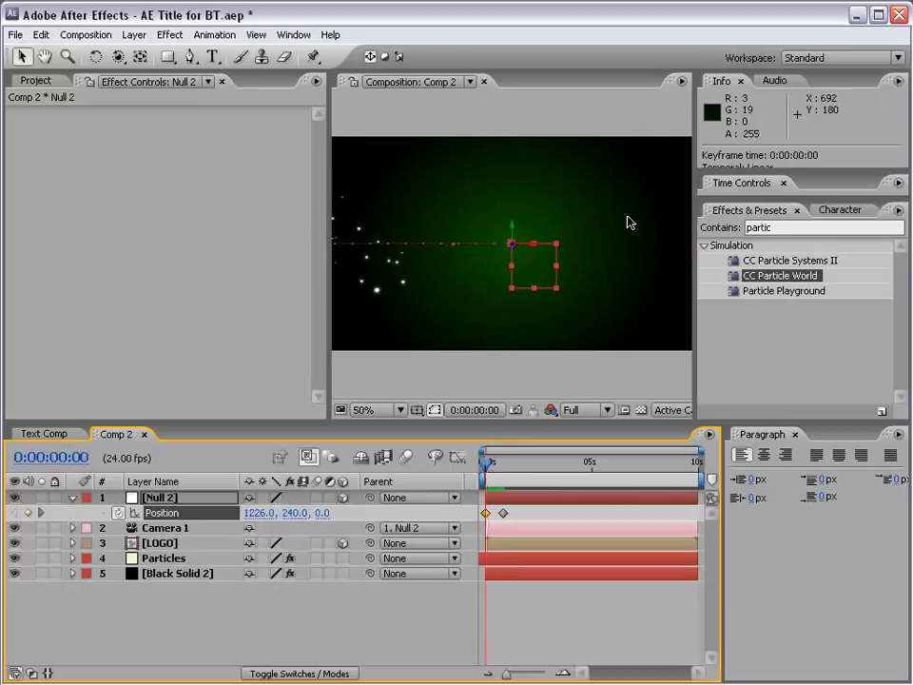
mouse_move(612, 255)
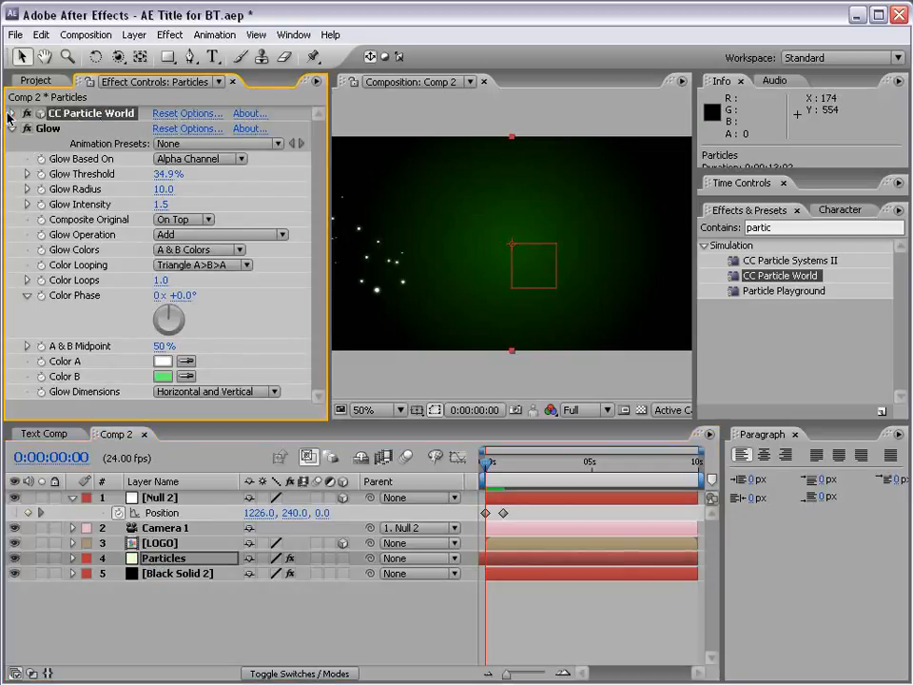
Expand CC Particle World's Producer settings for the birth rate, longevity and radius values
scroll("down", 3)
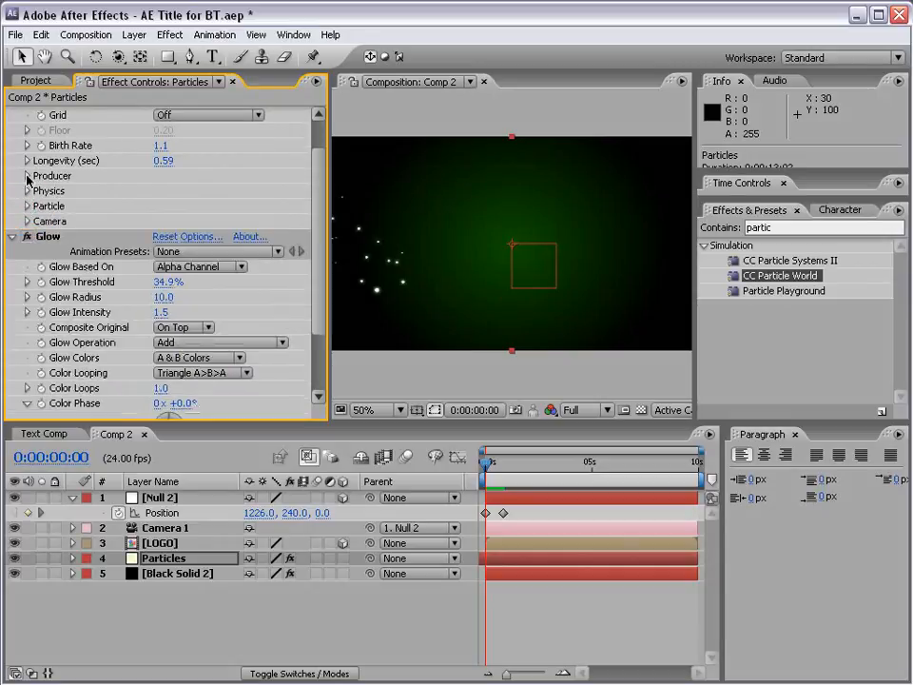
left_click(28, 179)
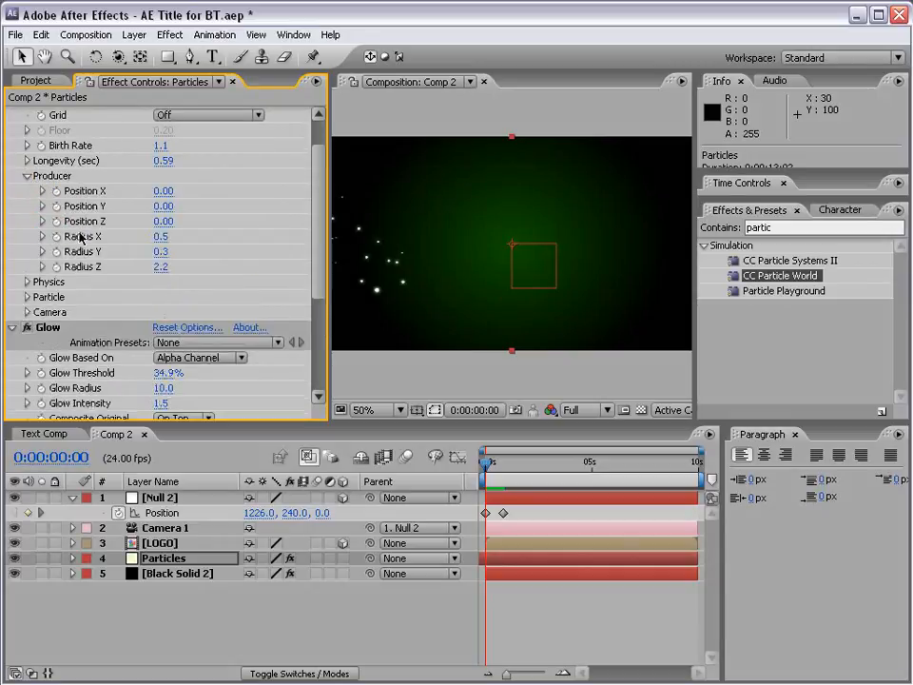
mouse_move(137, 266)
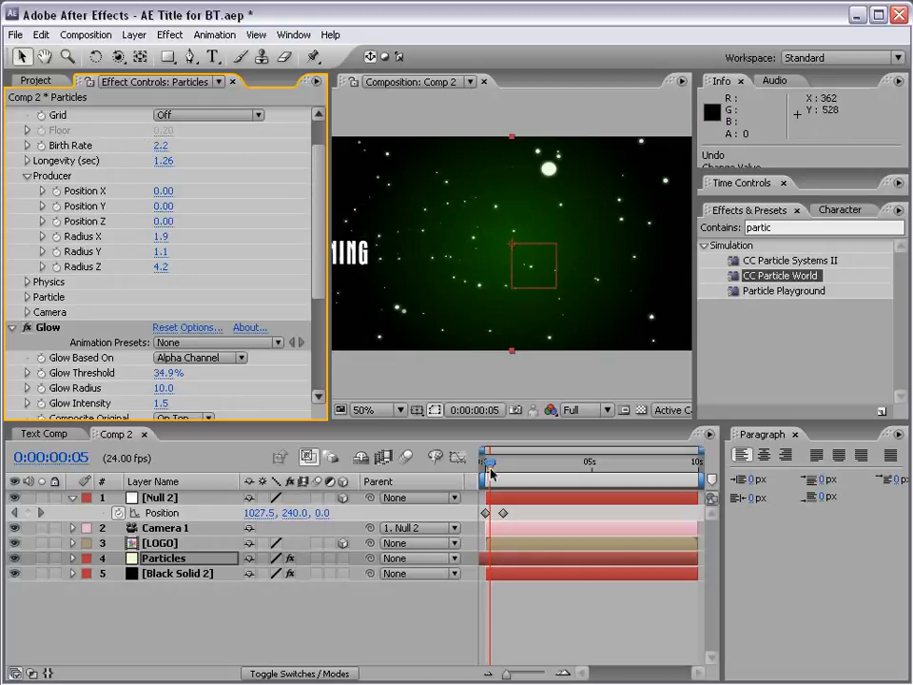
left_click_drag(491, 463, 512, 462)
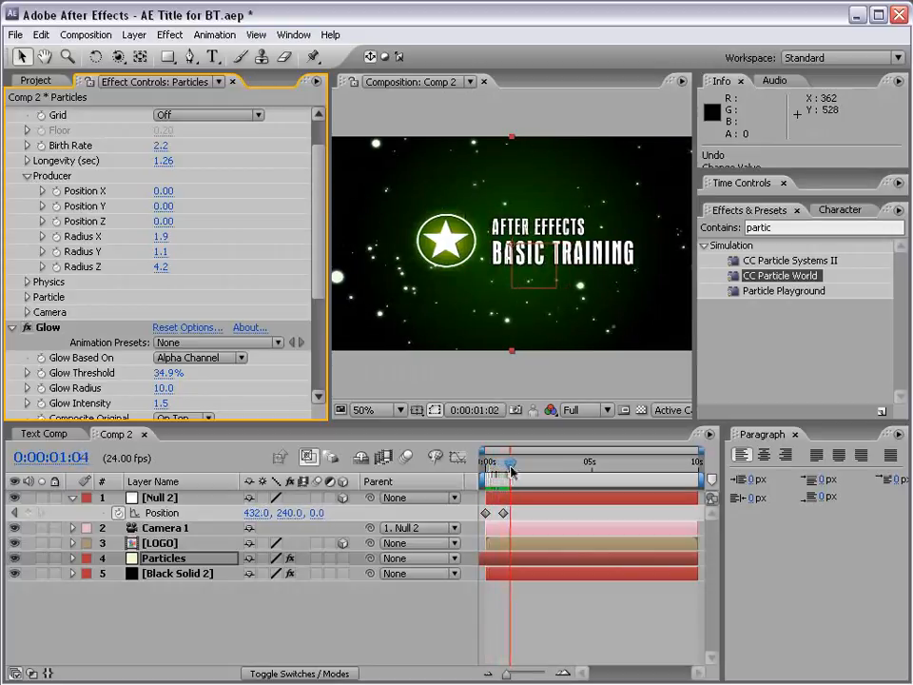
left_click_drag(511, 462, 497, 462)
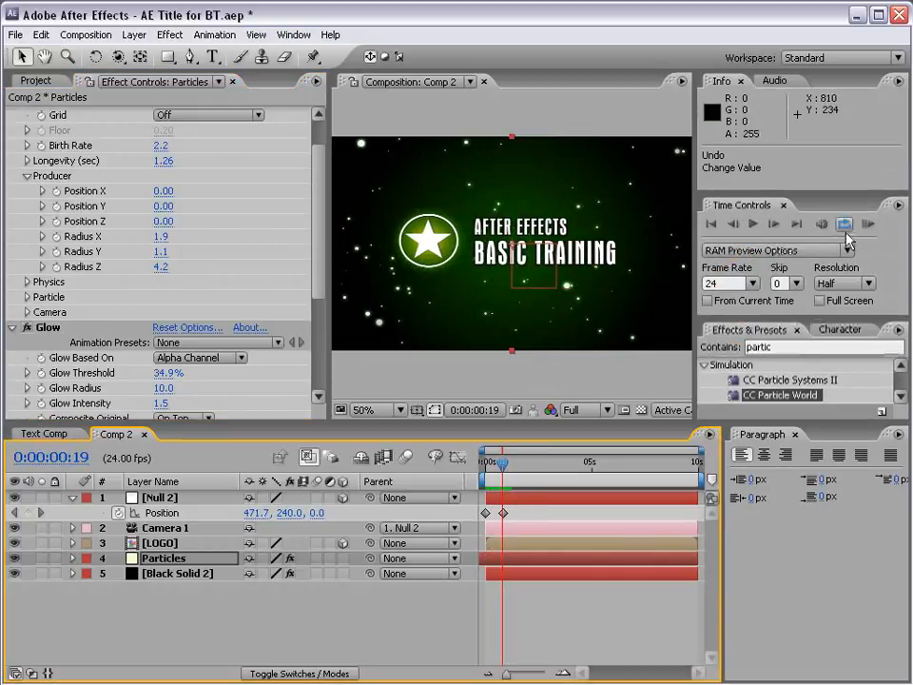
left_click(869, 222)
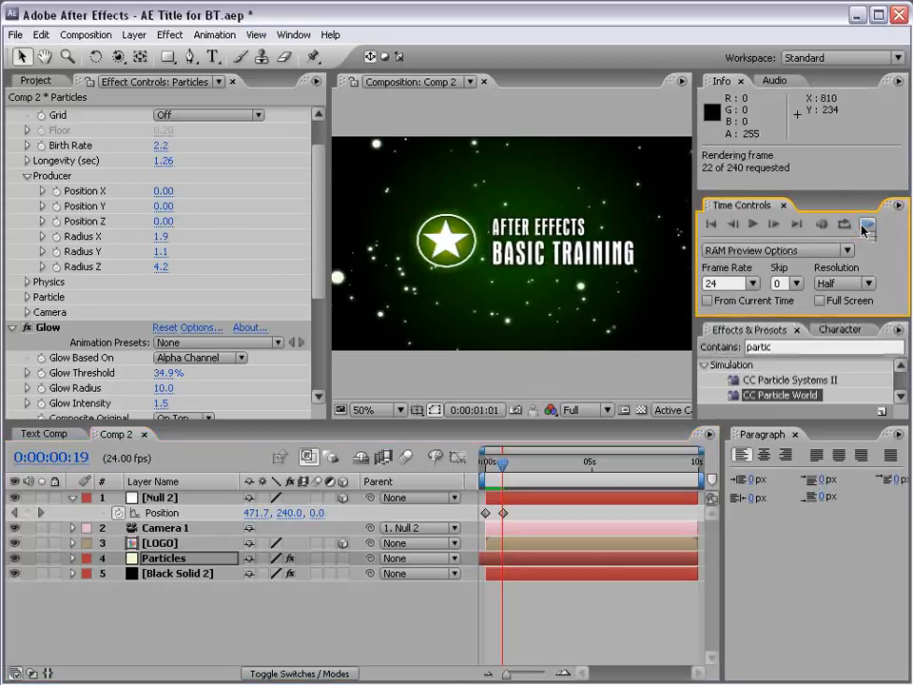
left_click(867, 225)
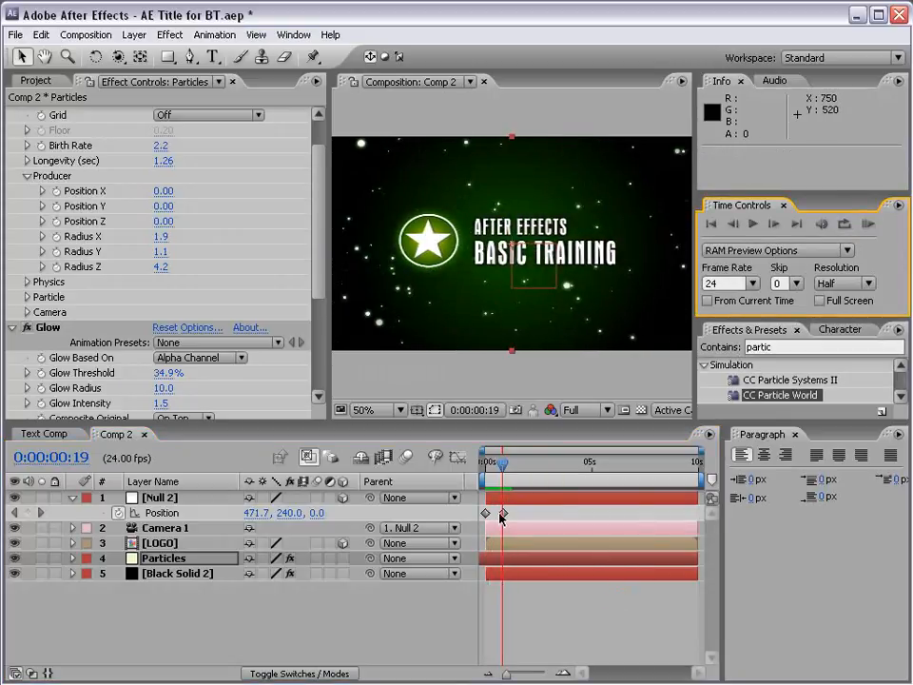
left_click(159, 496)
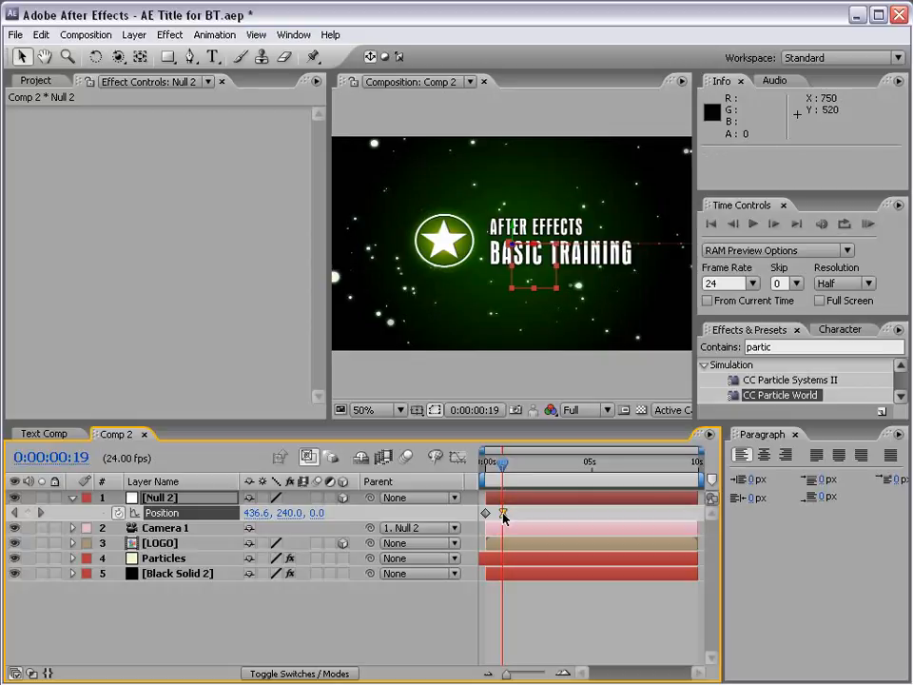
left_click(867, 225)
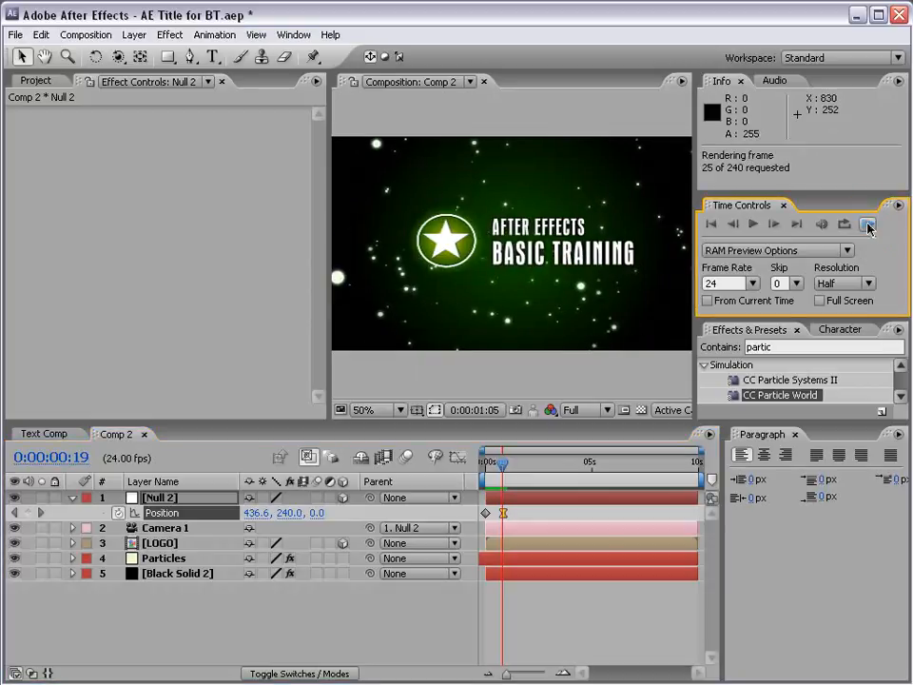
left_click(867, 224)
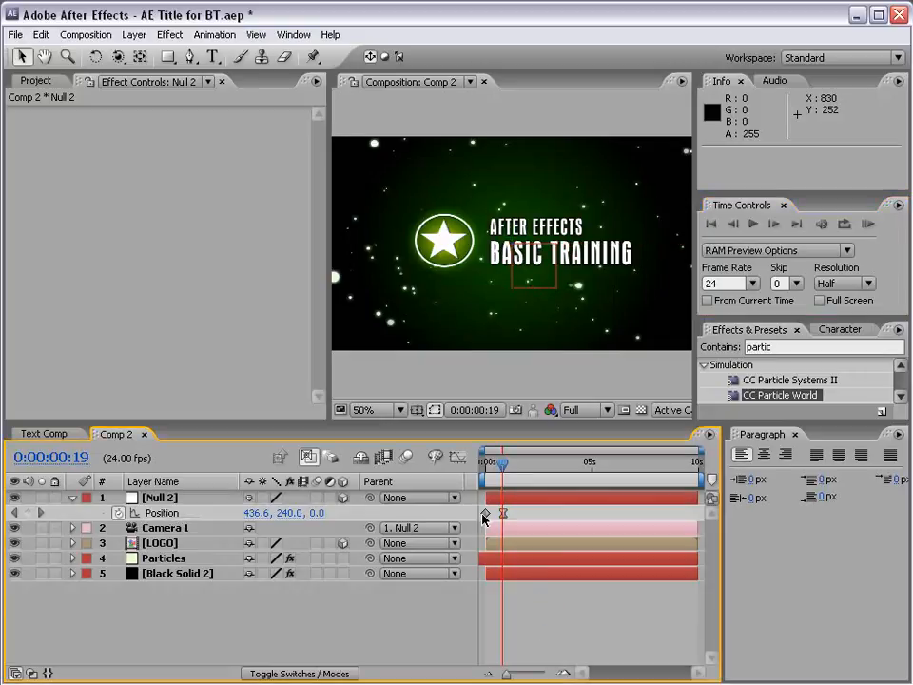
left_click(160, 544)
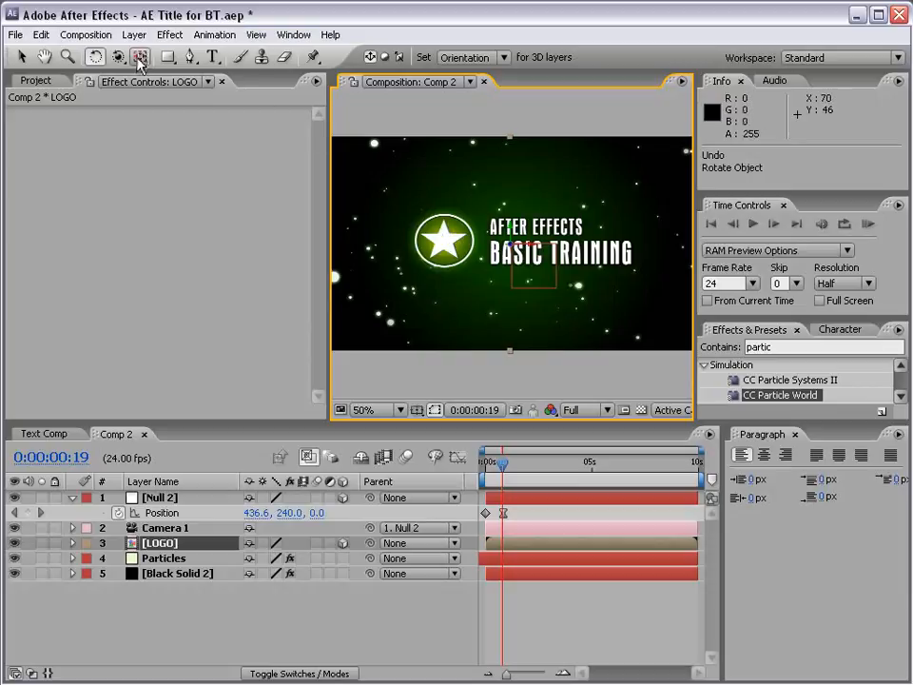
Move the LOGO layer's anchor point onto the star's center with the Pan Behind tool
left_click(369, 409)
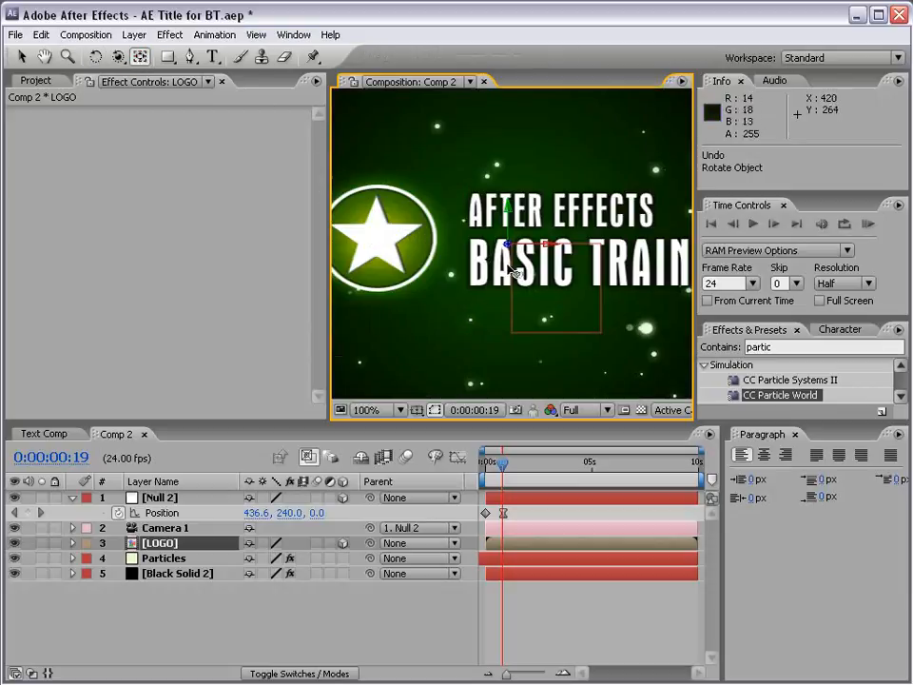
left_click(365, 408)
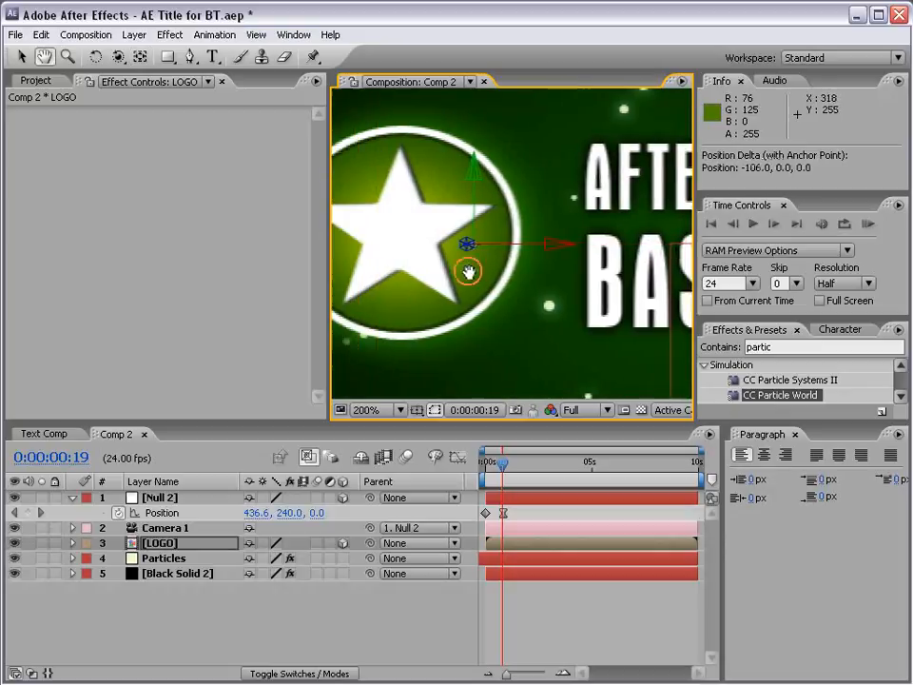
left_click_drag(466, 270, 447, 236)
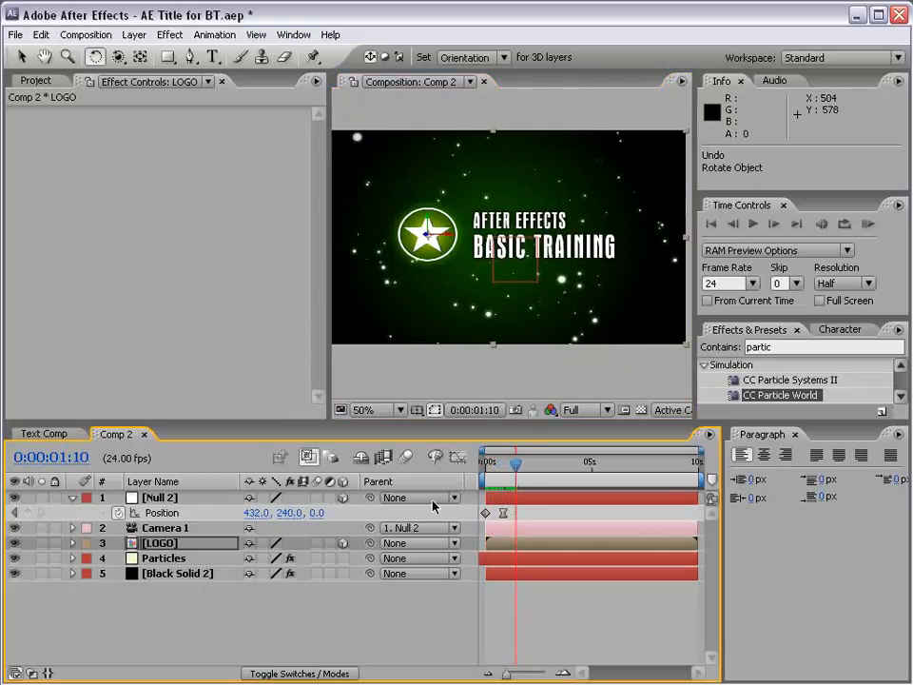
Keyframe LOGO's Orientation to spin to Z 90 degrees and scrub to check it
left_click(160, 542)
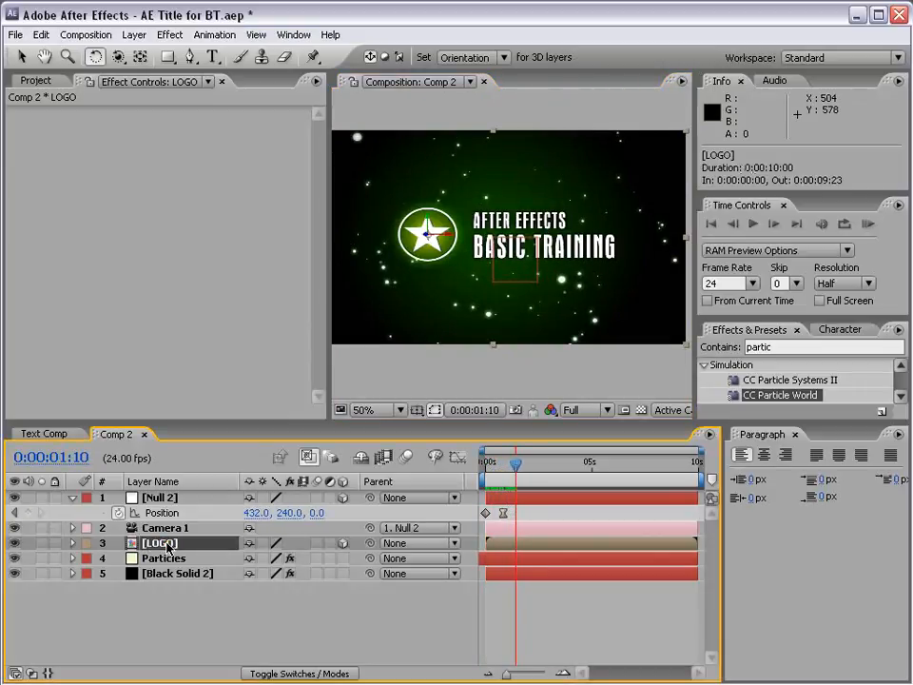
left_click(76, 544)
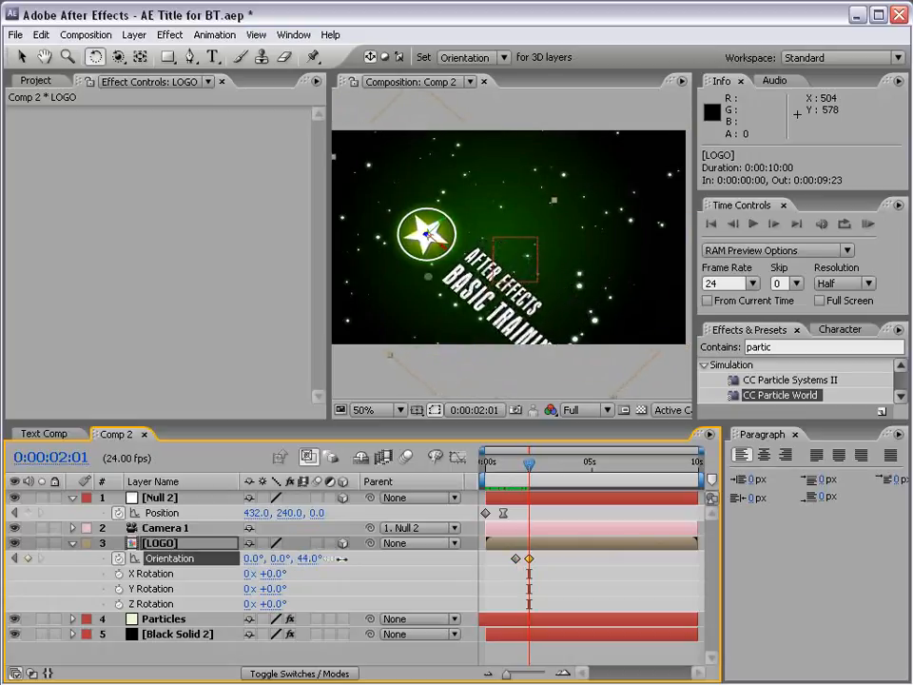
type("90")
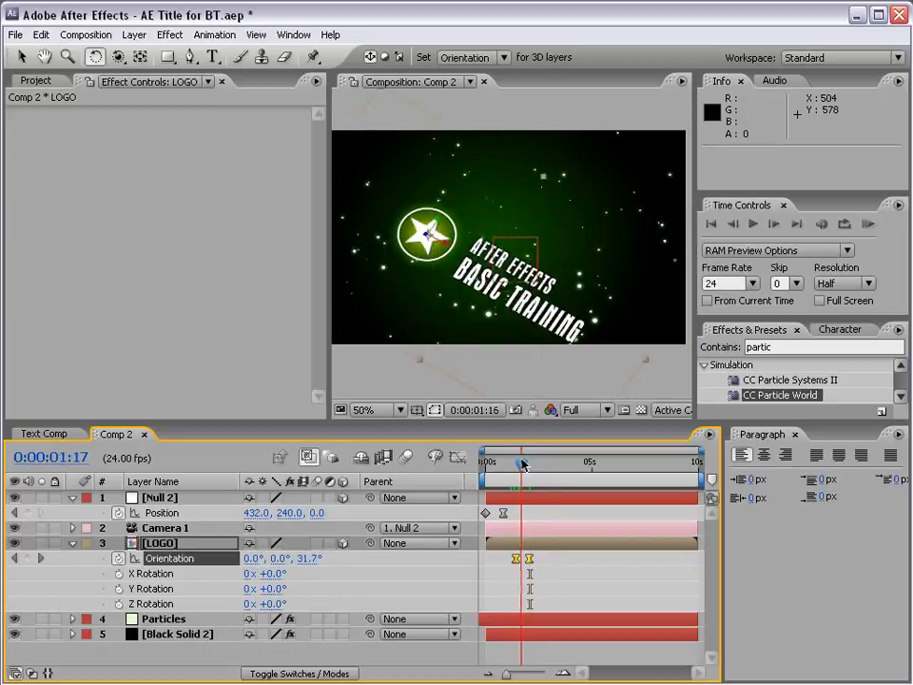
left_click_drag(521, 462, 531, 462)
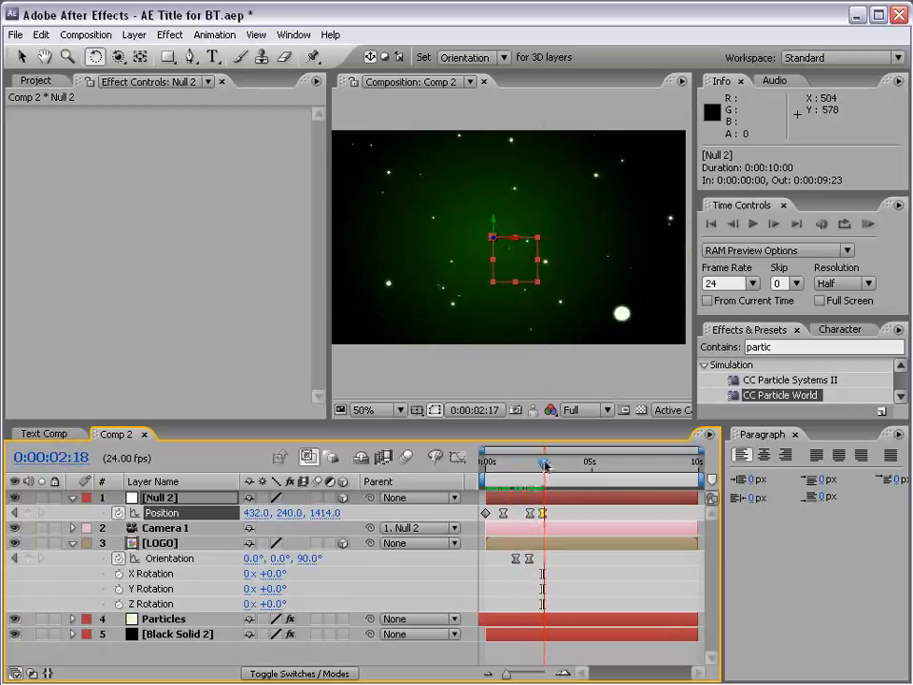
Scrub the timeline back and forth to review the camera fly-through timing past the logo
left_click_drag(548, 462, 540, 462)
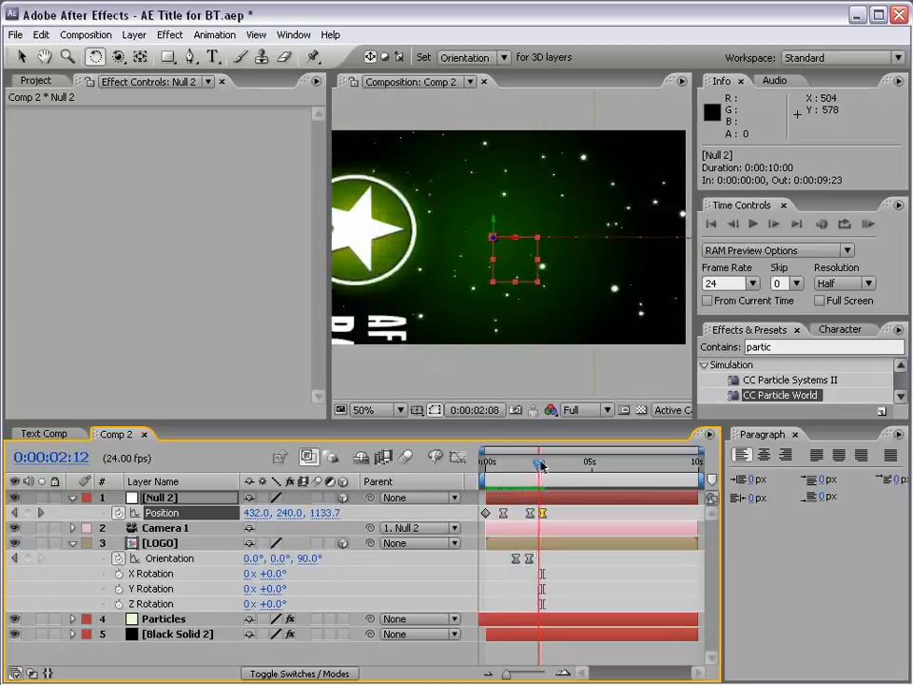
left_click_drag(540, 462, 496, 462)
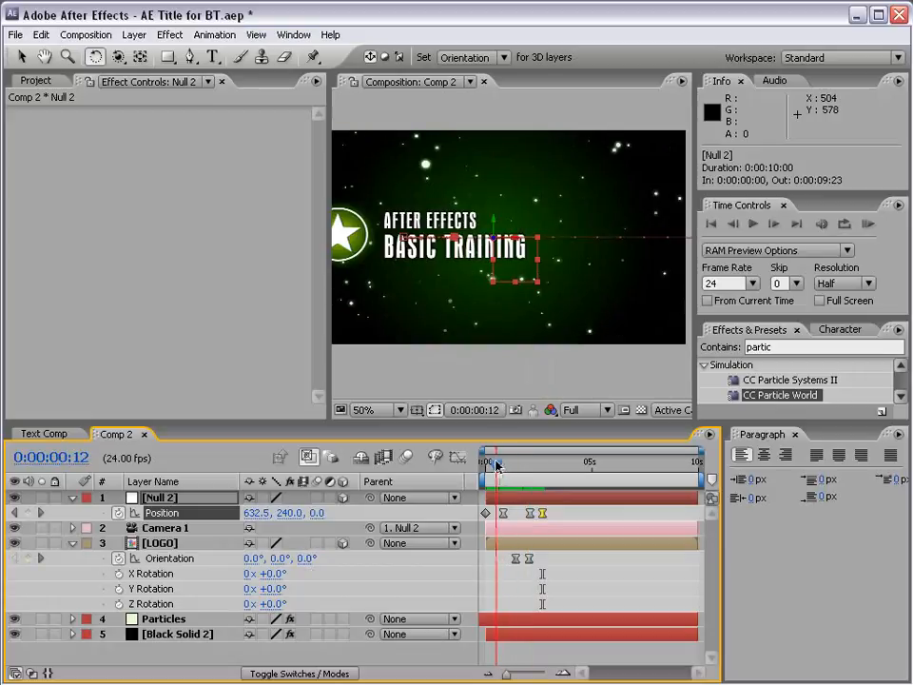
left_click_drag(494, 462, 542, 462)
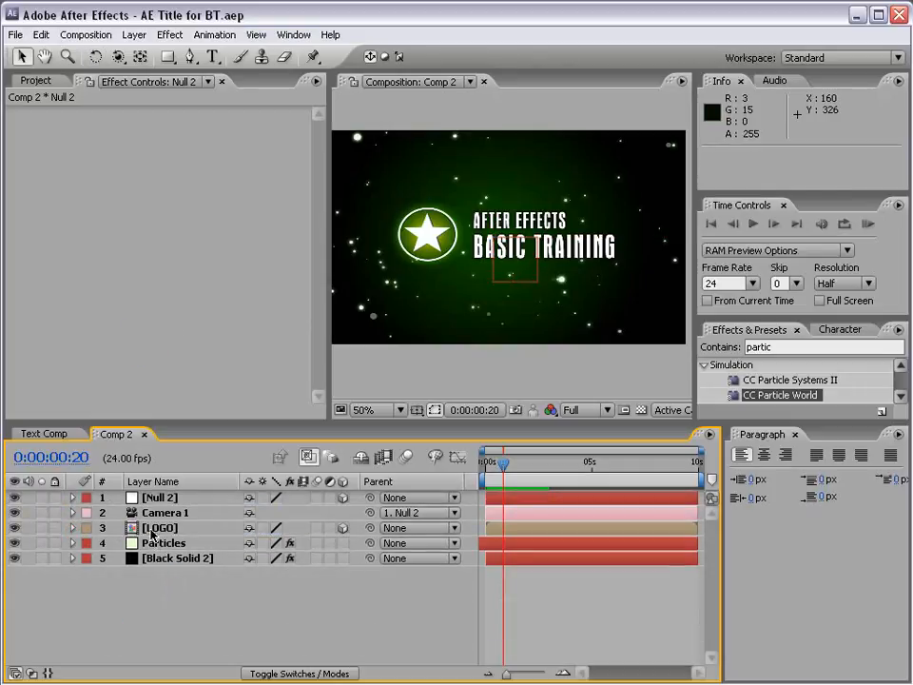
Copy the AFTER EFFECTS text layer from the LOGO comp and paste it into Comp 2
left_click(159, 528)
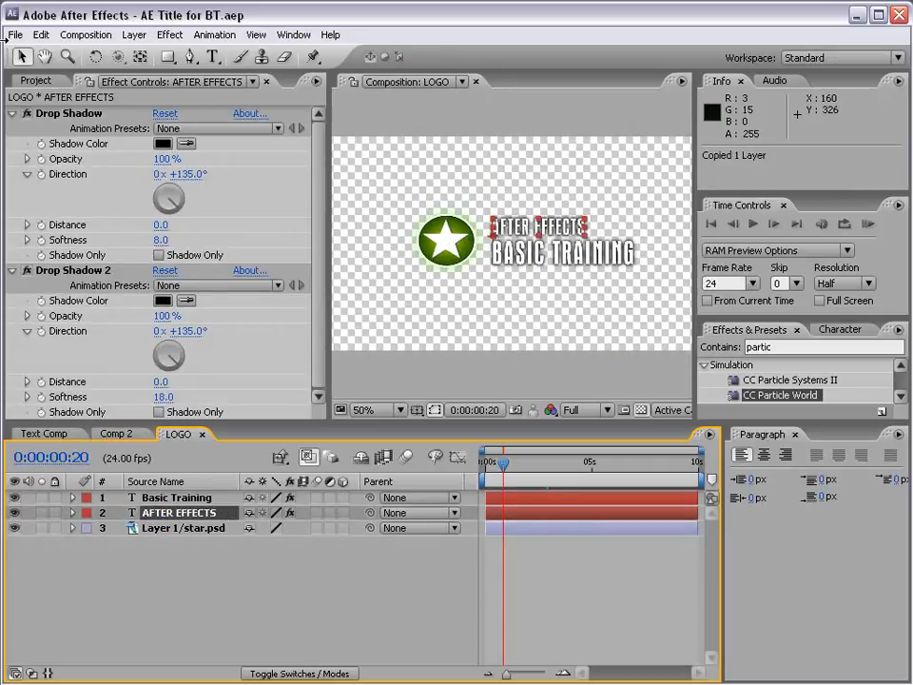
left_click(28, 34)
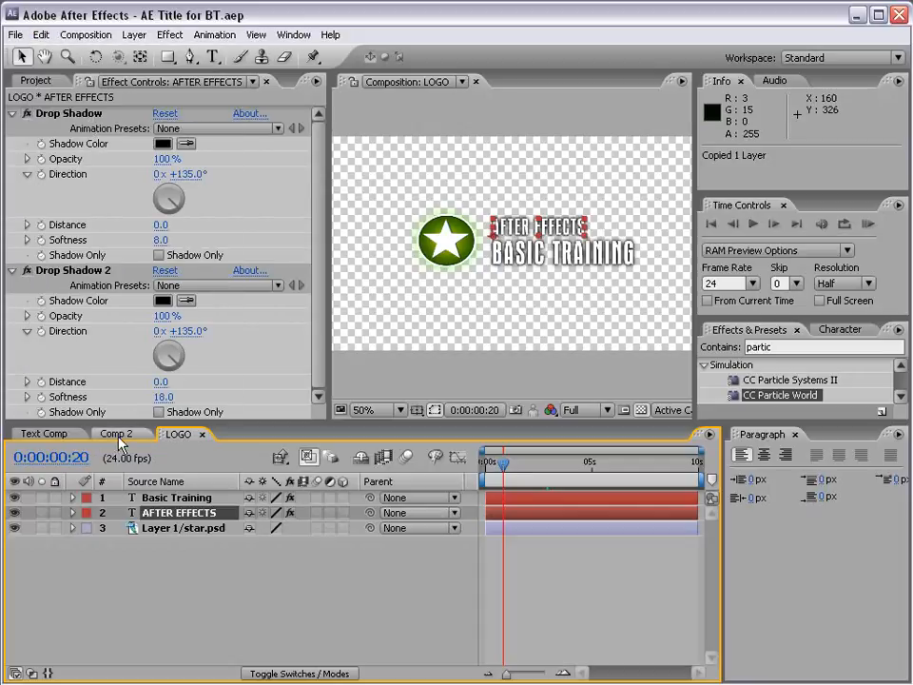
left_click(114, 433)
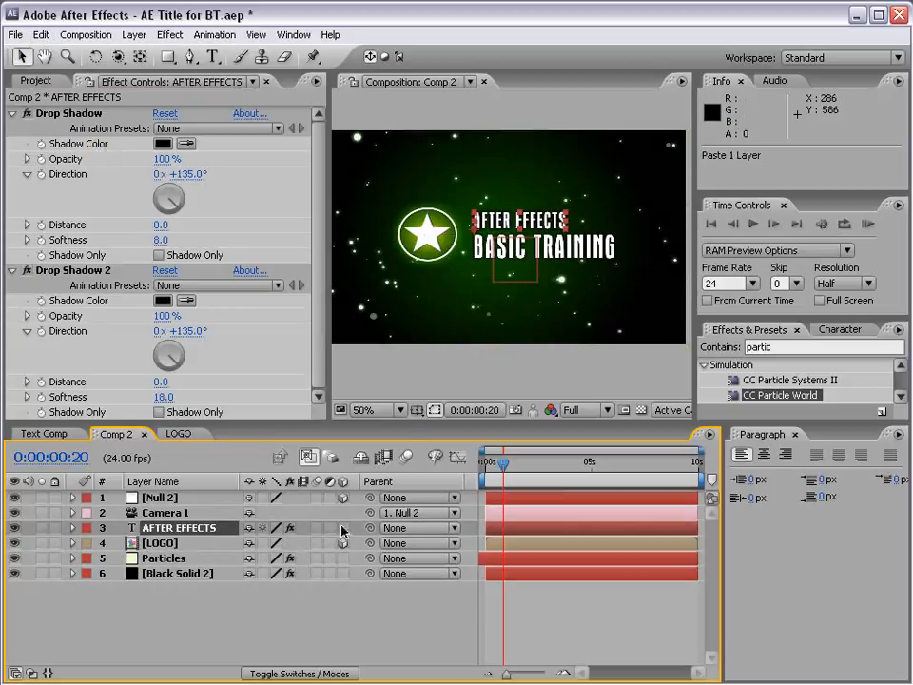
mouse_move(477, 226)
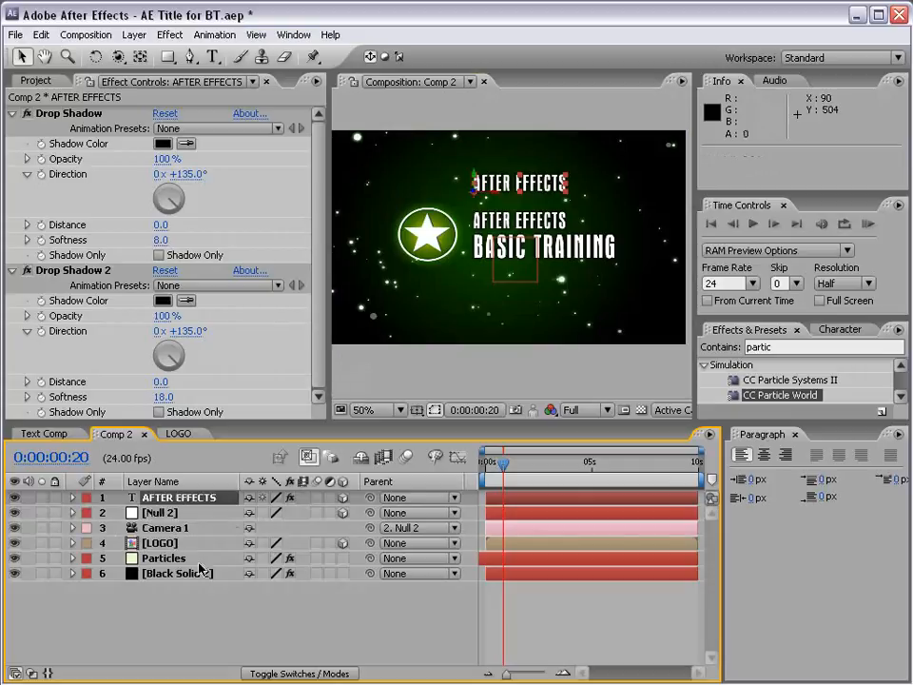
mouse_move(149, 549)
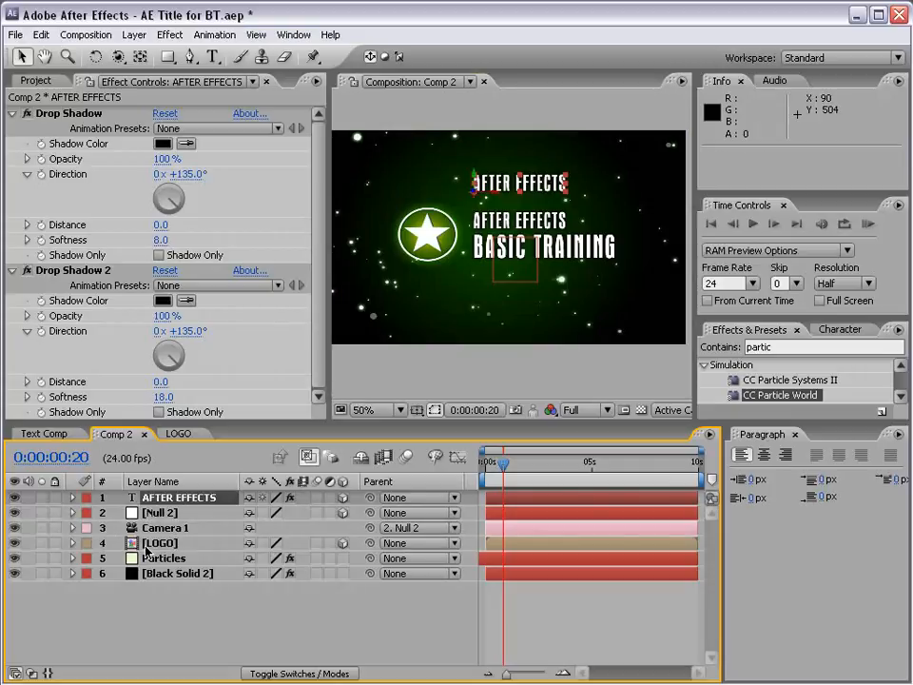
left_click(159, 542)
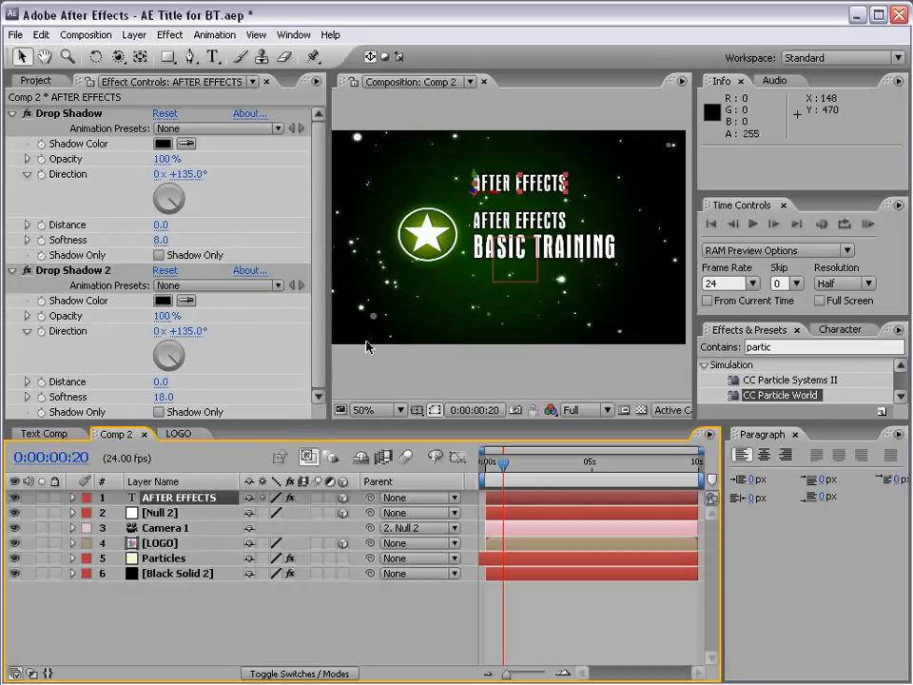
left_click(361, 411)
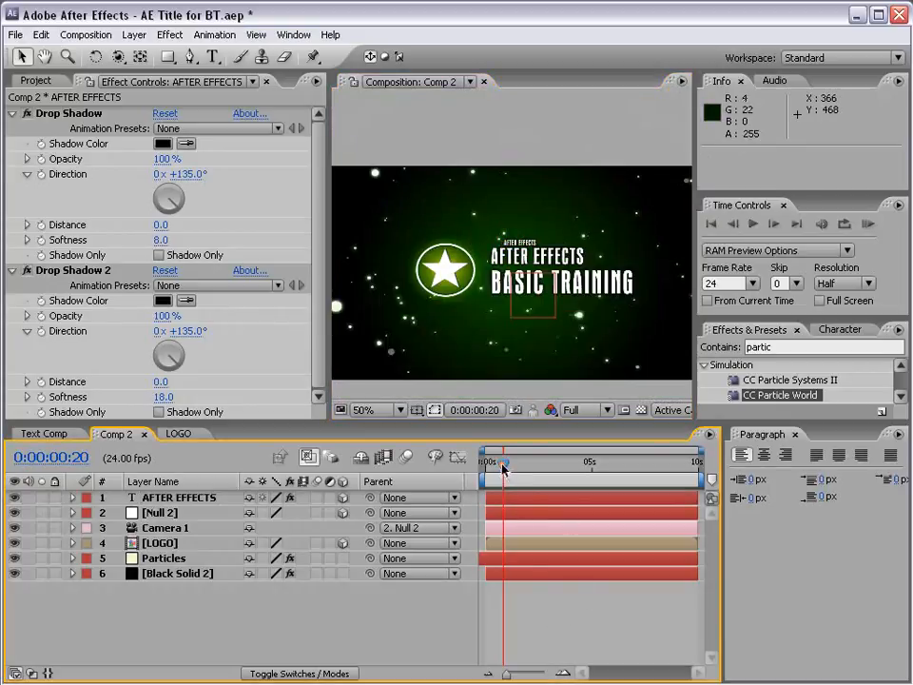
Go to the end of the camera flight around 2:21 and show the Title/Action Safe guides
left_click_drag(502, 462, 548, 462)
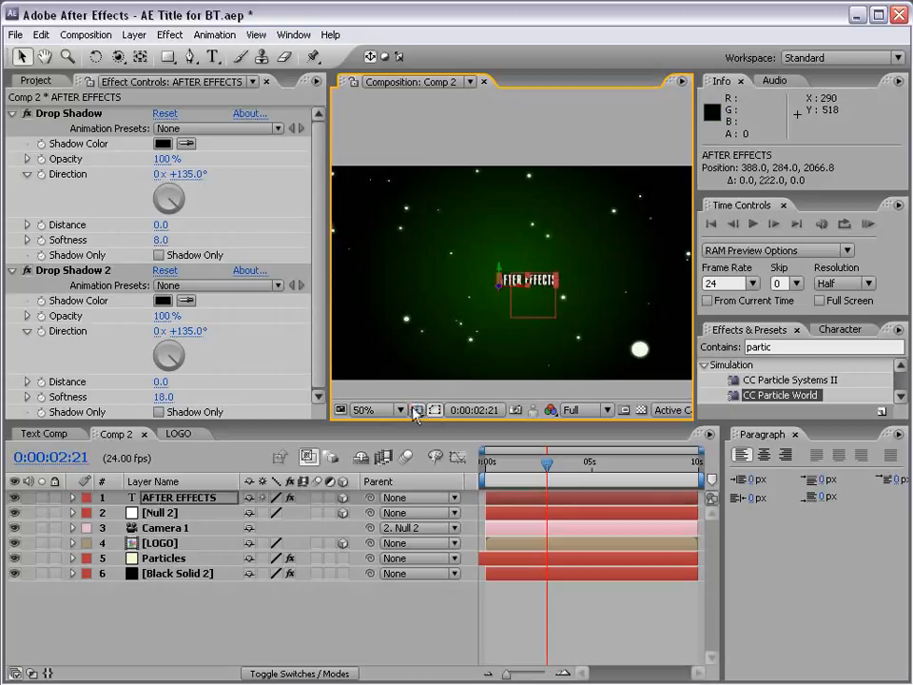
left_click(419, 411)
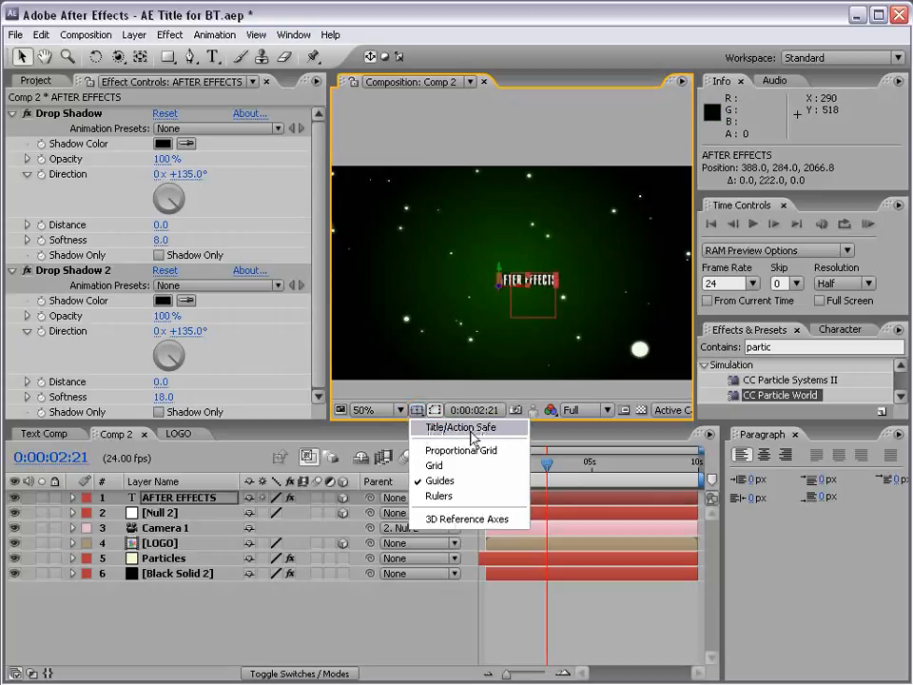
left_click(460, 426)
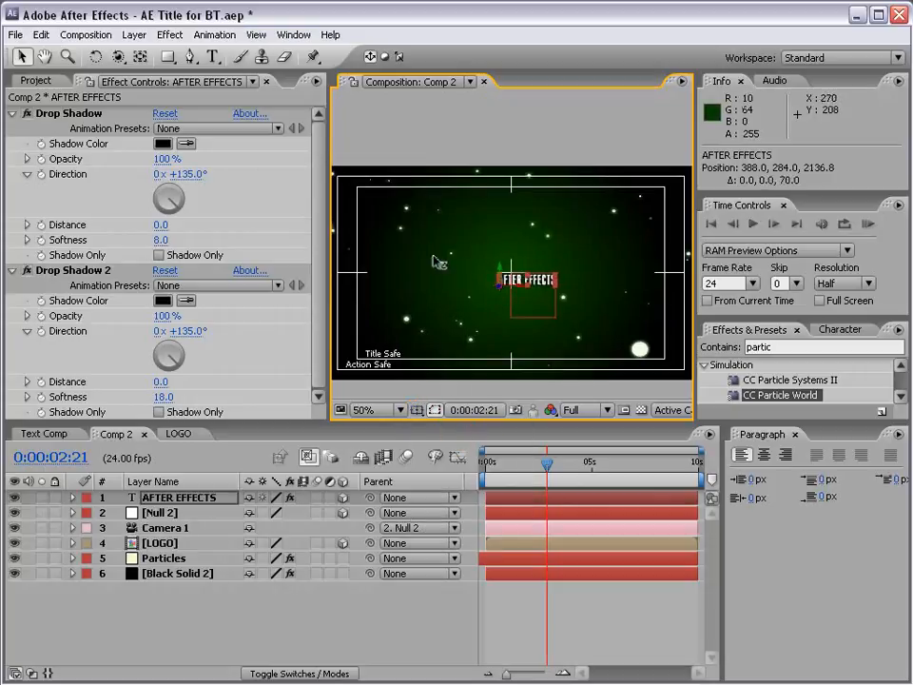
Push the copied AFTER EFFECTS text to Z 1166.8 and center it at 341.7, 256.2
left_click_drag(523, 285, 536, 283)
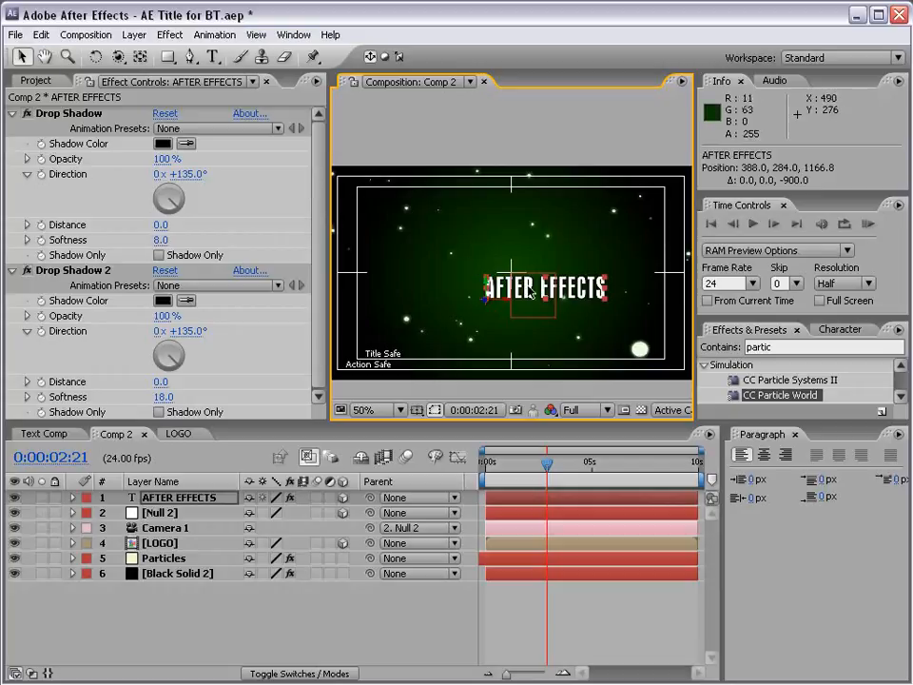
left_click_drag(548, 289, 517, 276)
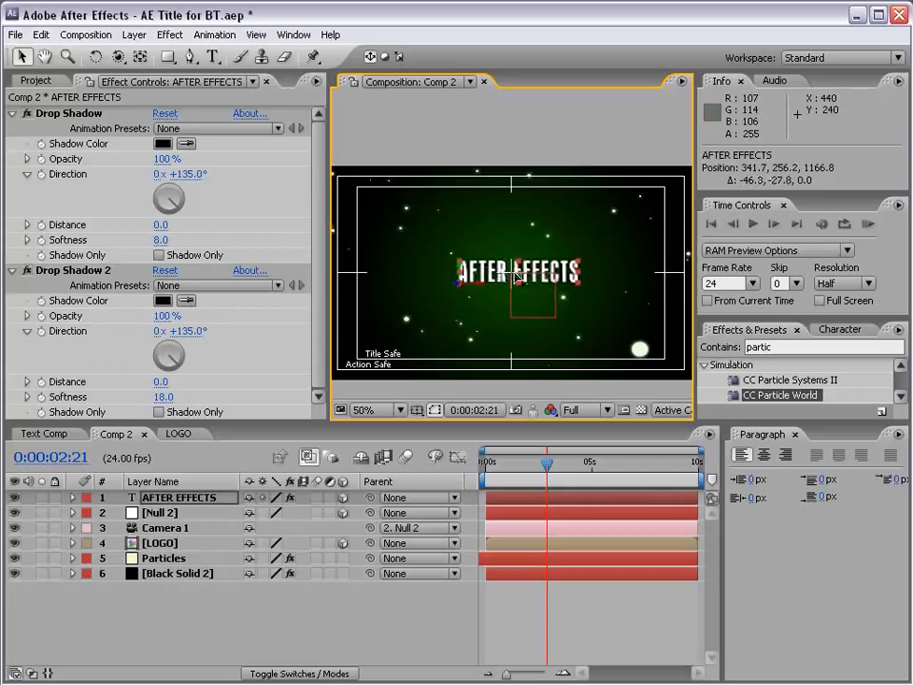
left_click(419, 409)
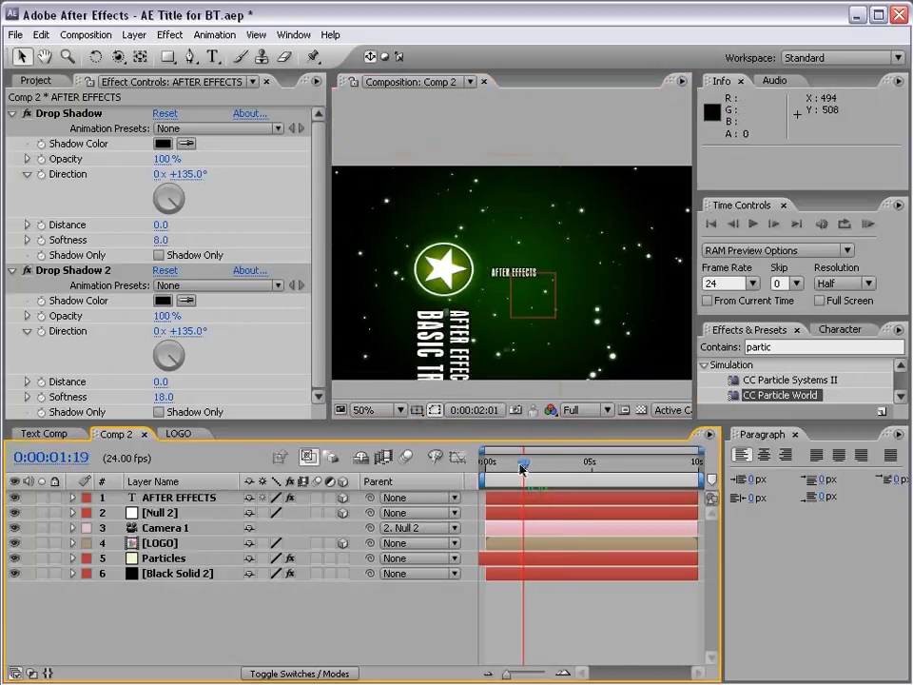
Scrub through the camera move back toward the opening title and zoom in to inspect it
left_click_drag(521, 463, 540, 462)
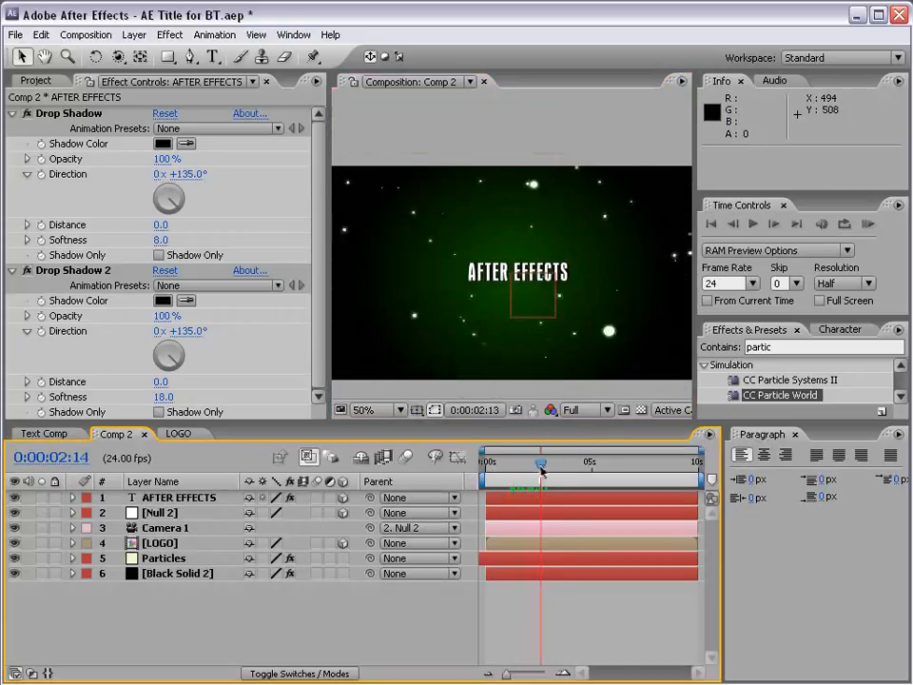
left_click_drag(540, 462, 510, 462)
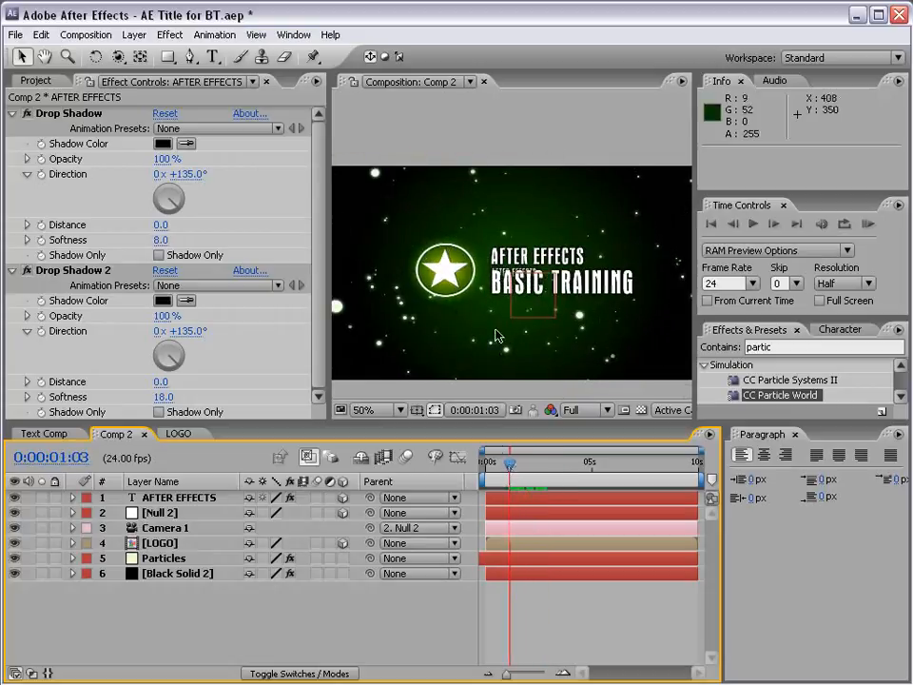
left_click(379, 411)
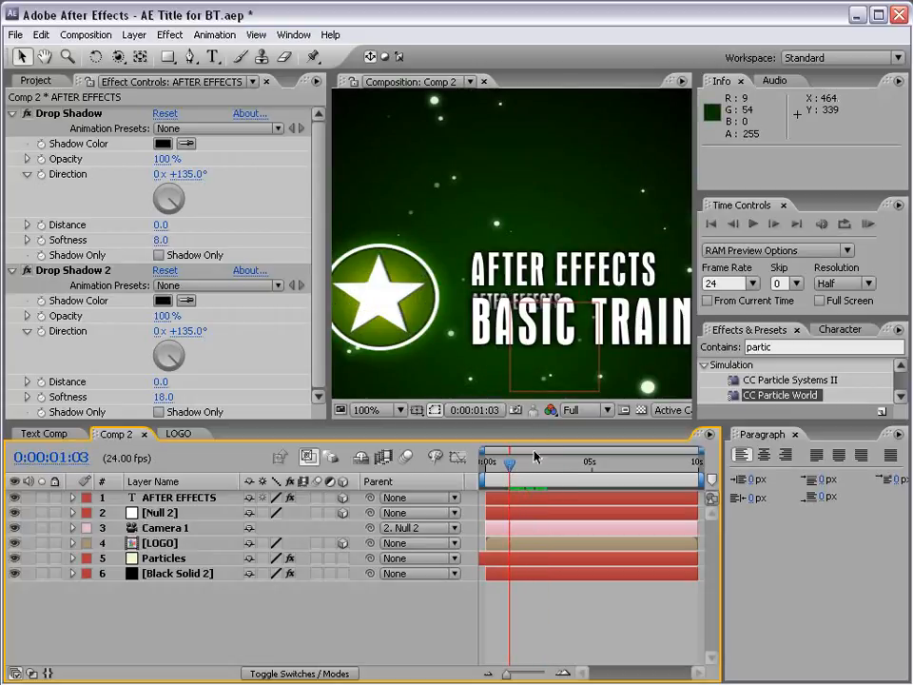
left_click_drag(509, 464, 532, 464)
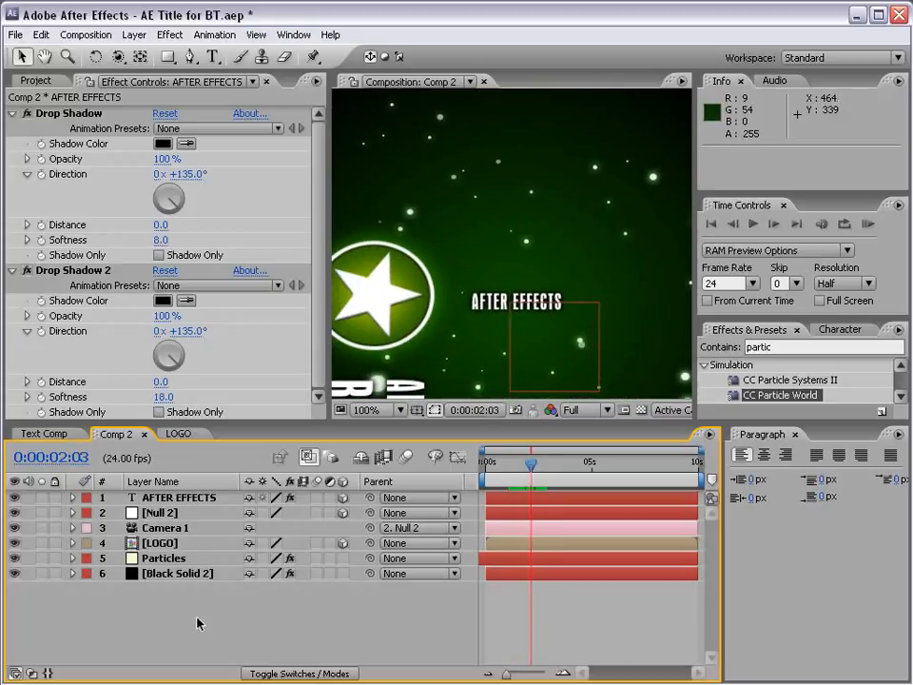
Select Null 2 and reveal its Position keyframes
left_click(160, 514)
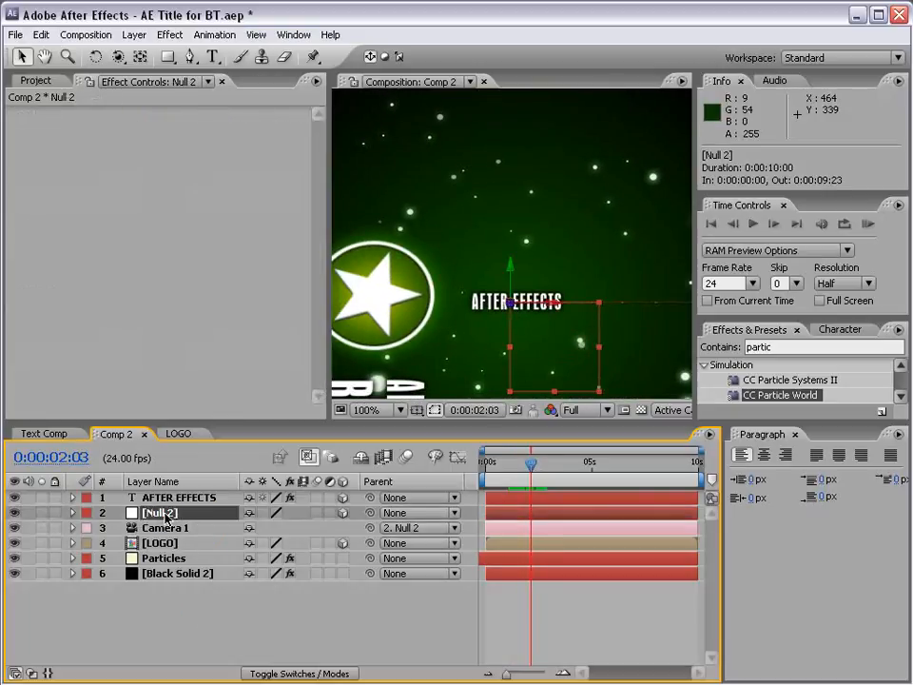
left_click(72, 512)
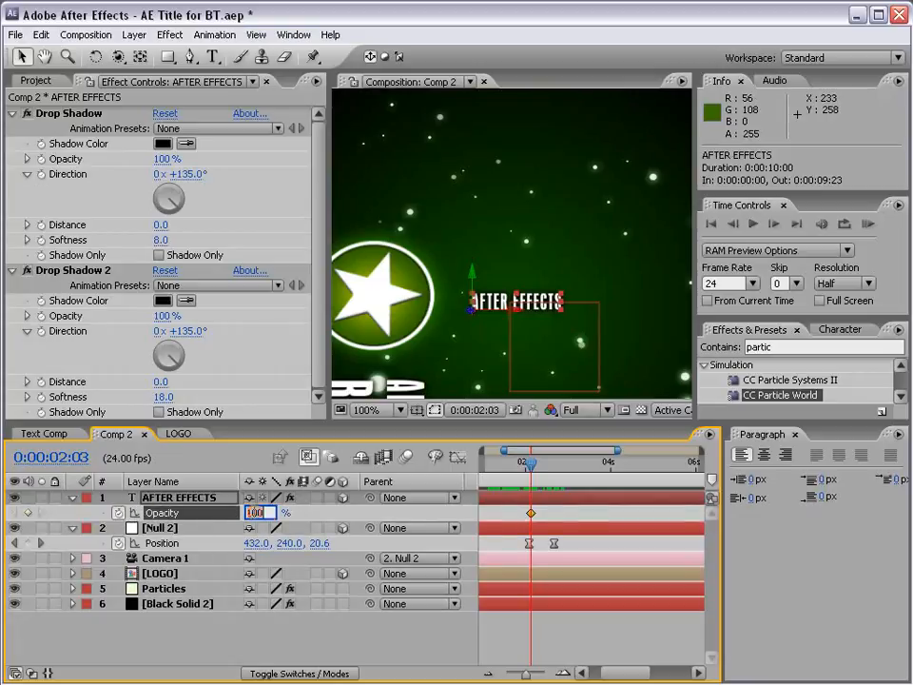
Keyframe the AFTER EFFECTS title opacity from 0% to 100% and shift the LOGO layer later in time
type("0")
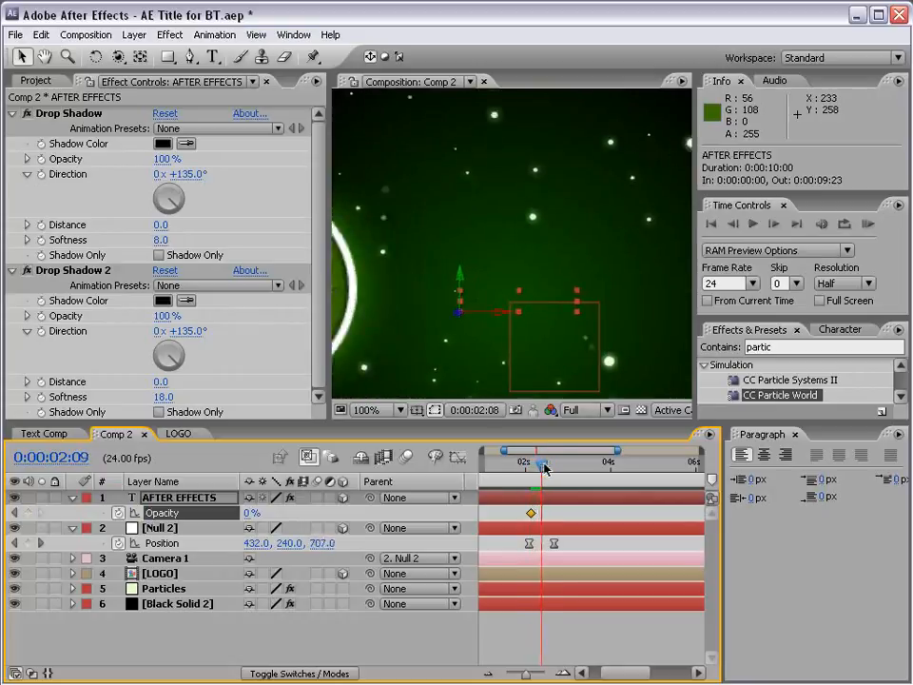
left_click_drag(542, 463, 553, 462)
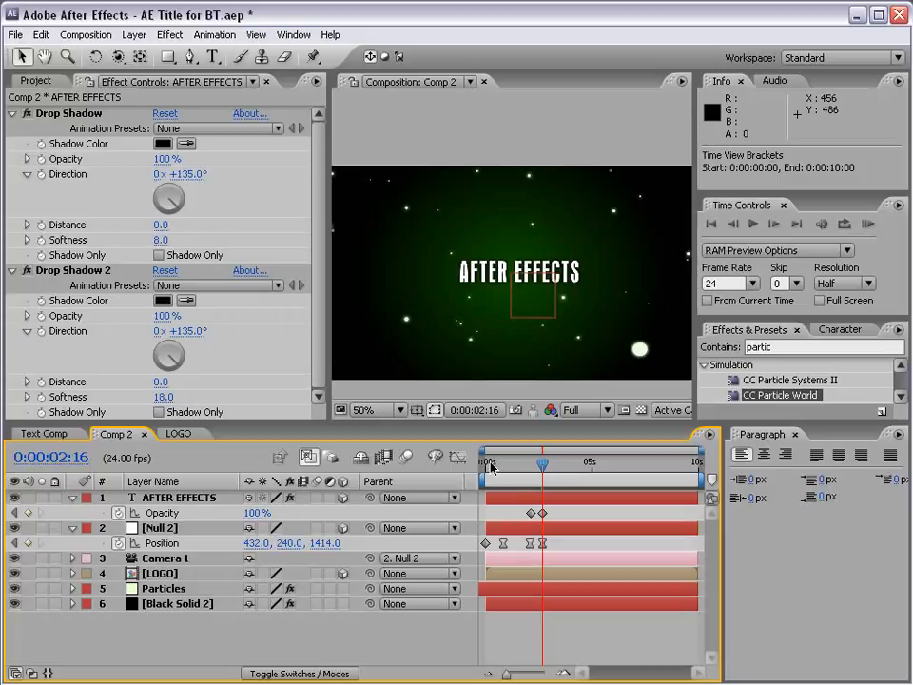
mouse_move(485, 573)
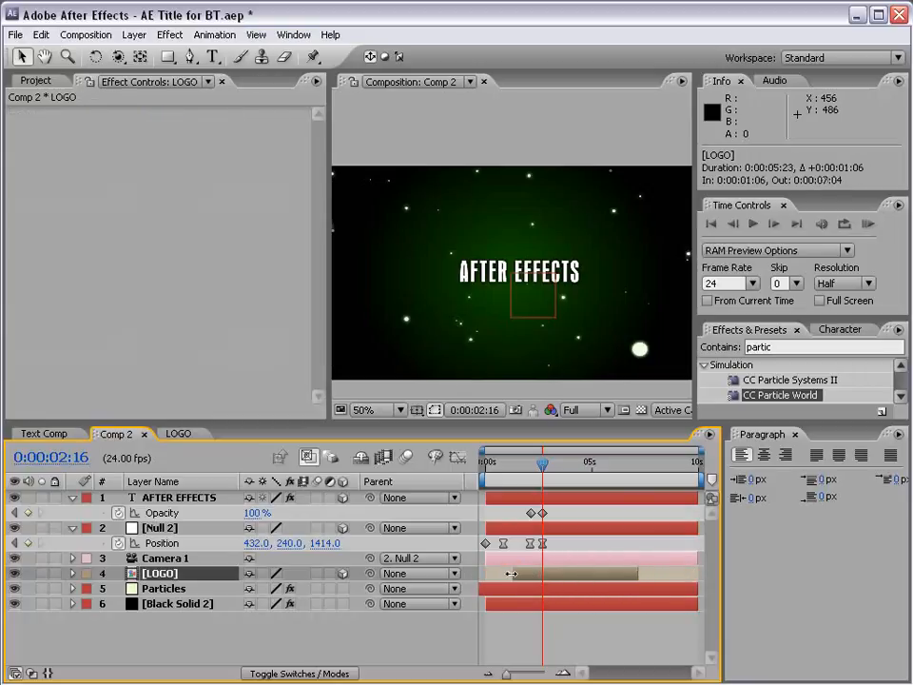
left_click_drag(510, 572, 619, 573)
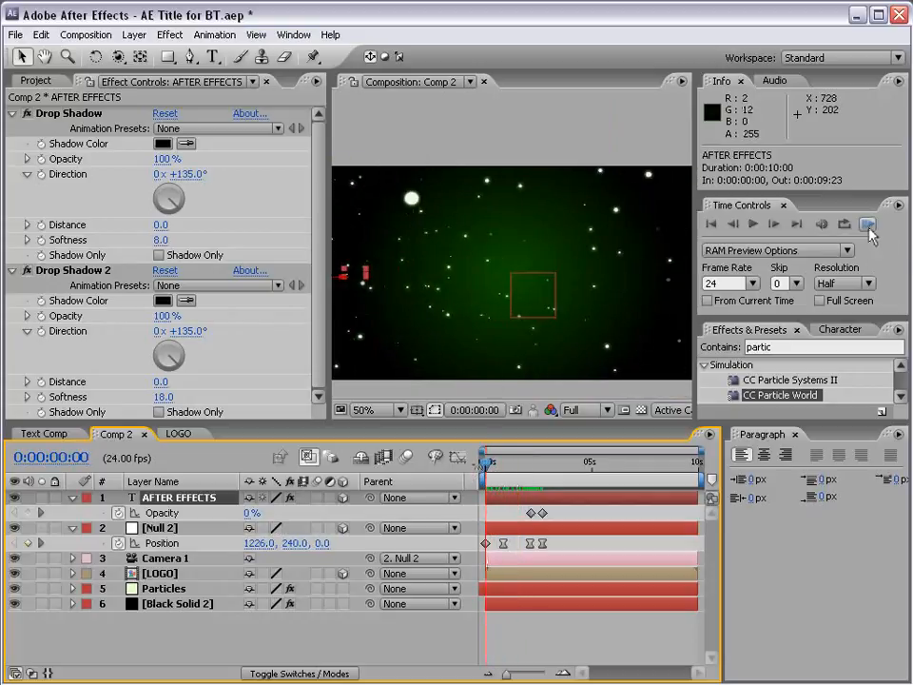
RAM-preview the camera fly-through, then select the Particles layer to show CC Particle World
left_click(868, 224)
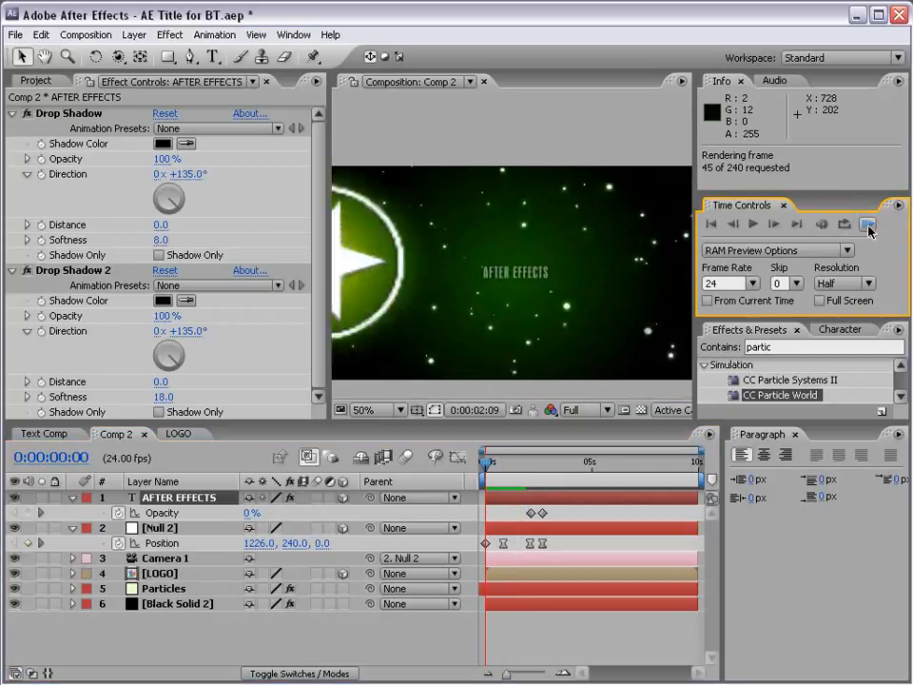
left_click(868, 224)
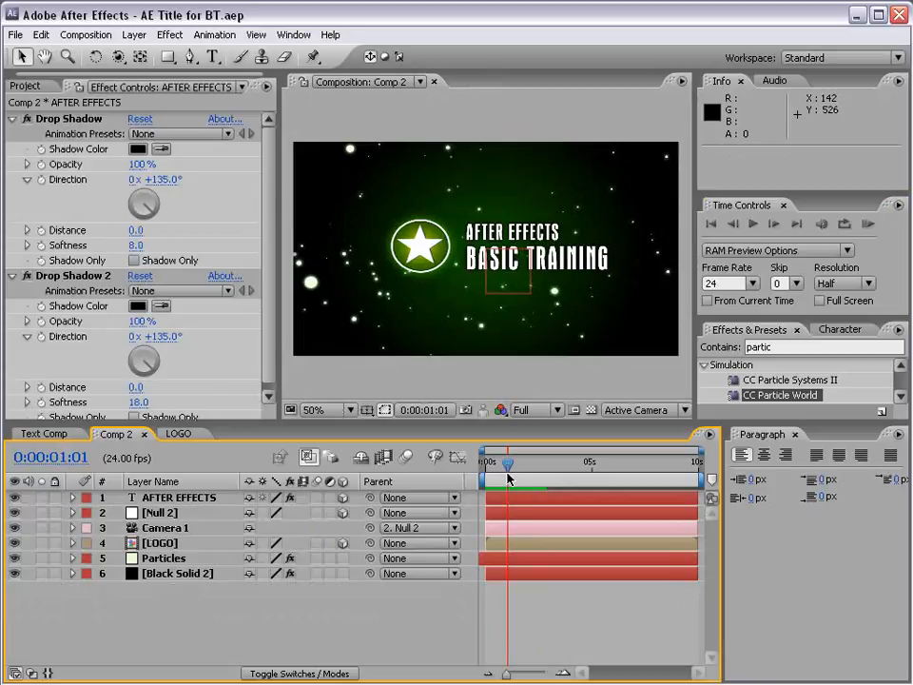
left_click(164, 557)
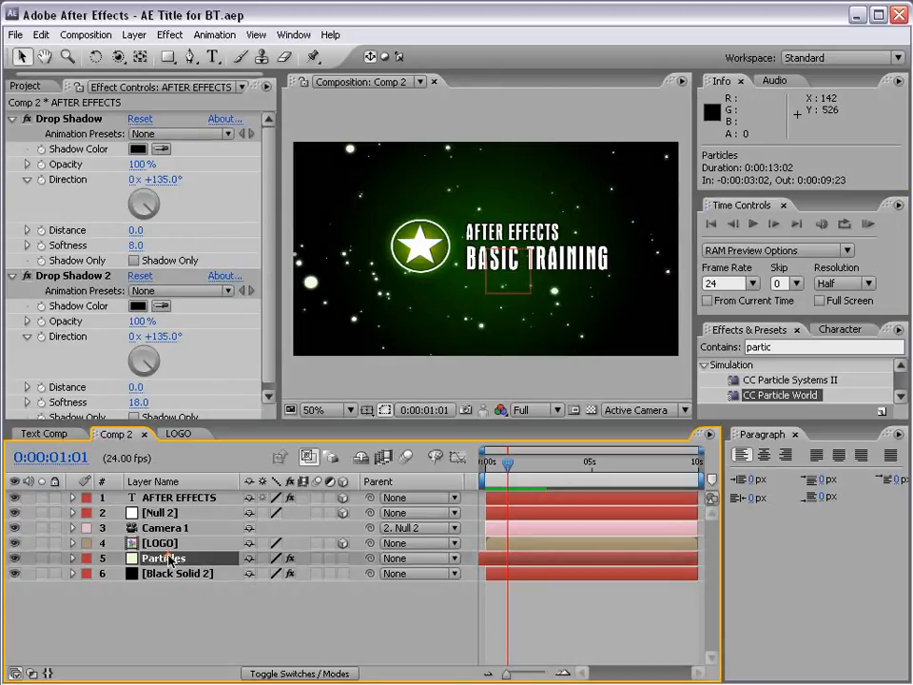
left_click(164, 558)
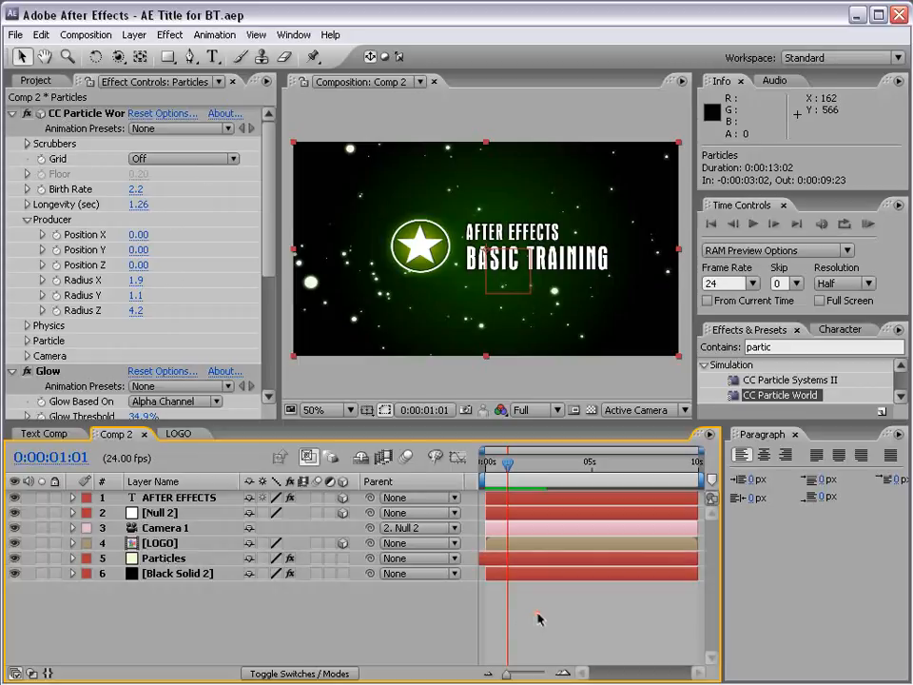
Create a new adjustment layer at the top of the composition
left_click(141, 34)
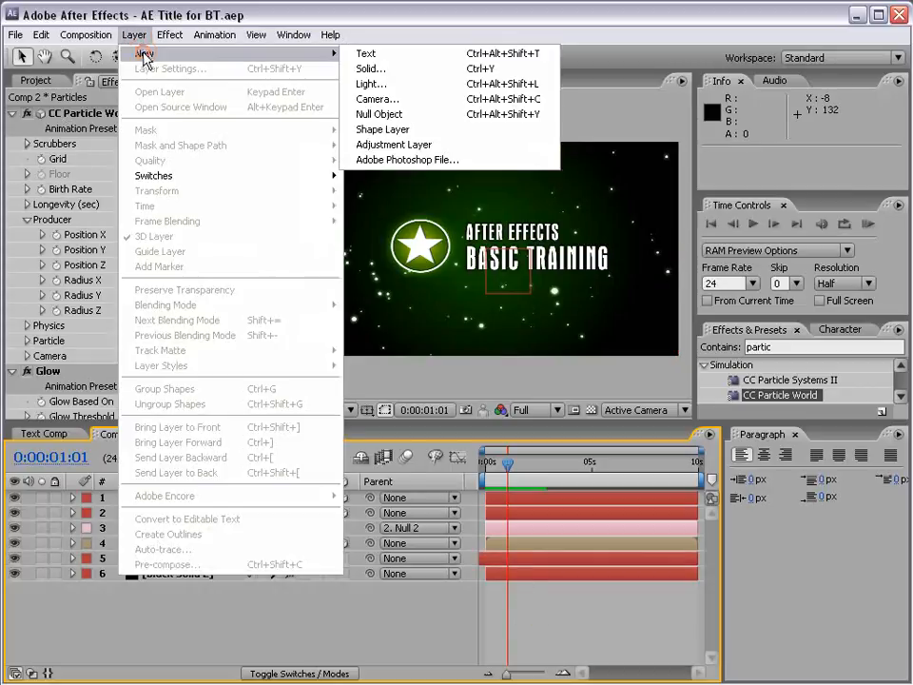
mouse_move(392, 145)
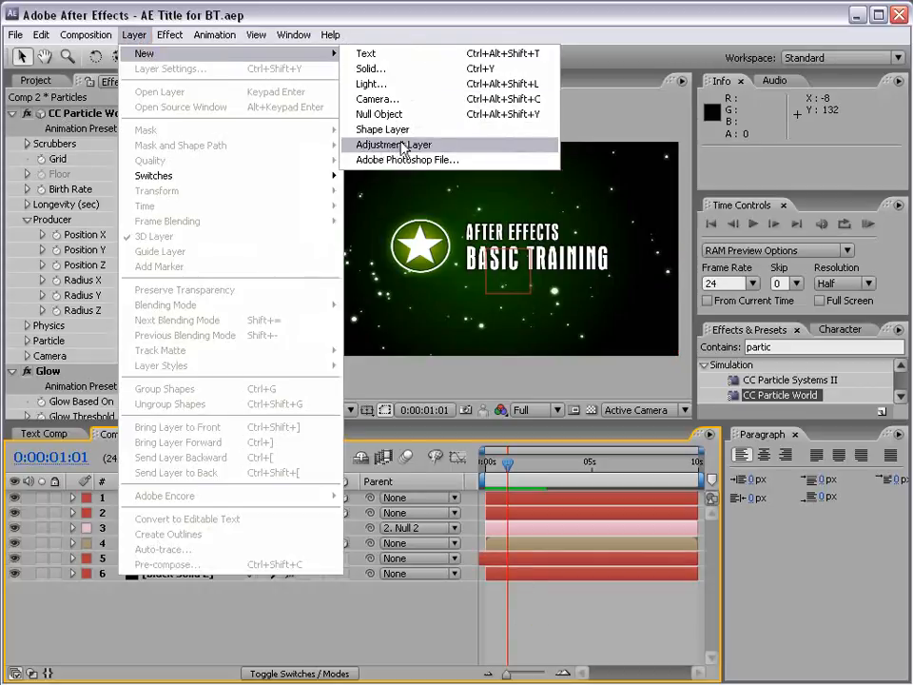
left_click(391, 145)
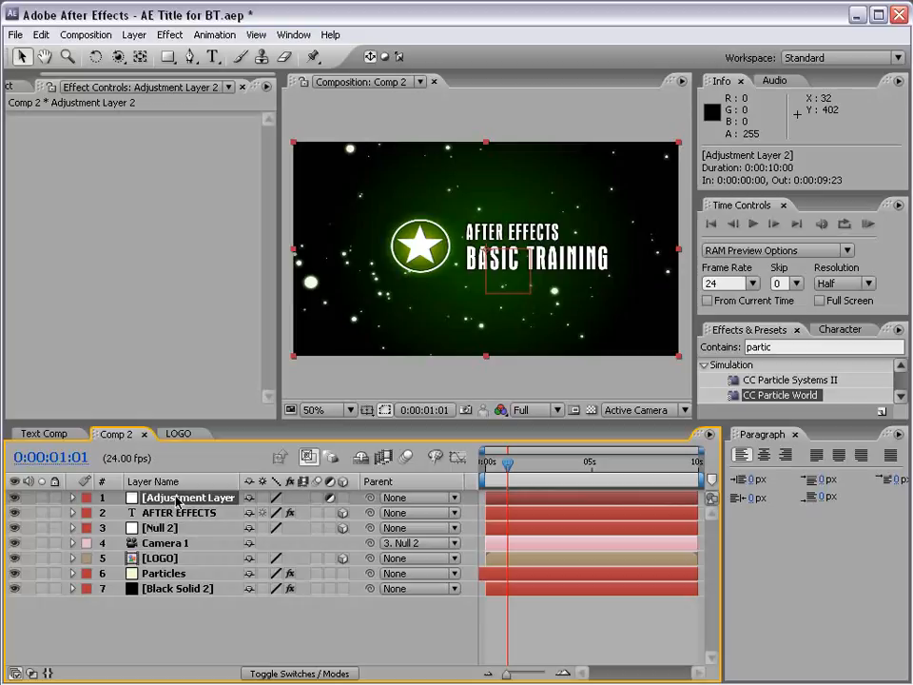
Try Hue/Saturation on the adjustment layer, lowering Master Saturation, before undoing it
left_click(169, 34)
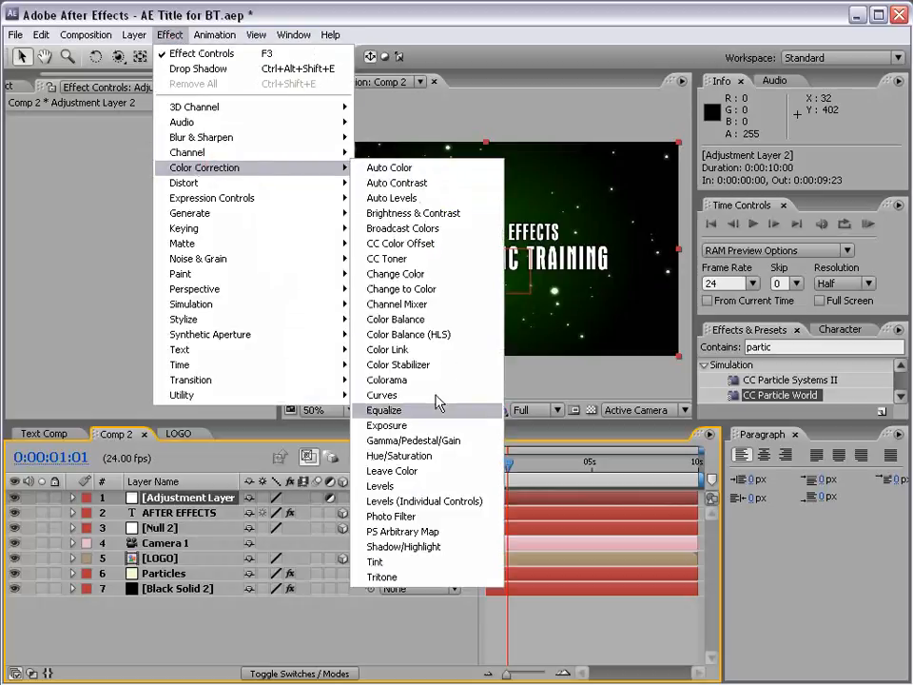
left_click(399, 457)
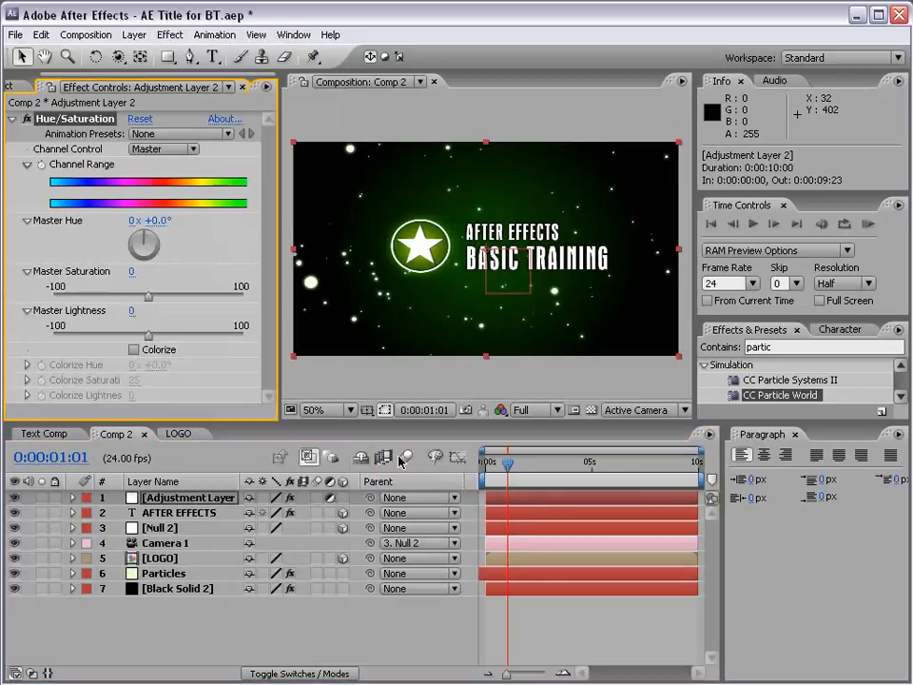
left_click_drag(148, 297, 129, 297)
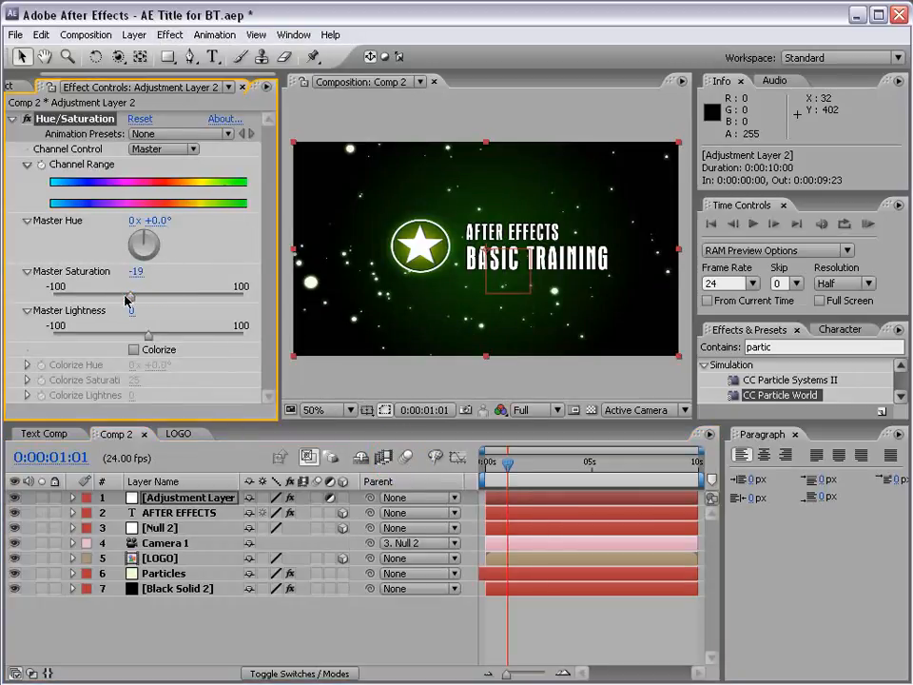
left_click_drag(129, 296, 53, 297)
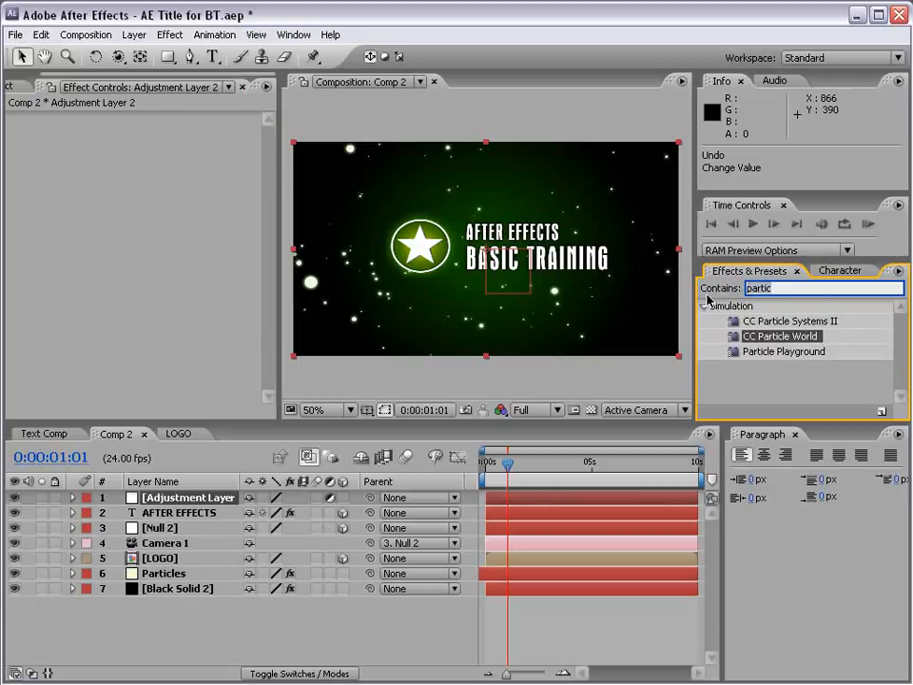
Search 'force' in Effects & Presets and apply CC Force Motion Blur to the adjustment layer
type("force")
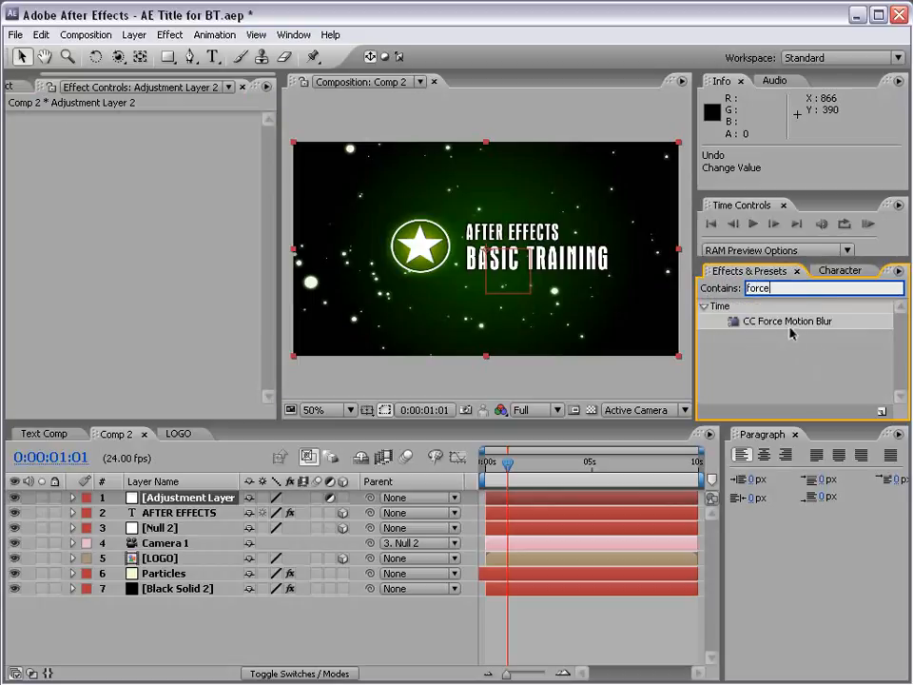
left_click(788, 320)
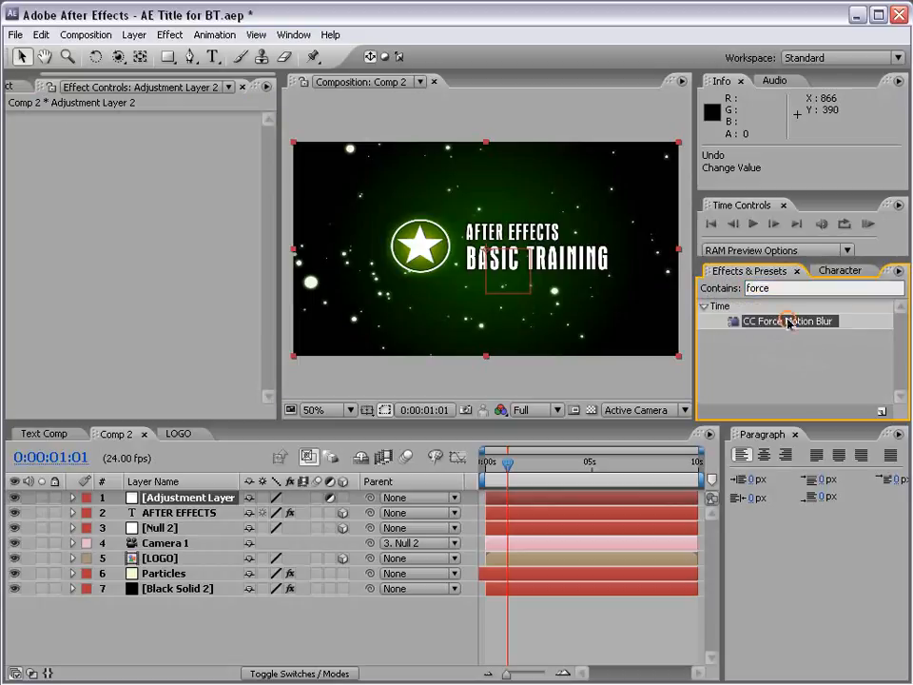
double_click(794, 319)
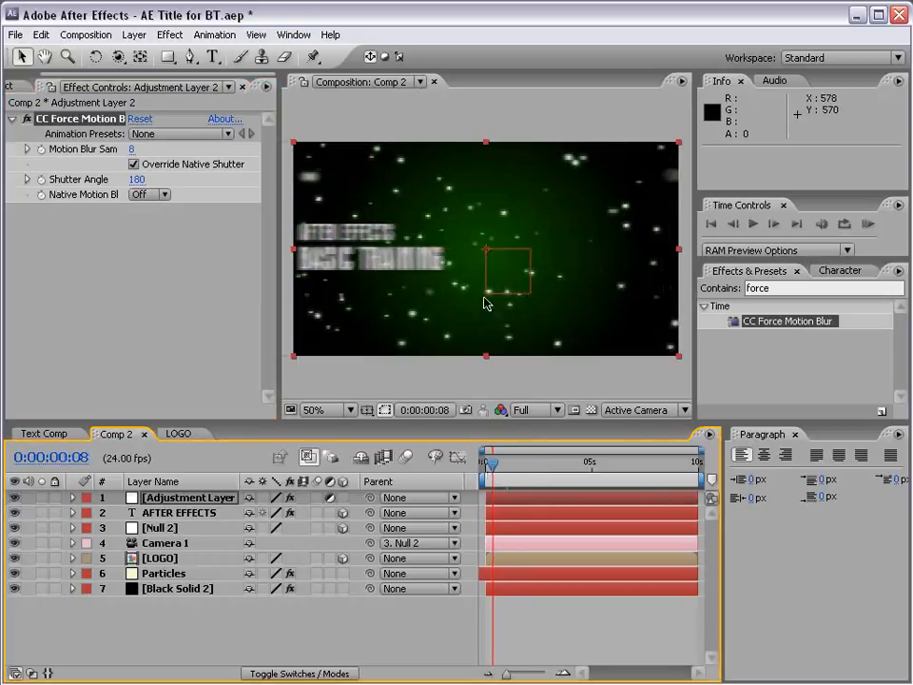
Raise the Shutter Angle to 293 and Motion Blur Samples to 16, checking the blur at 100% zoom
left_click(324, 409)
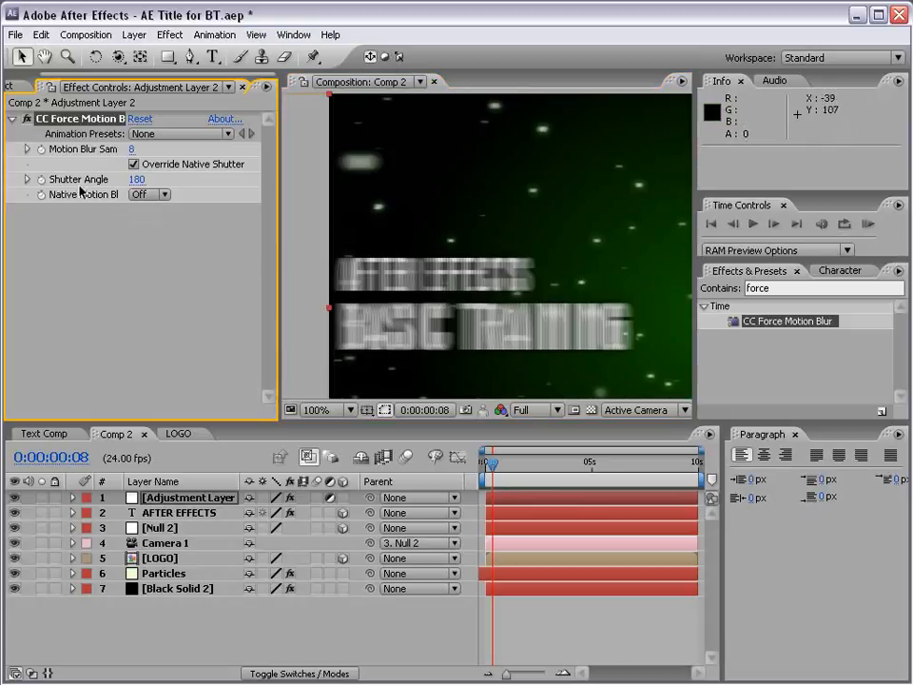
left_click(137, 179)
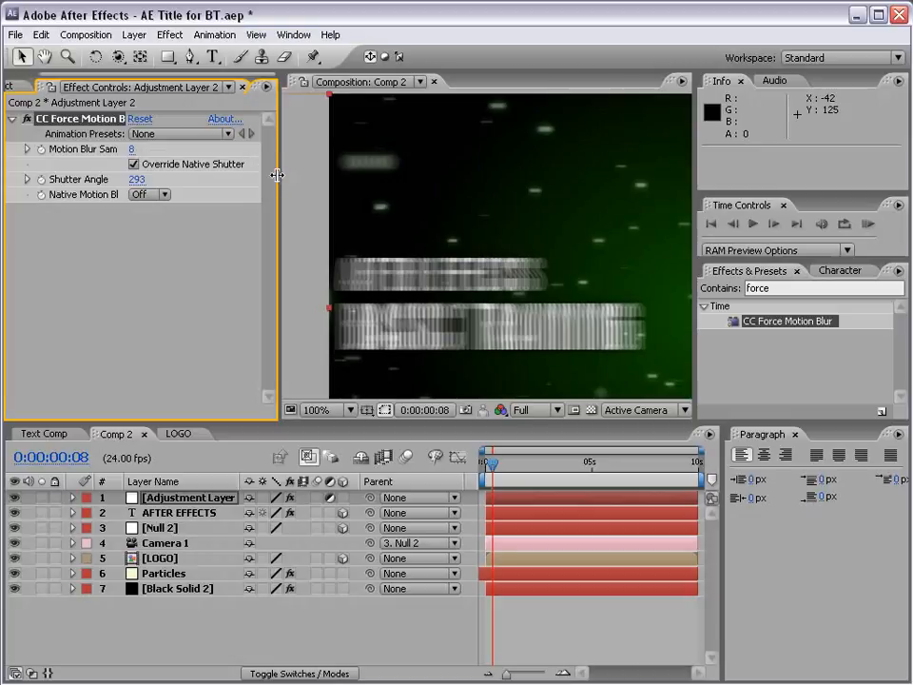
left_click(161, 144)
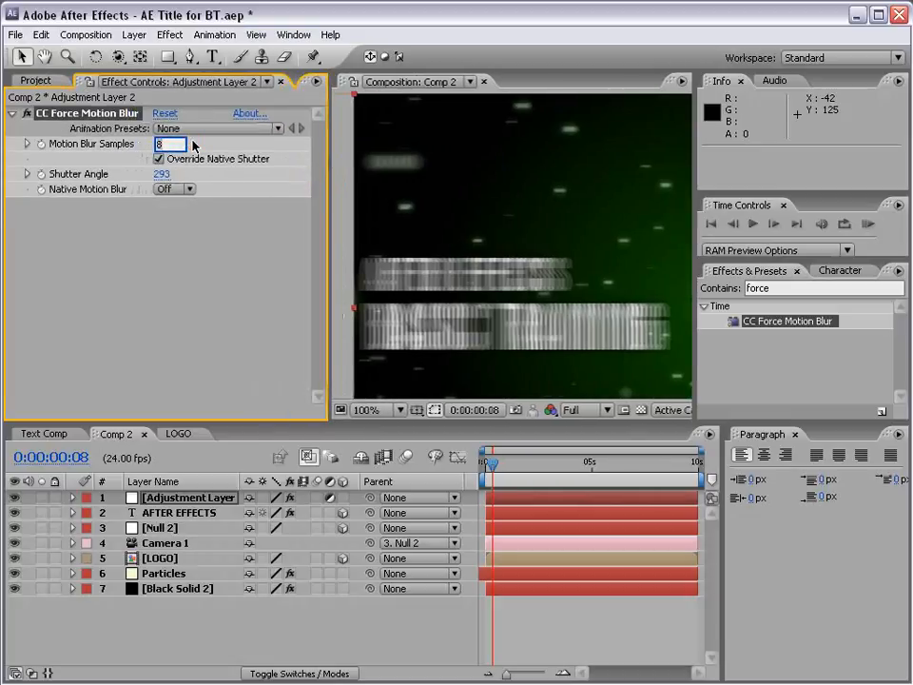
type("16")
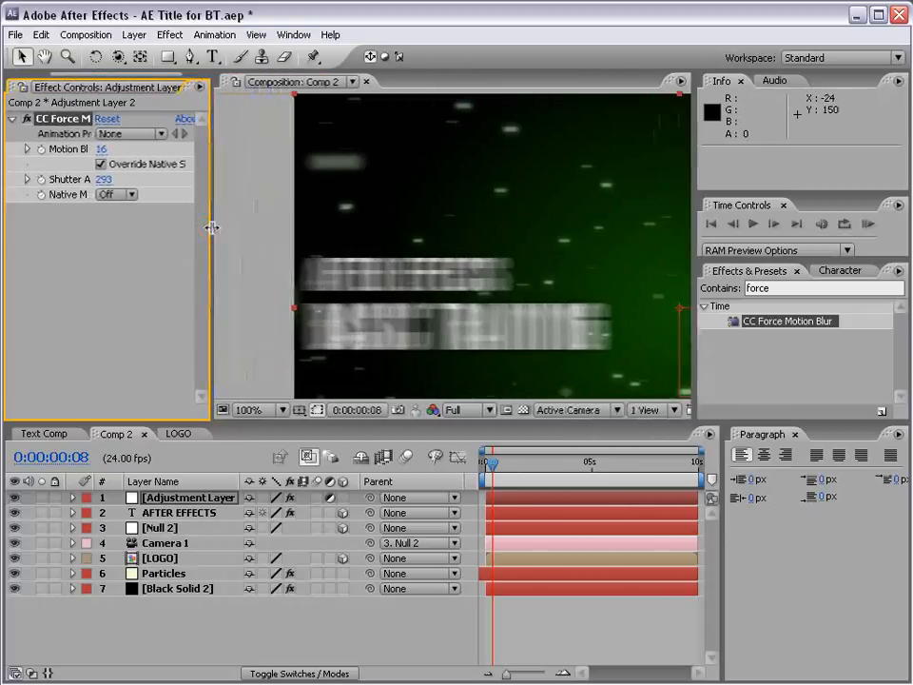
left_click(278, 409)
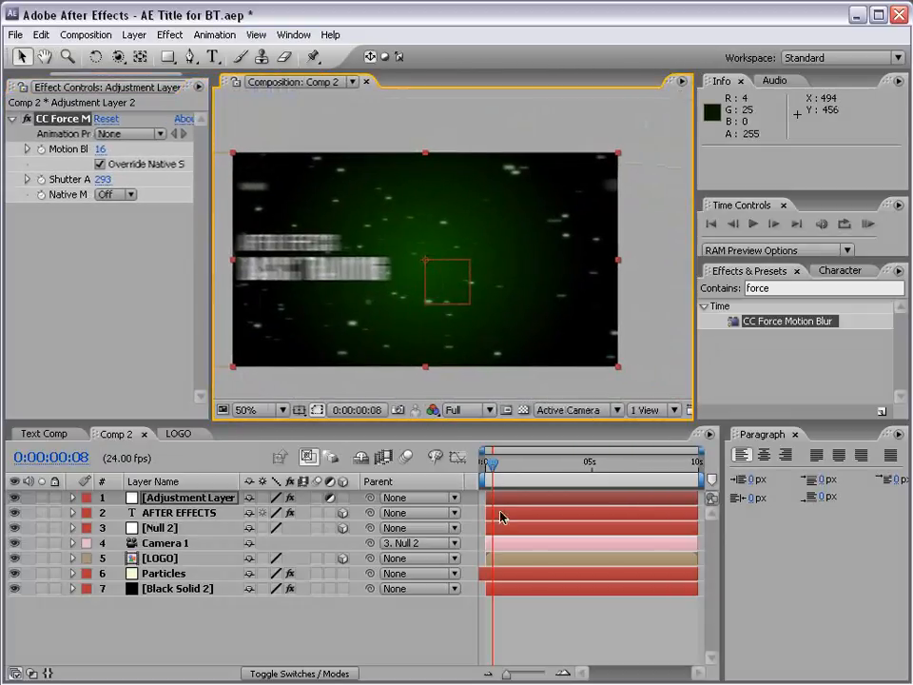
left_click_drag(491, 464, 499, 466)
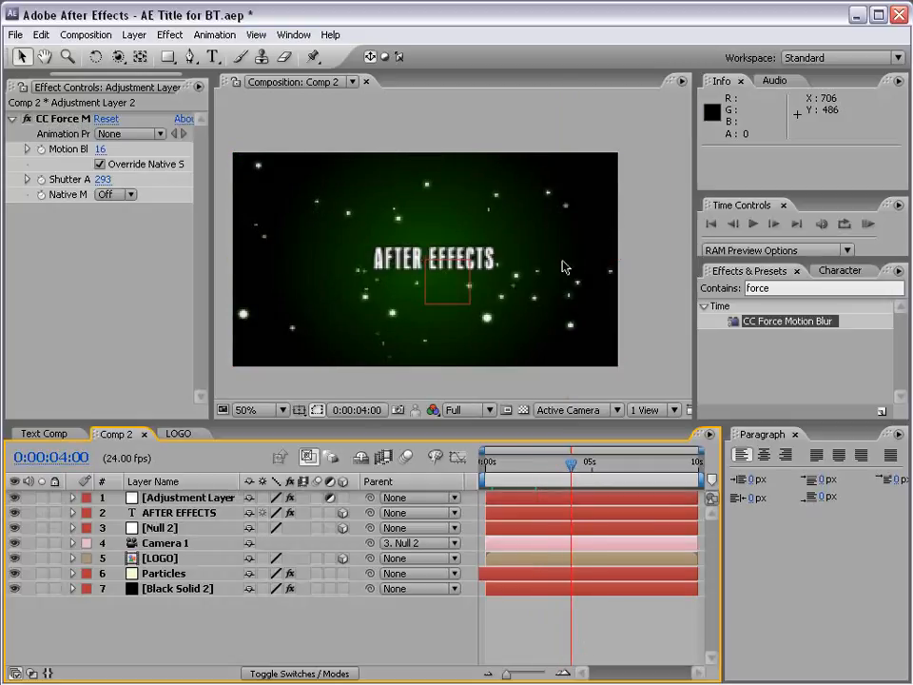
Step through the opening frames, then select the Particles layer to show its CC Particle World settings
left_click_drag(568, 462, 486, 462)
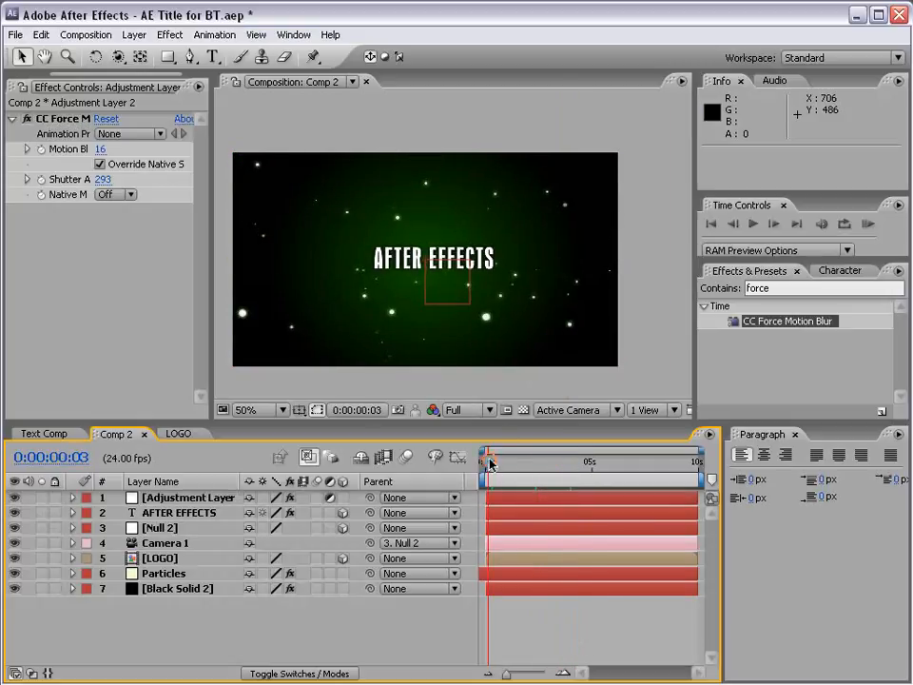
left_click(188, 498)
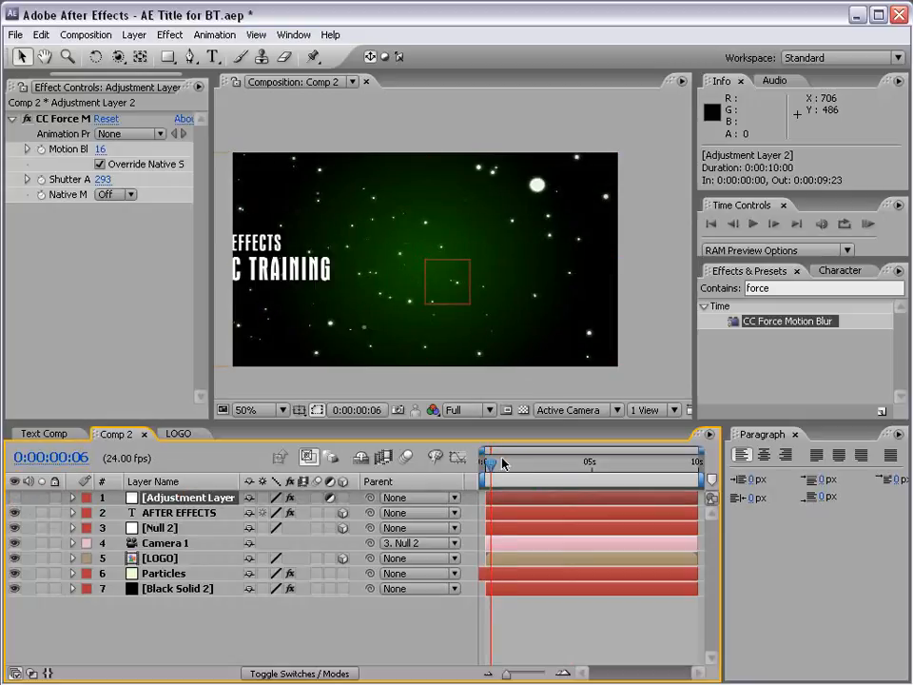
left_click_drag(491, 464, 536, 464)
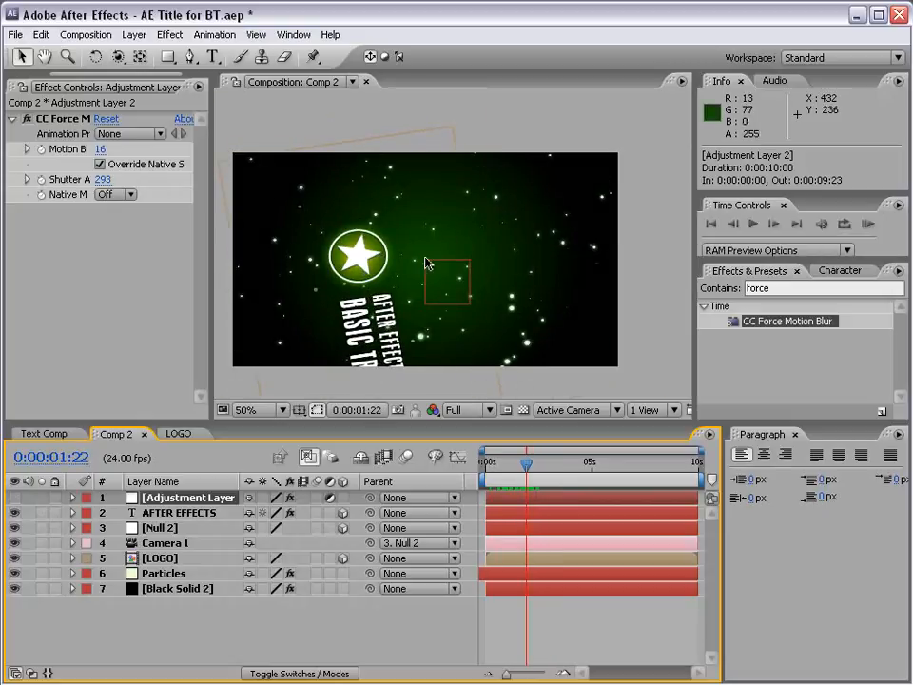
left_click(163, 575)
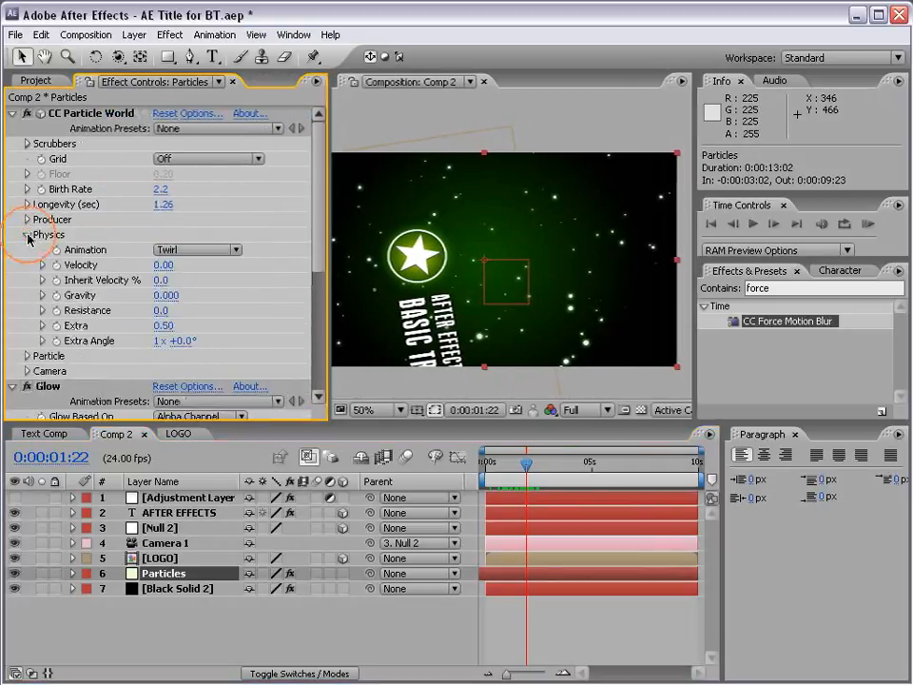
Switch the particle Physics animation from Twirl to Vortex and scrub the timeline to check the title
left_click(198, 249)
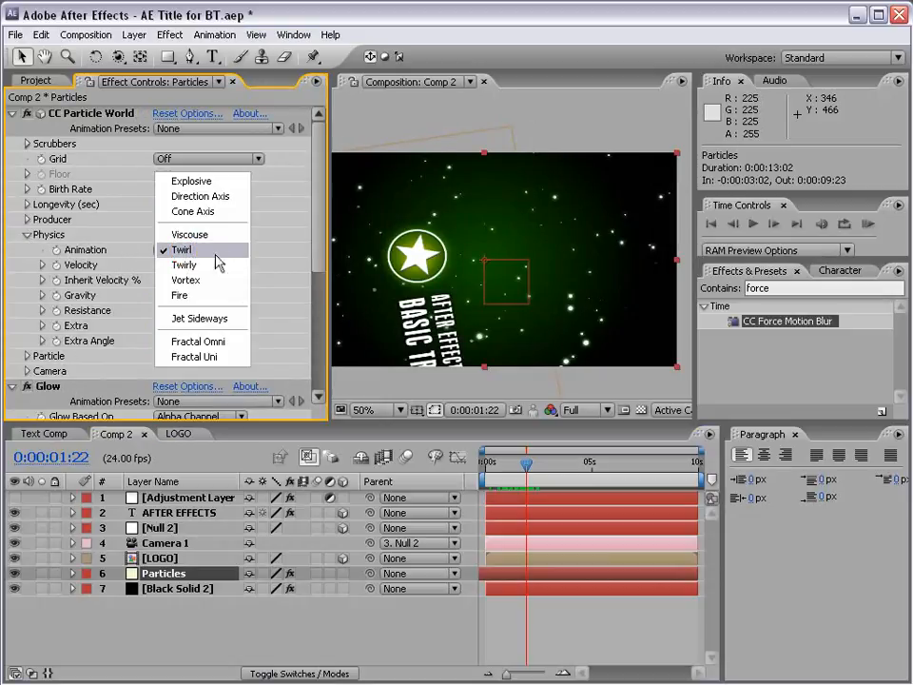
left_click(185, 279)
type(".02")
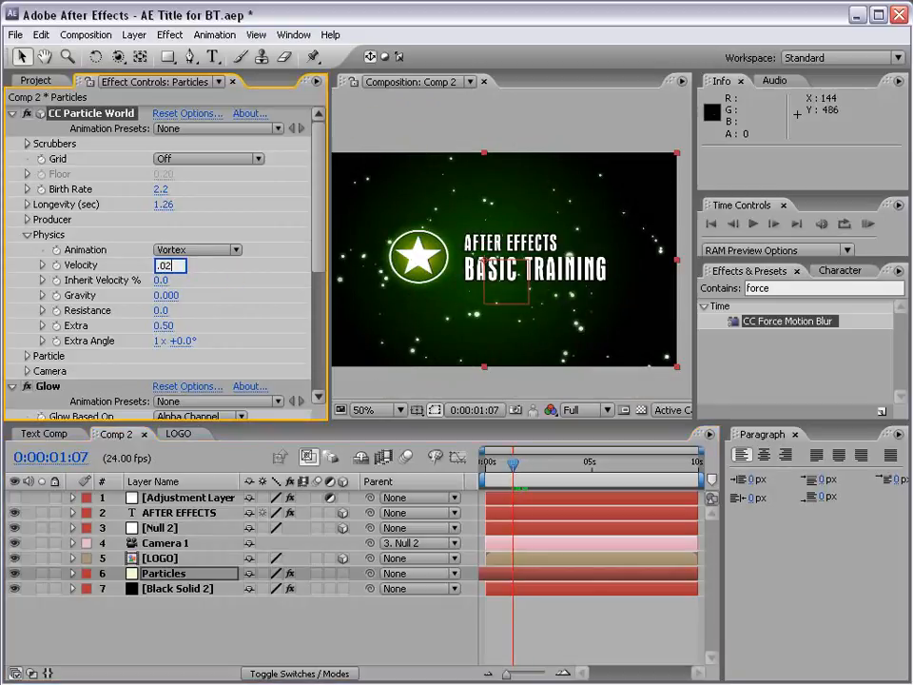
left_click_drag(514, 479, 550, 479)
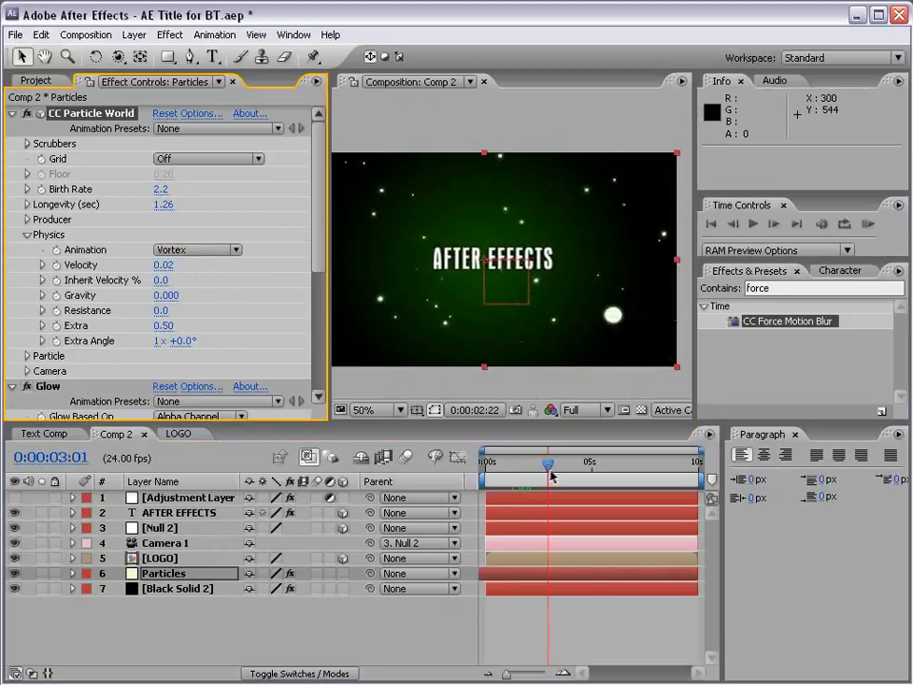
left_click_drag(550, 471, 509, 472)
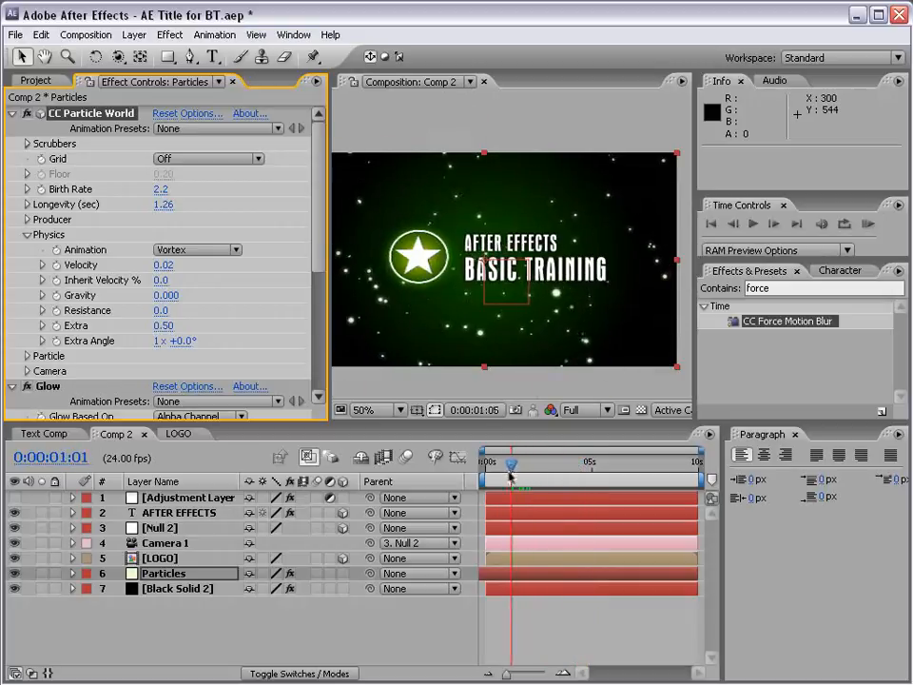
left_click_drag(510, 462, 542, 463)
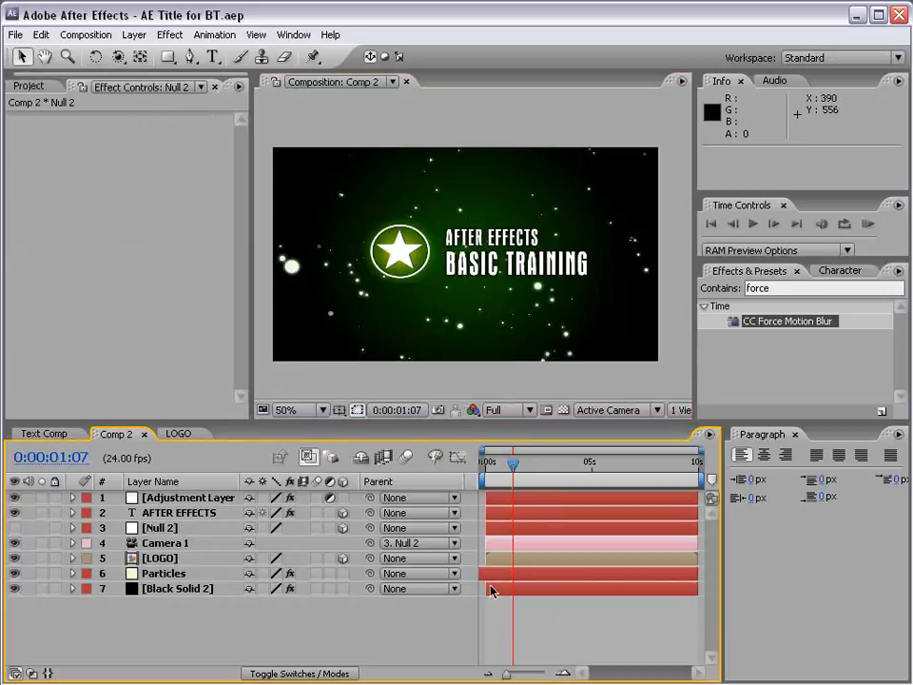
mouse_move(16, 519)
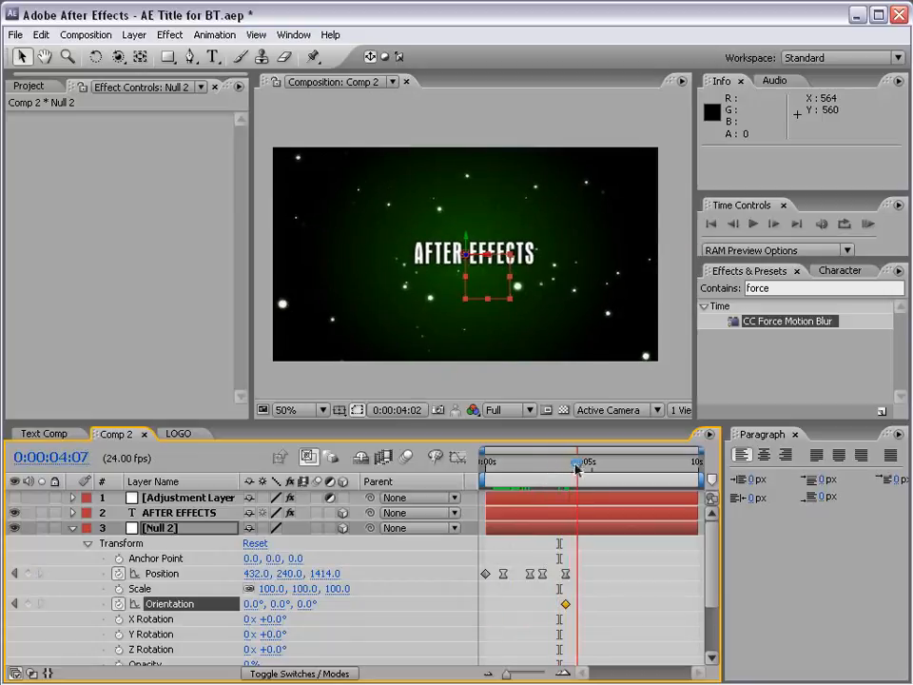
Move the current-time indicator to 0:00:04:15 with Null 2's transform properties shown
left_click_drag(574, 462, 587, 462)
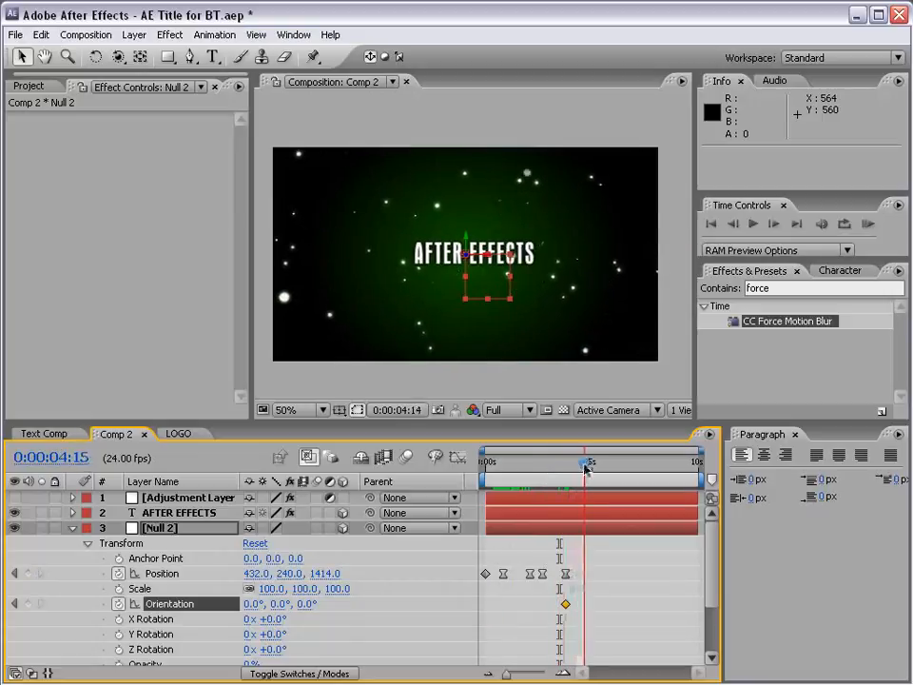
left_click(586, 463)
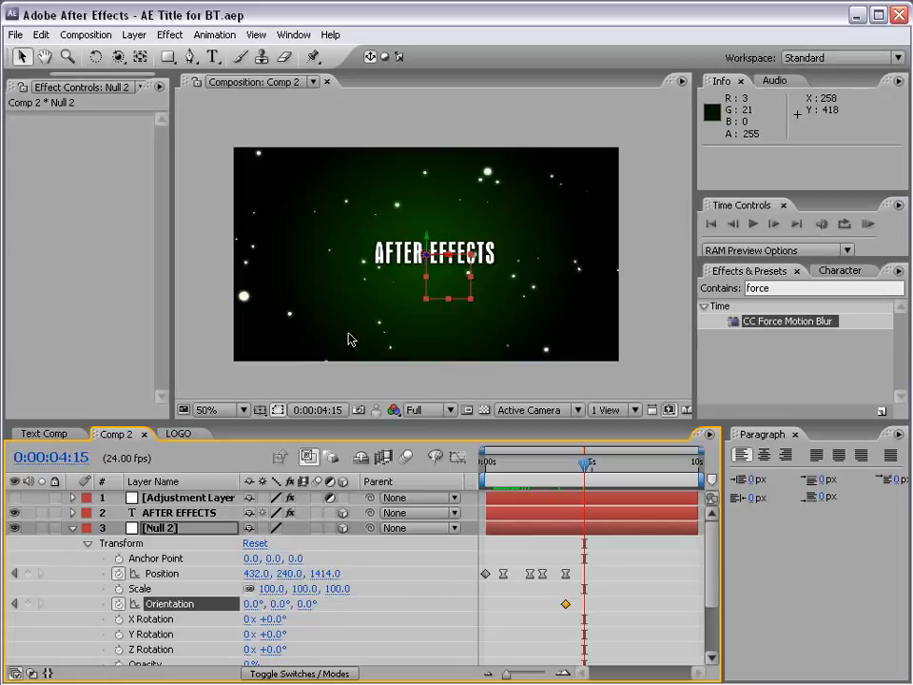
Switch the Composition panel's 3D view from Active Camera to Top
left_click(532, 411)
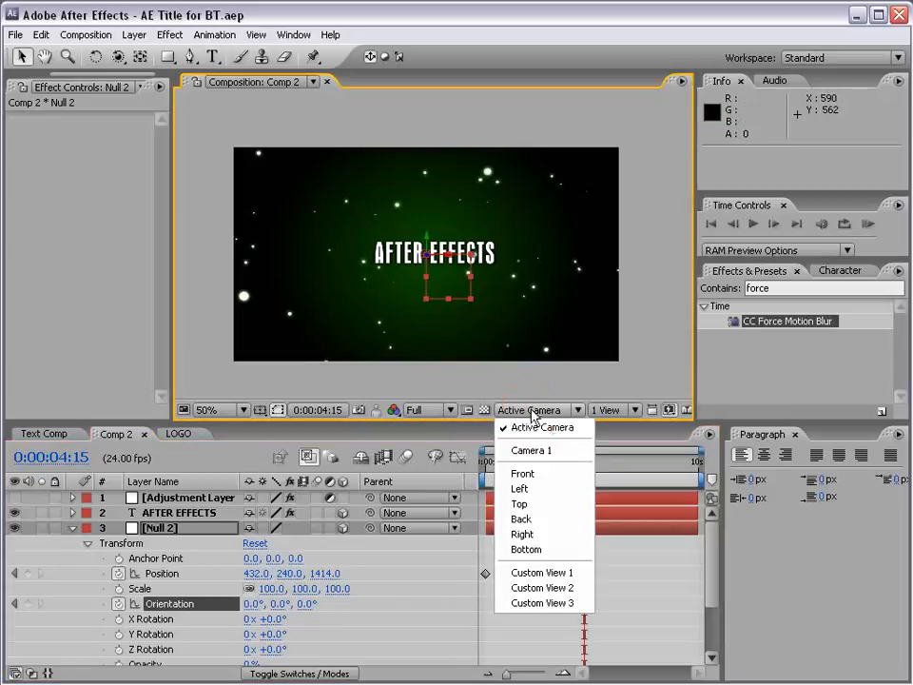
mouse_move(517, 504)
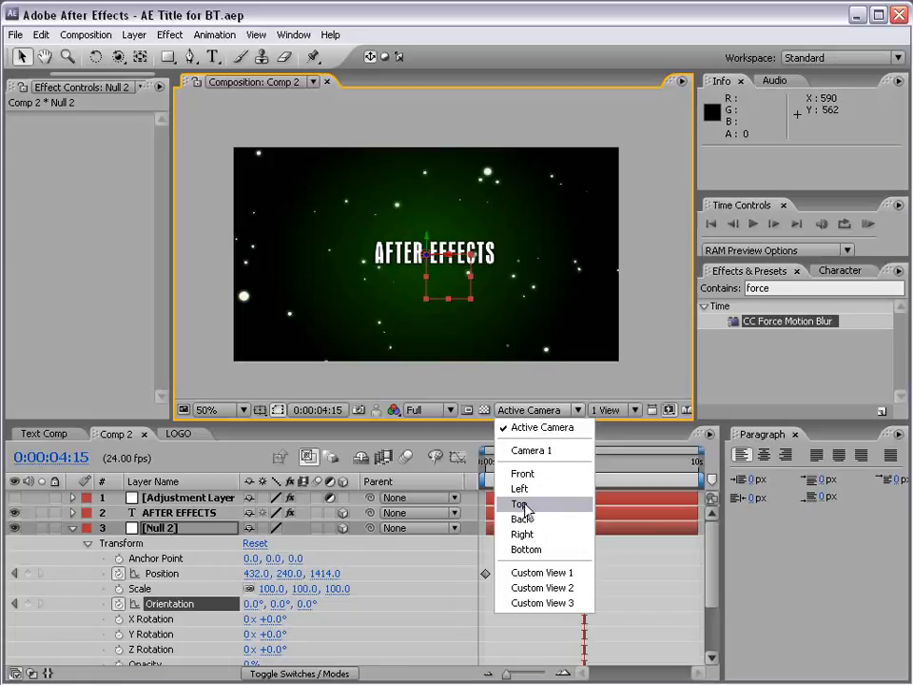
left_click(519, 502)
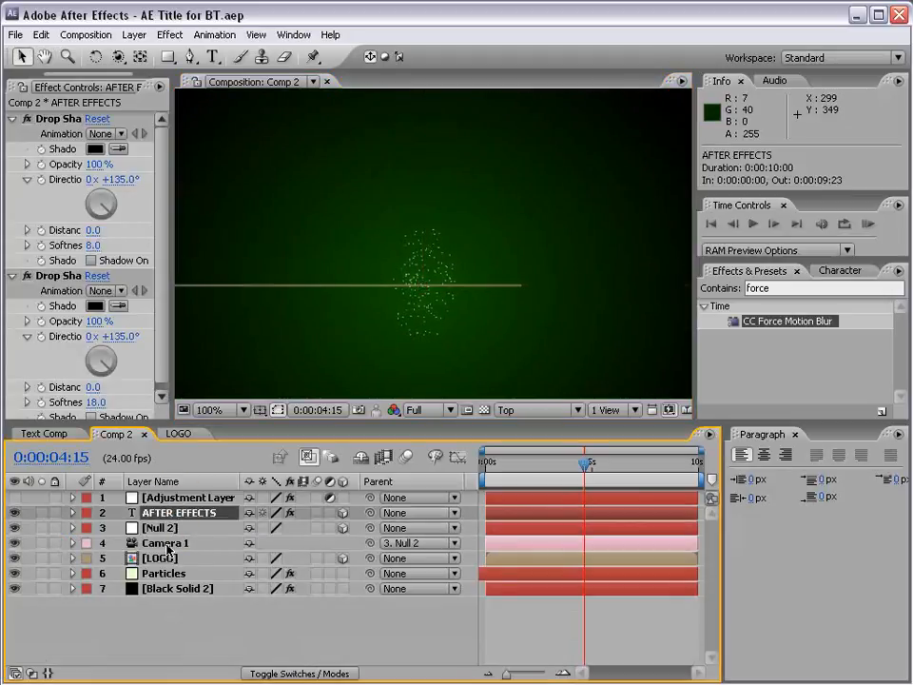
Compare AFTER EFFECTS against Null 2 in Top view and nudge the title to about Z 1414
left_click(160, 558)
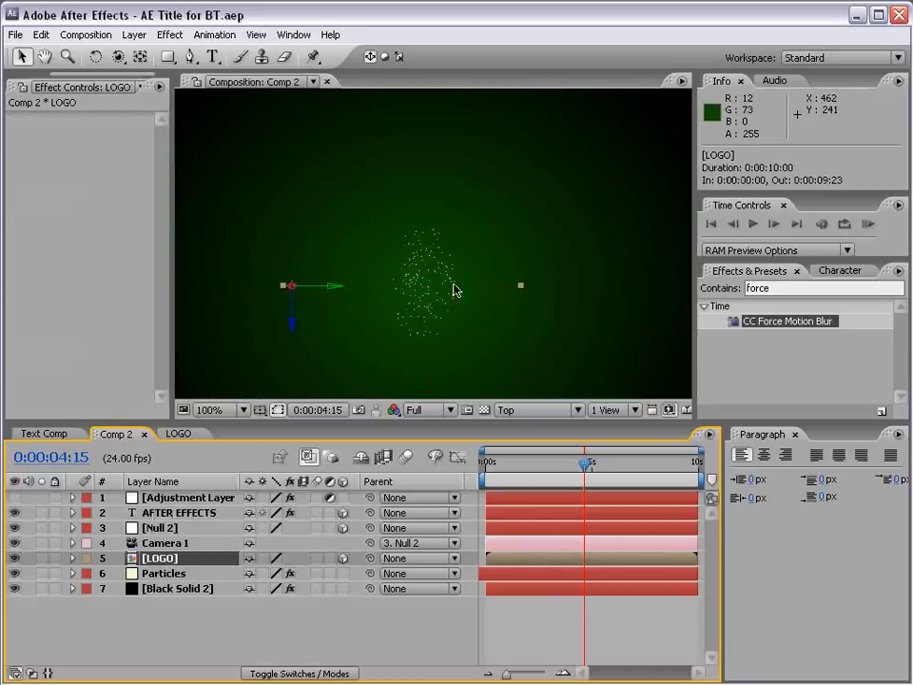
left_click(221, 409)
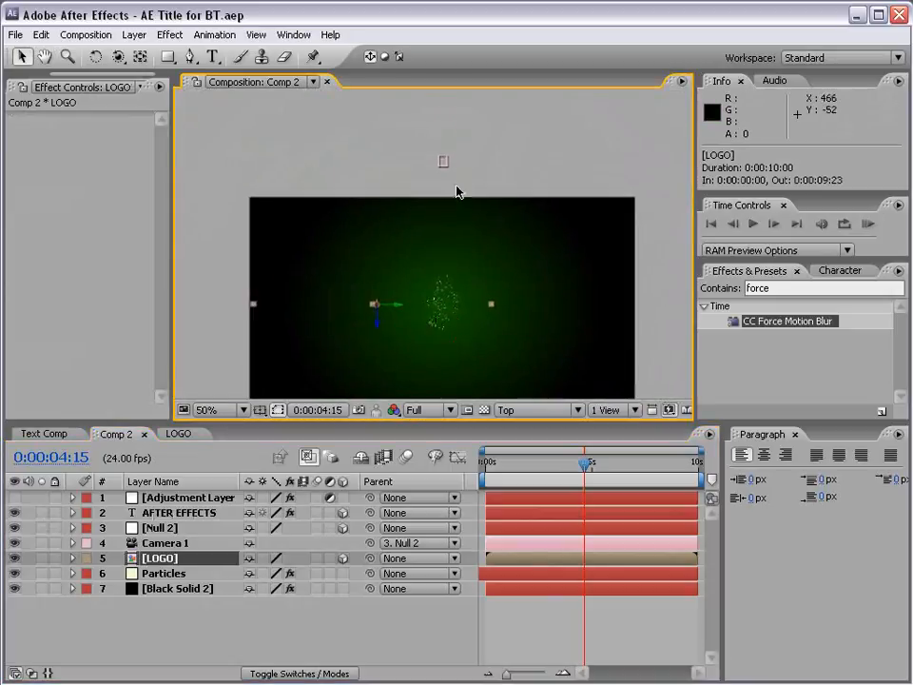
left_click(179, 512)
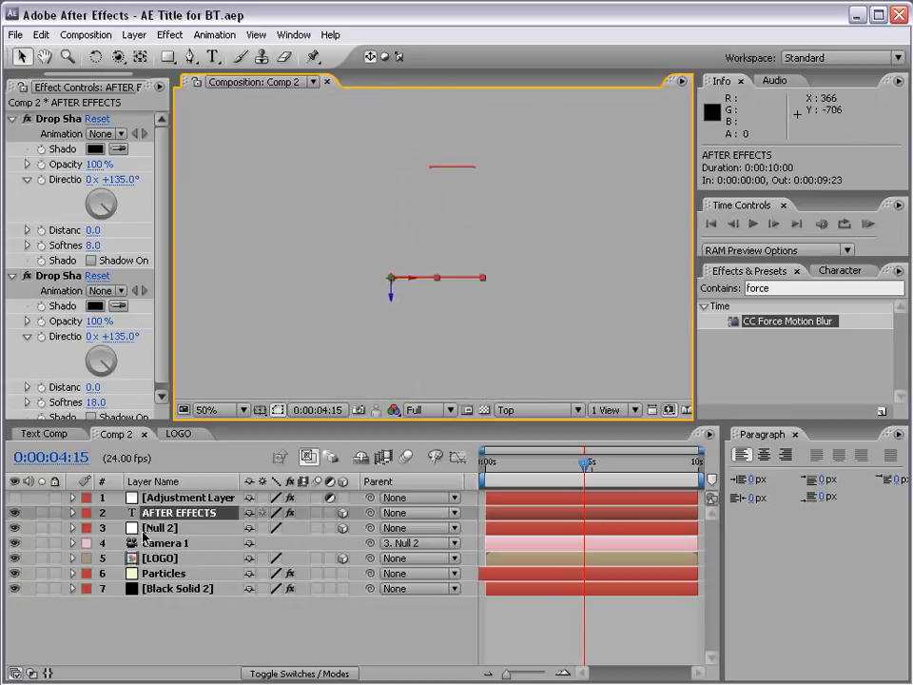
left_click(159, 529)
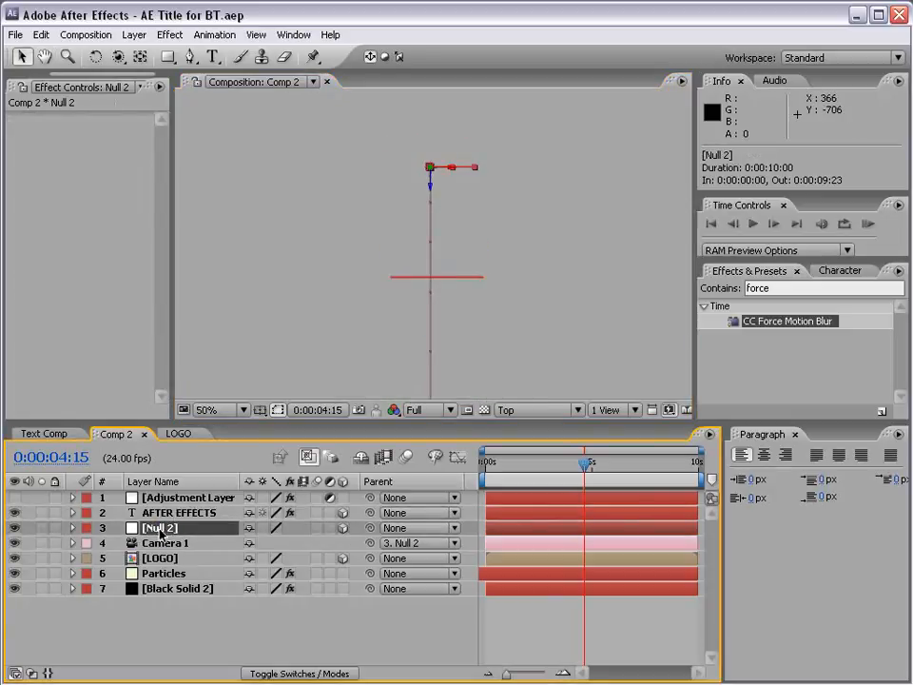
left_click(178, 511)
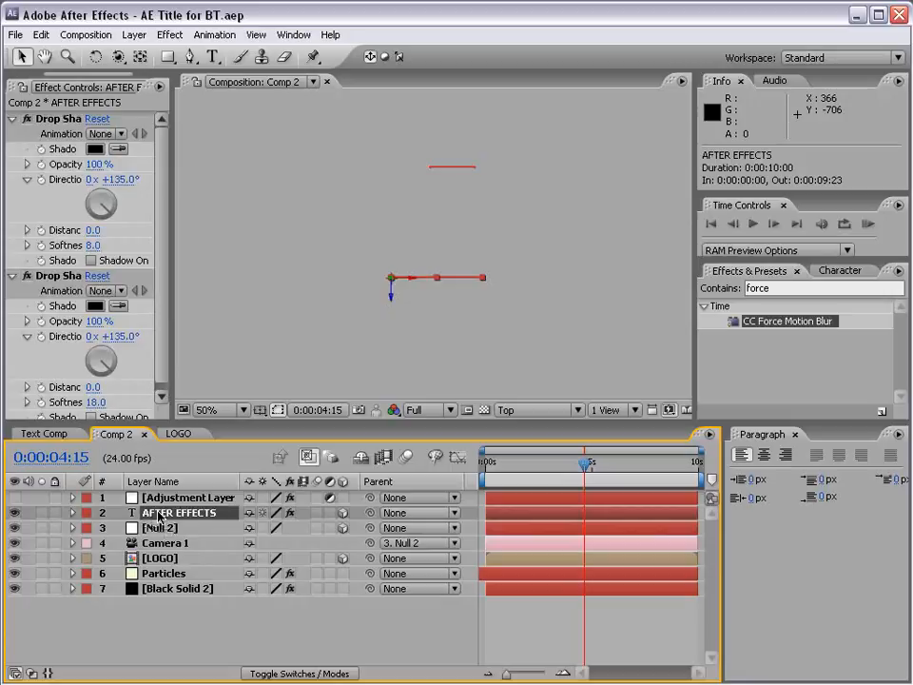
left_click(162, 529)
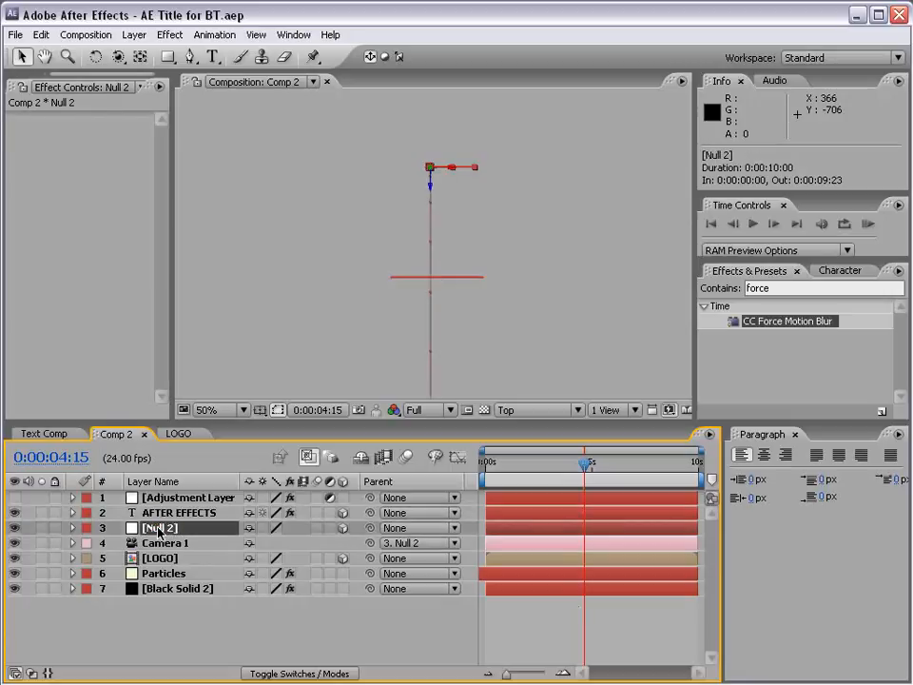
left_click(177, 513)
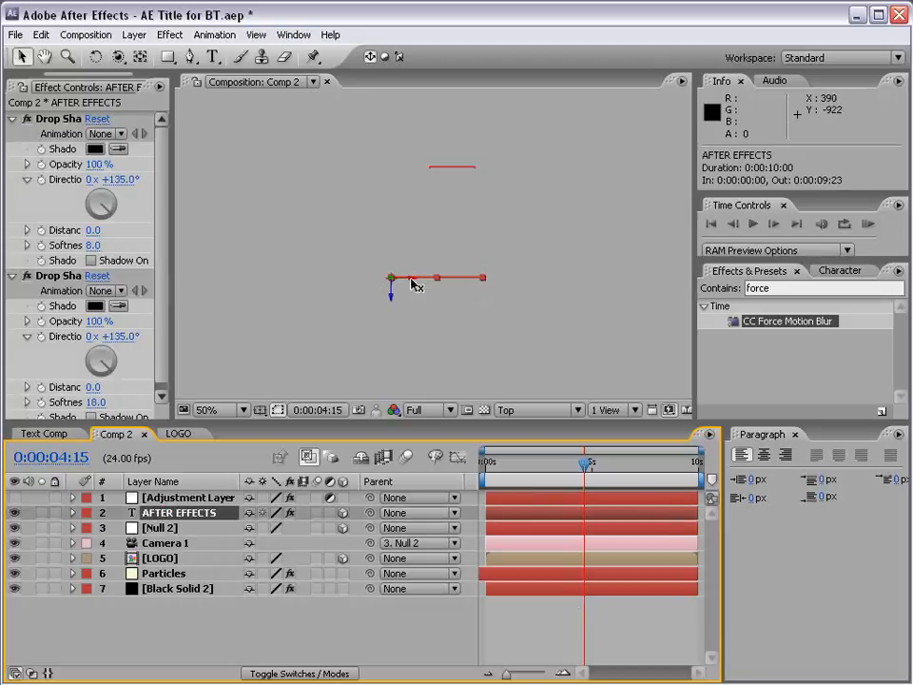
mouse_move(381, 274)
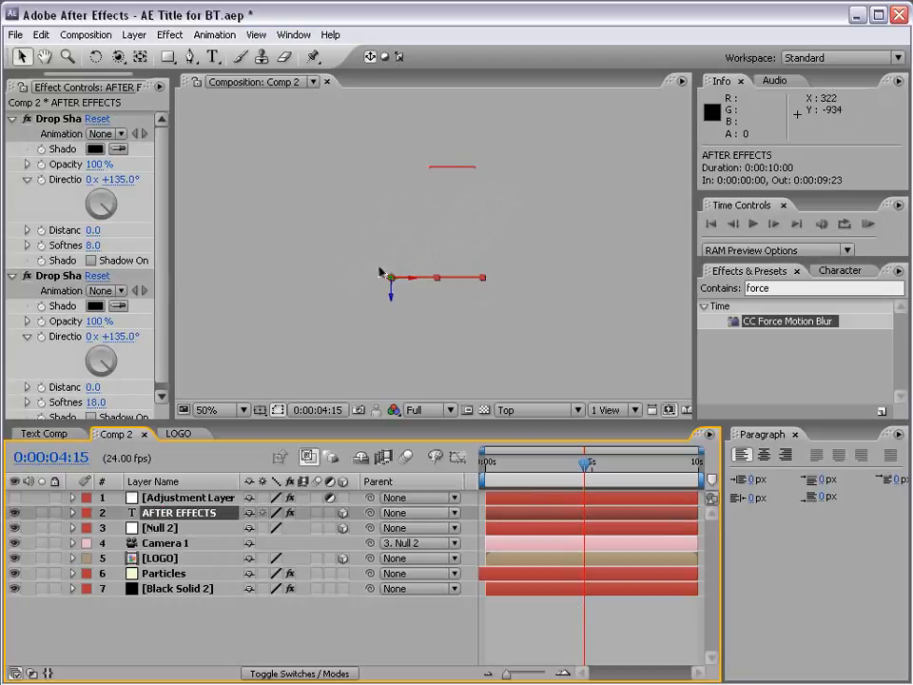
mouse_move(390, 300)
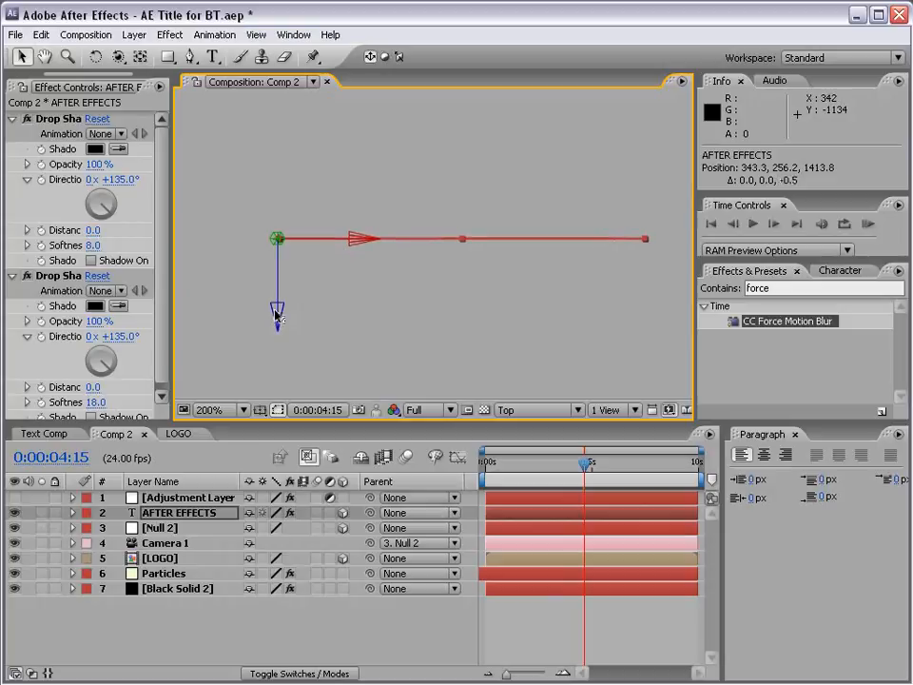
mouse_move(434, 308)
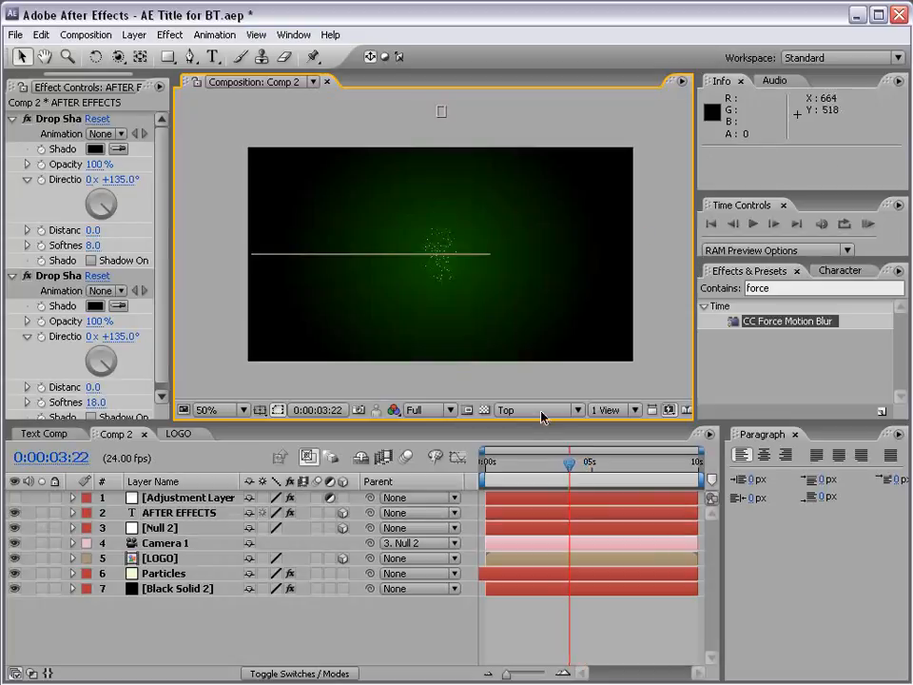
Switch 3D View back to Active Camera and scale the AFTER EFFECTS title to 148%
left_click(536, 409)
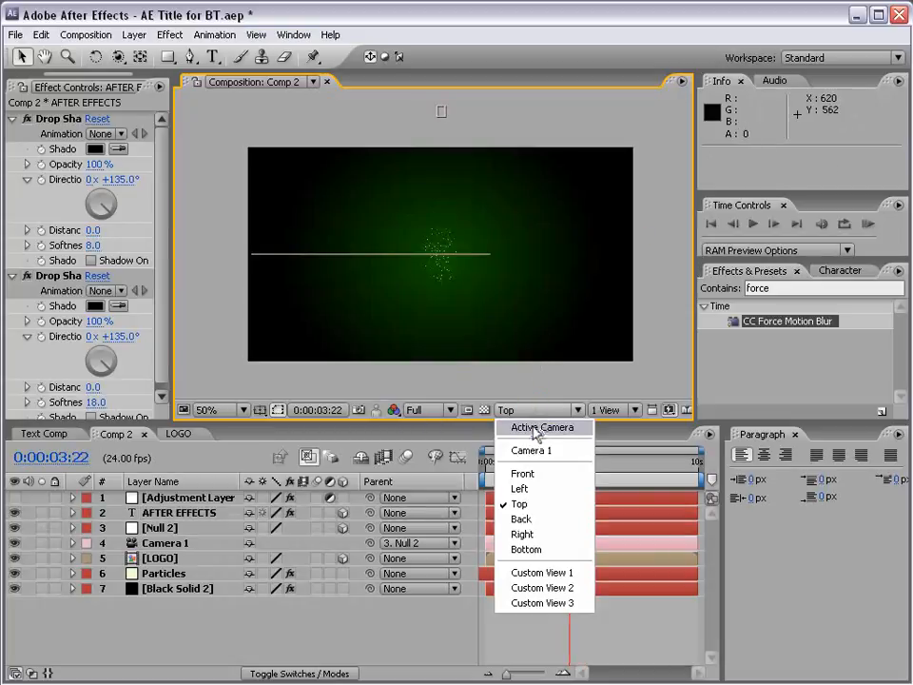
left_click(542, 426)
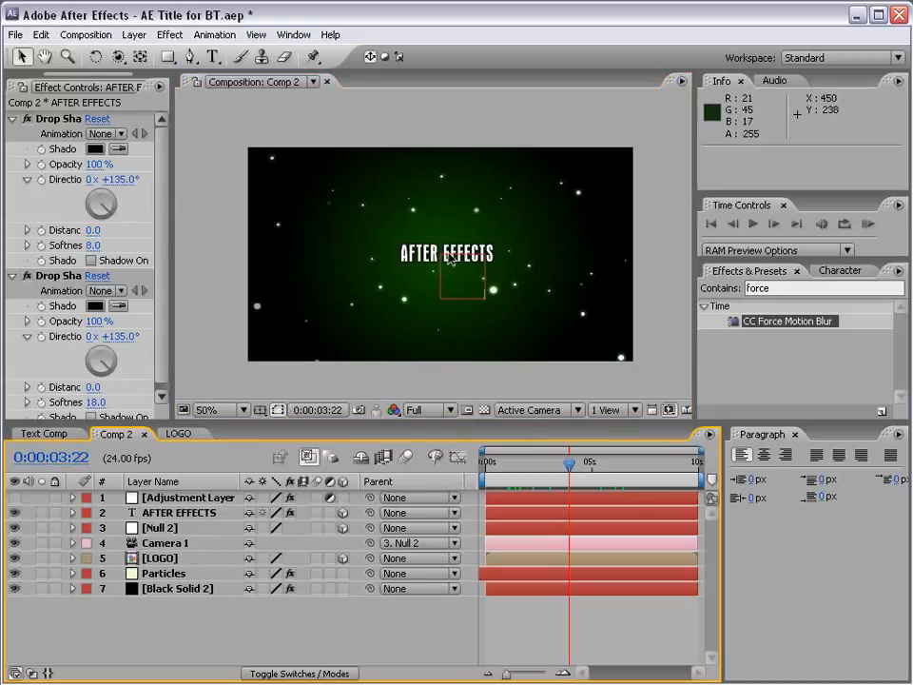
left_click(177, 513)
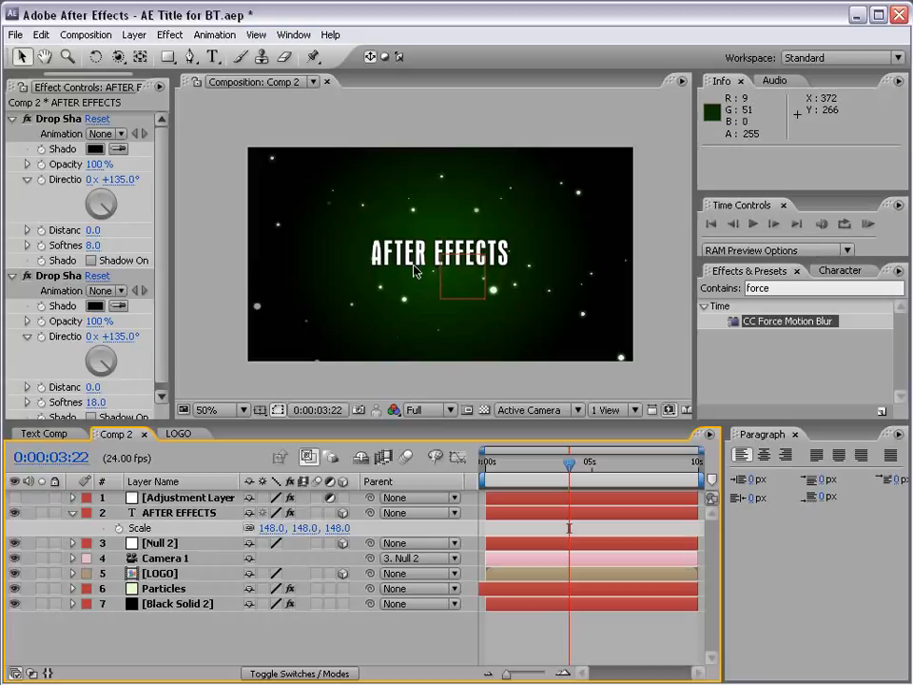
Scrub from 2:04 to 3:02 to watch the flight toward the enlarged title
left_click_drag(569, 464, 561, 464)
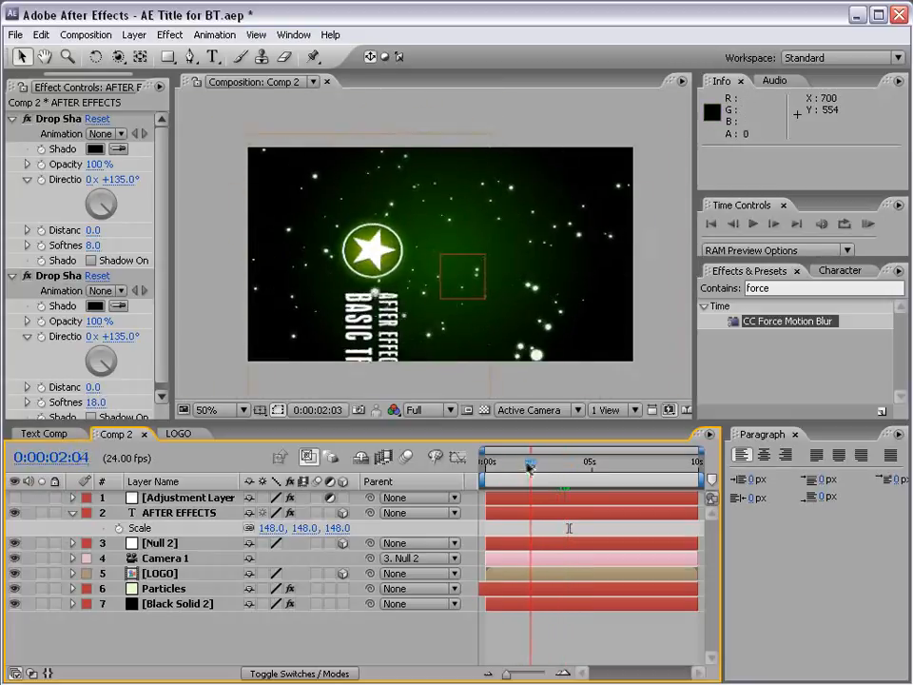
left_click_drag(529, 463, 550, 462)
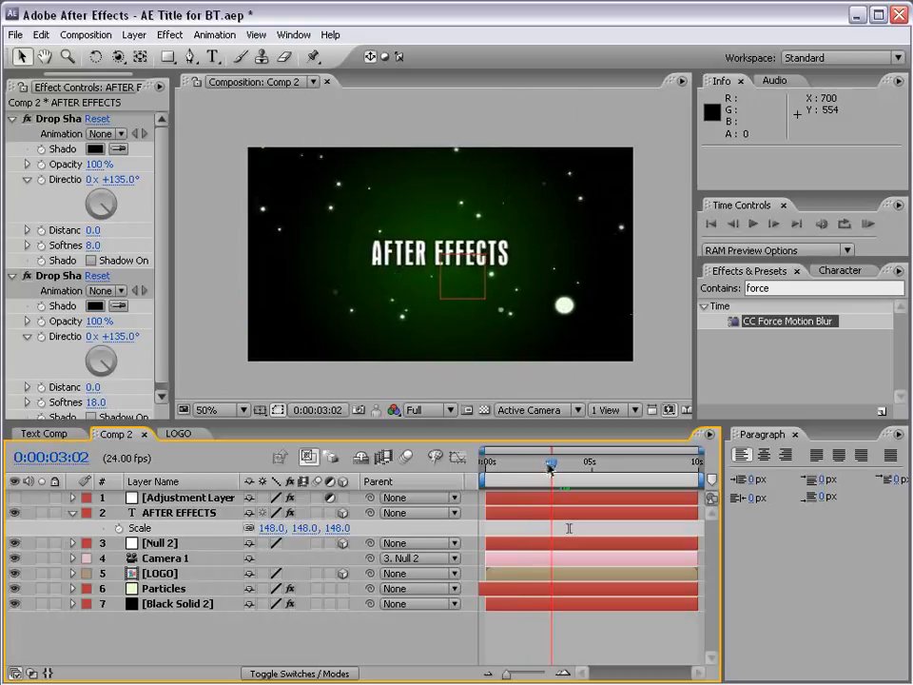
left_click(160, 544)
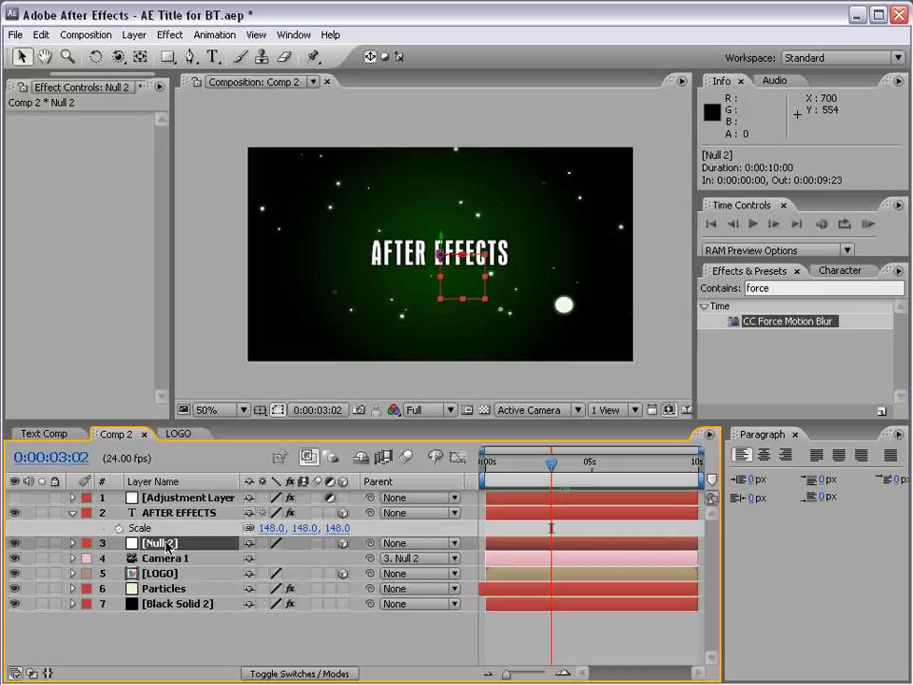
mouse_move(441, 249)
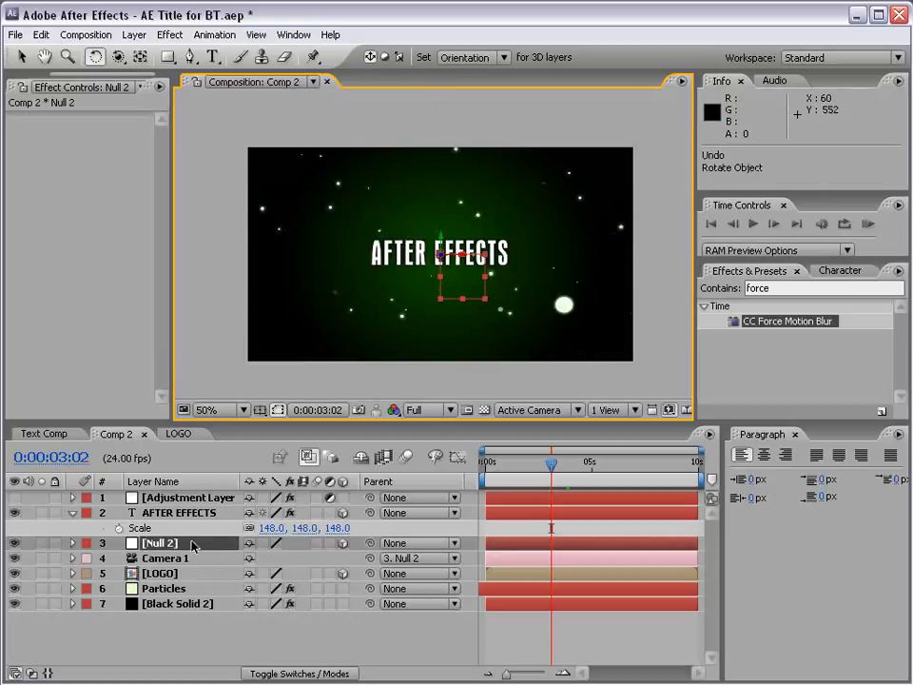
Reveal Null 2's transforms and keyframe Orientation to 0, 90, 0 around 4:08
left_click(68, 544)
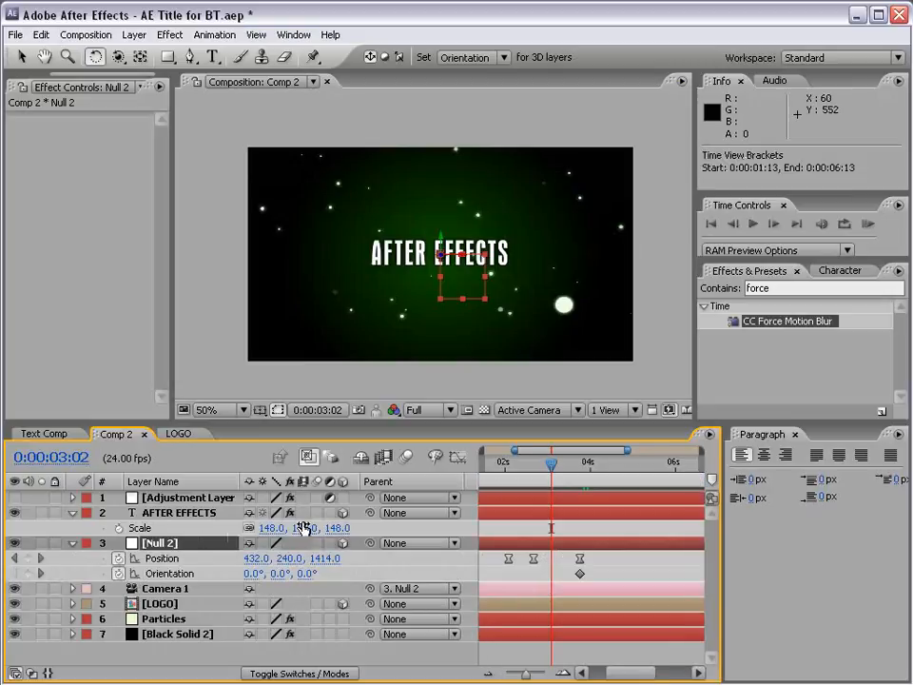
left_click_drag(552, 463, 522, 462)
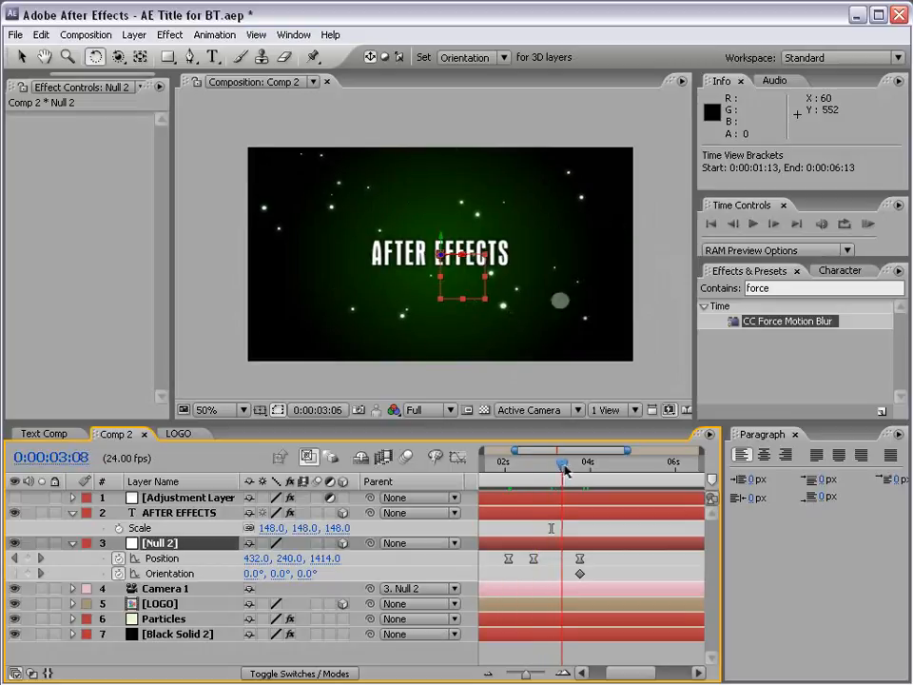
left_click(578, 462)
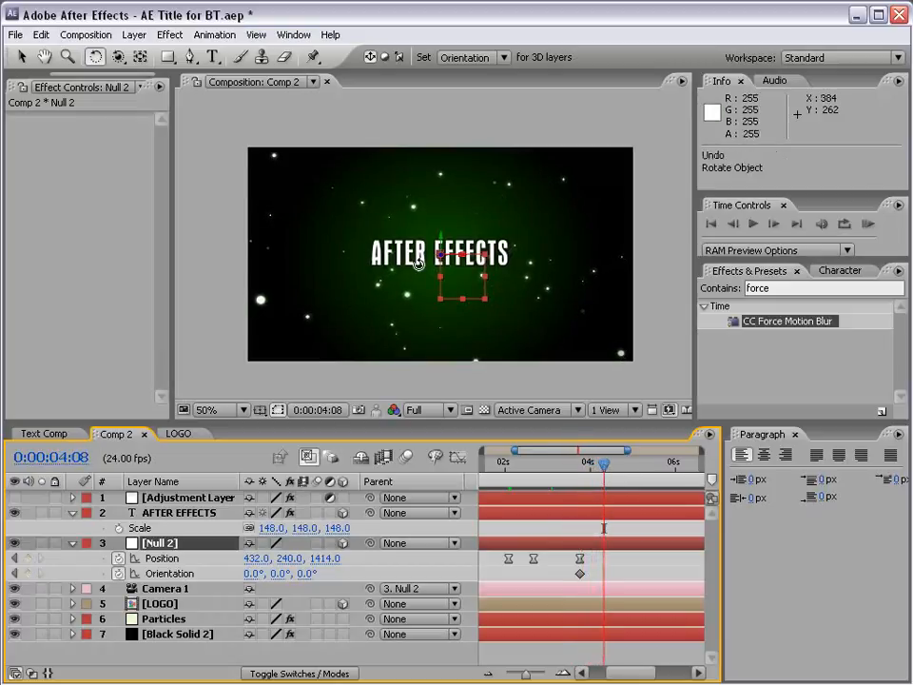
mouse_move(441, 249)
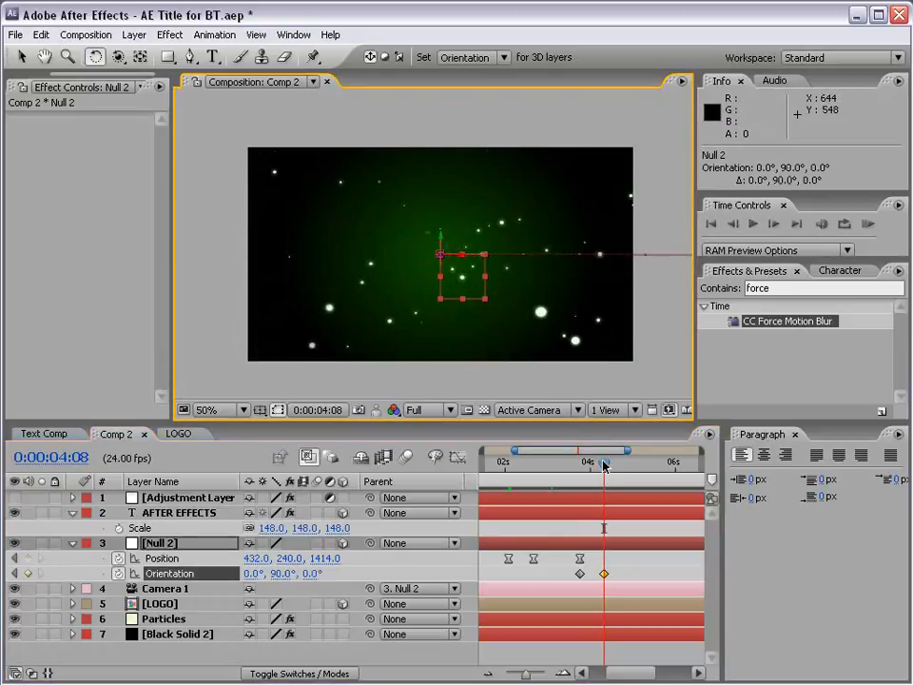
Scrub back and forth across four seconds to check the camera's 90° swing
left_click_drag(603, 462, 592, 463)
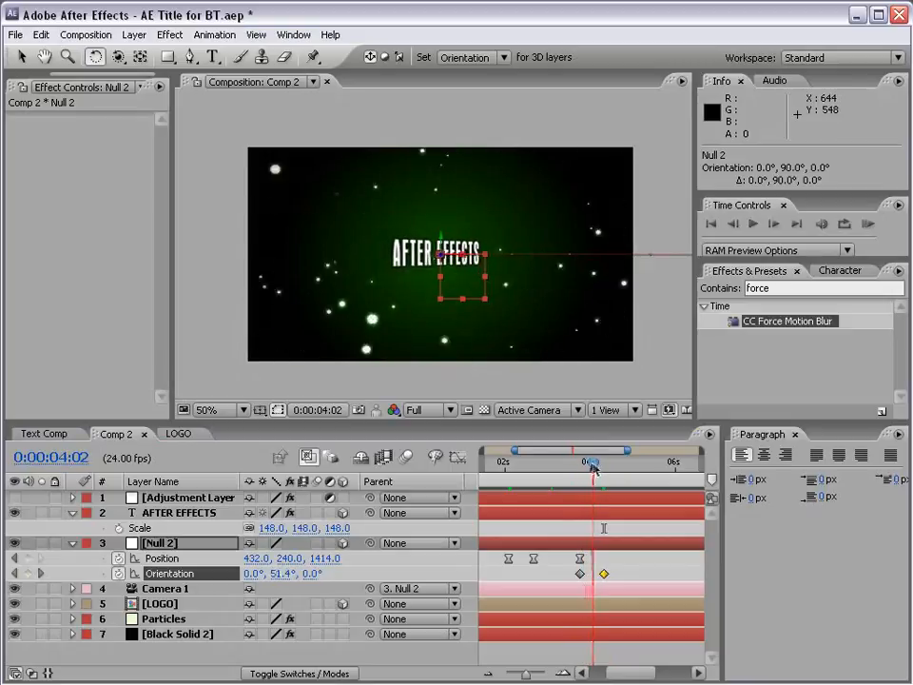
left_click_drag(594, 463, 605, 463)
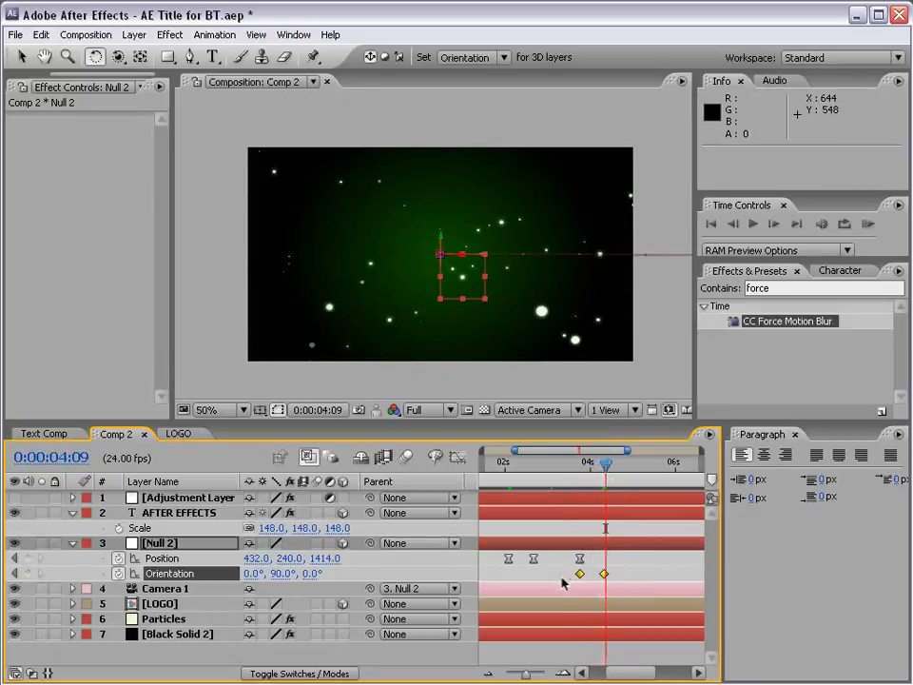
left_click_drag(605, 466, 587, 466)
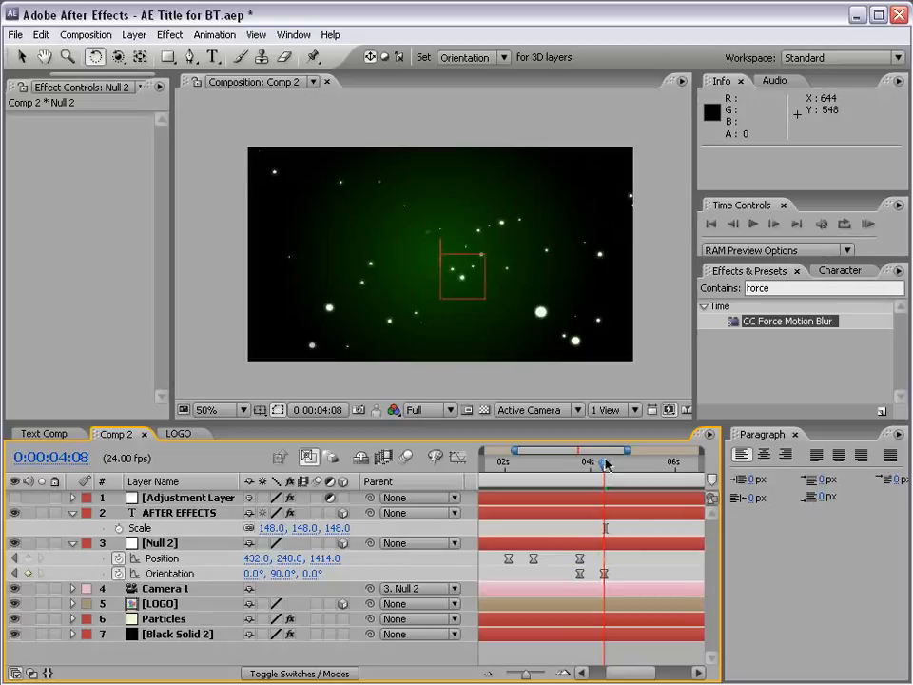
Duplicate the AFTER EFFECTS text layer with Ctrl+D to create AFTER EFFECTS 2
left_click(176, 513)
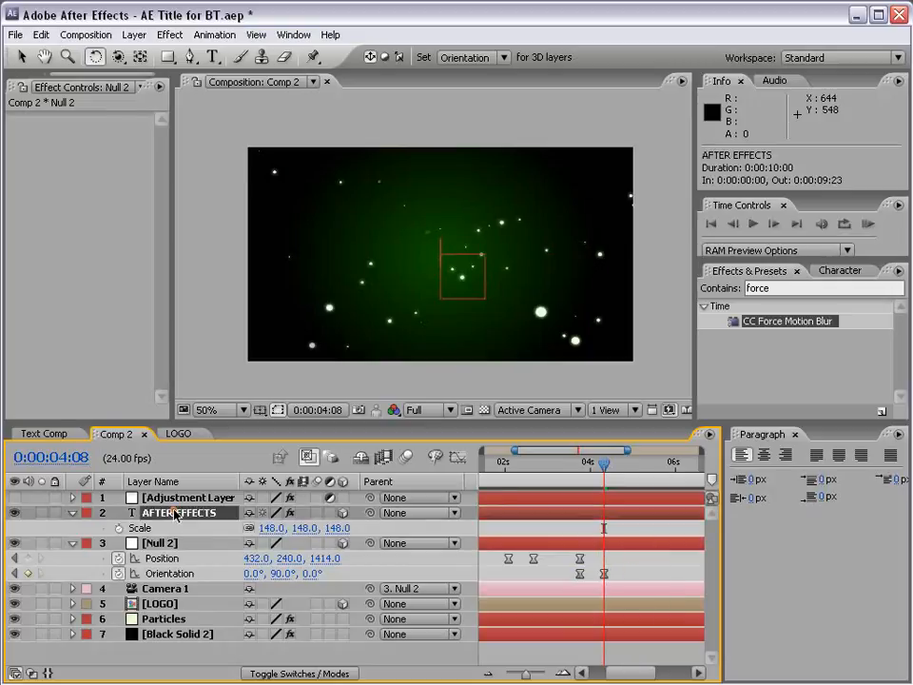
left_click(179, 511)
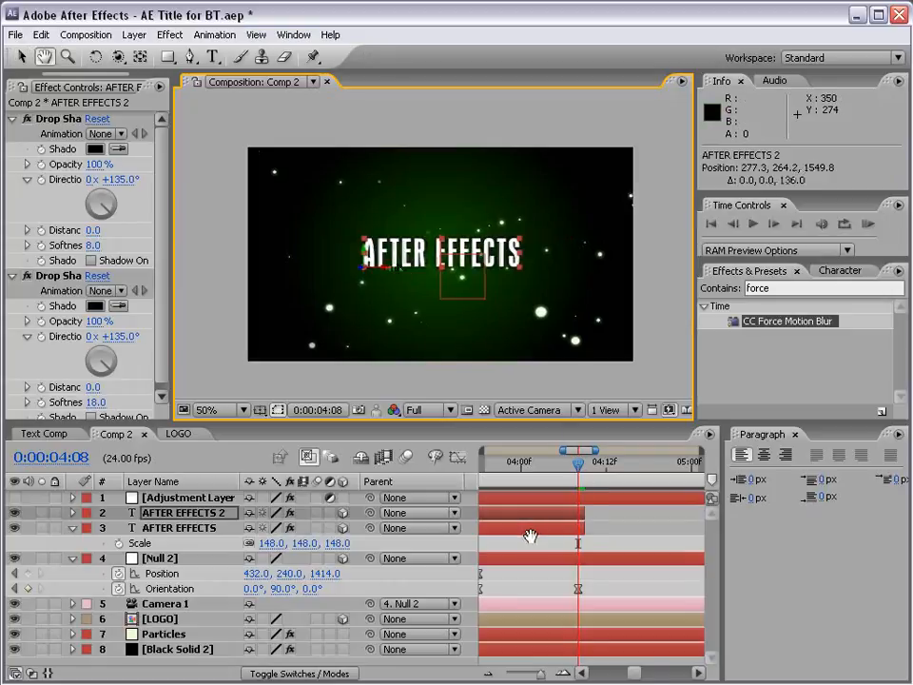
Preview the rotation, then drag AFTER EFFECTS 2's in-point later into the turn
left_click_drag(578, 462, 536, 463)
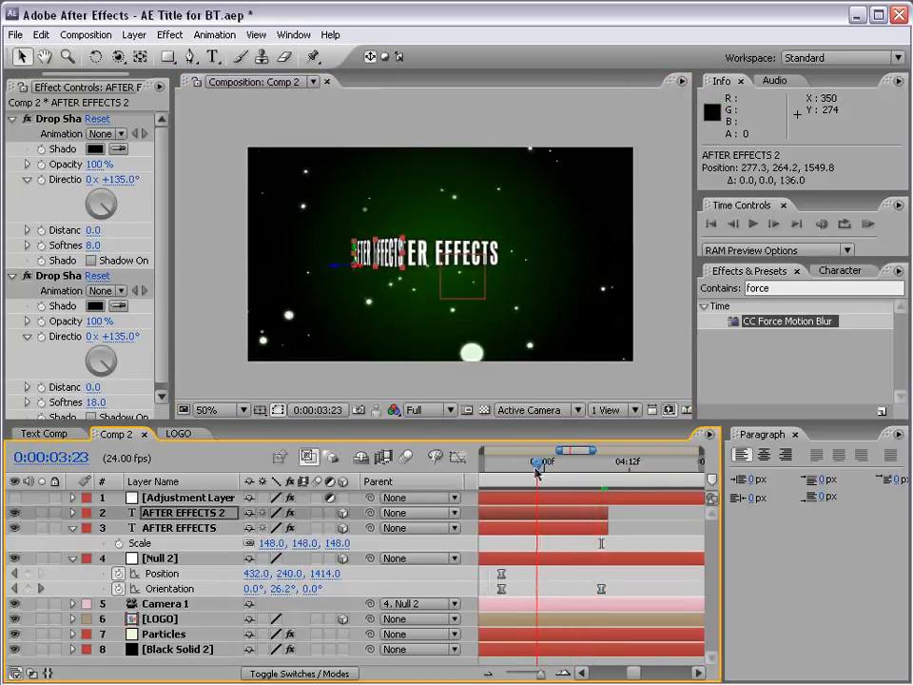
left_click_drag(536, 462, 502, 462)
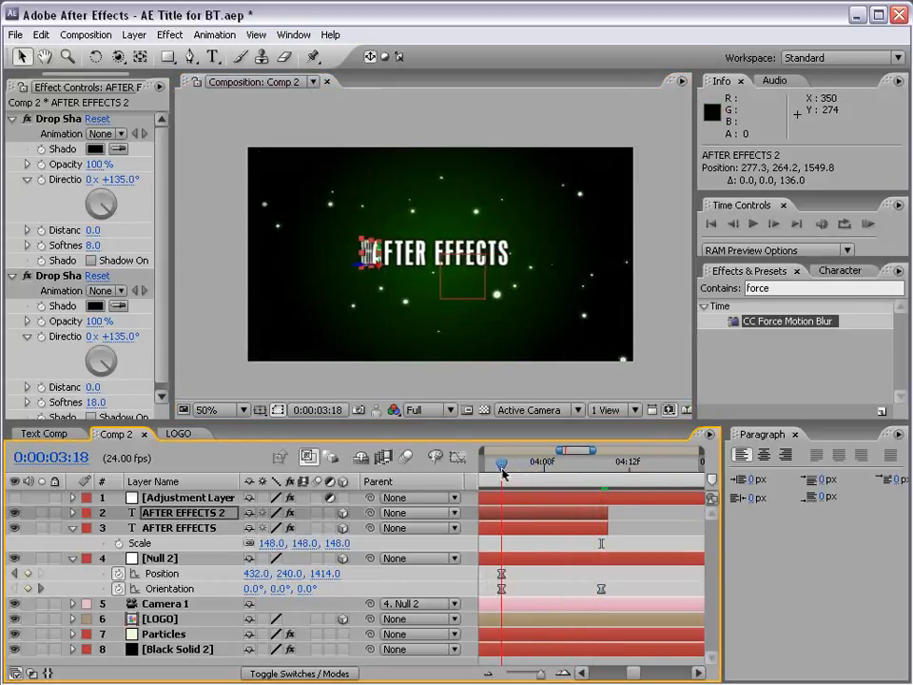
left_click_drag(502, 475, 597, 475)
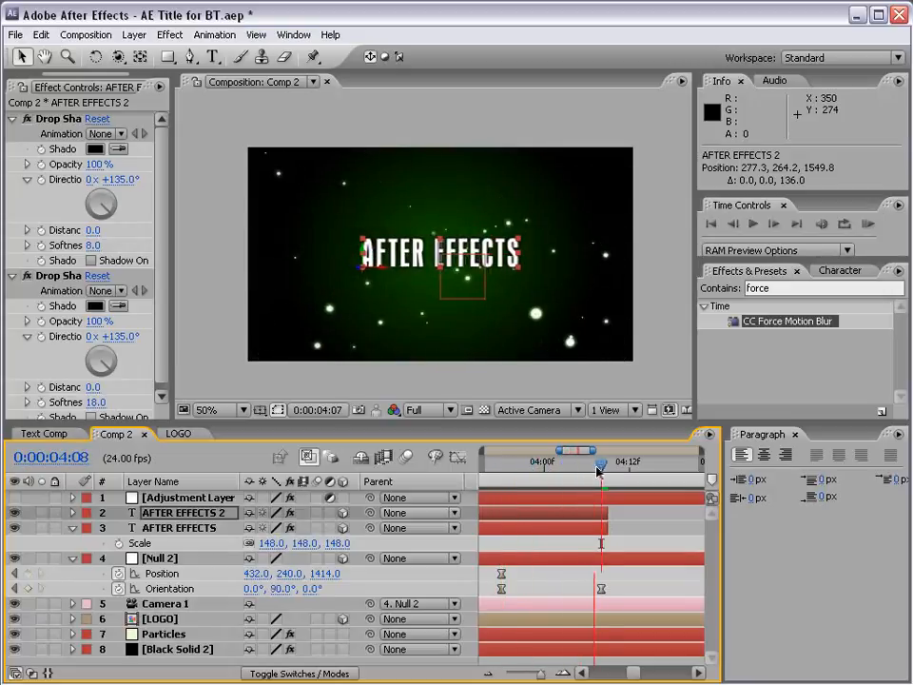
left_click_drag(597, 472, 494, 472)
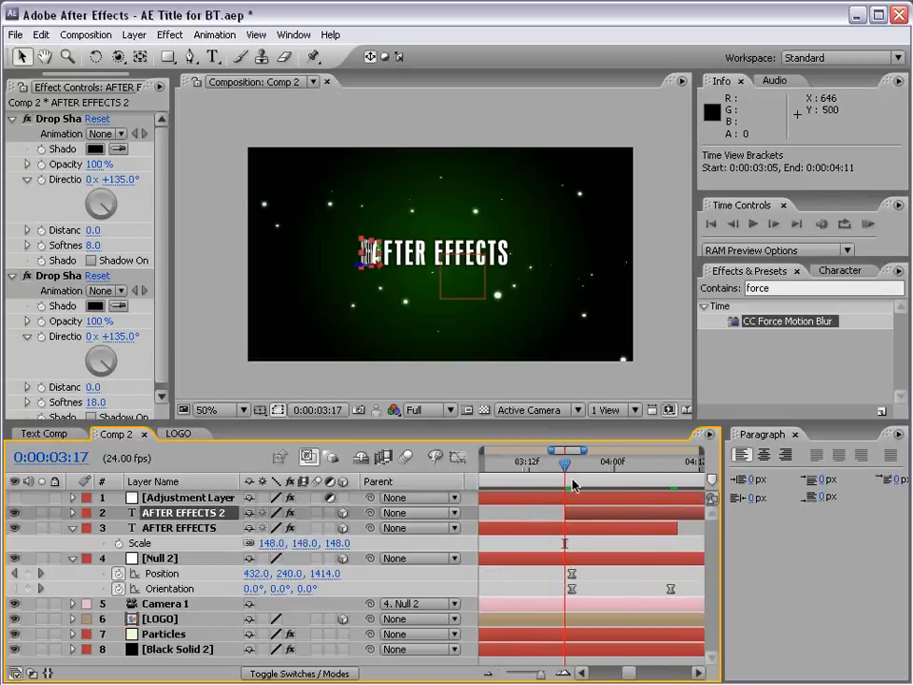
Check the titles' overlap and push the copy's start later, original ending at 4:08
left_click_drag(563, 462, 586, 462)
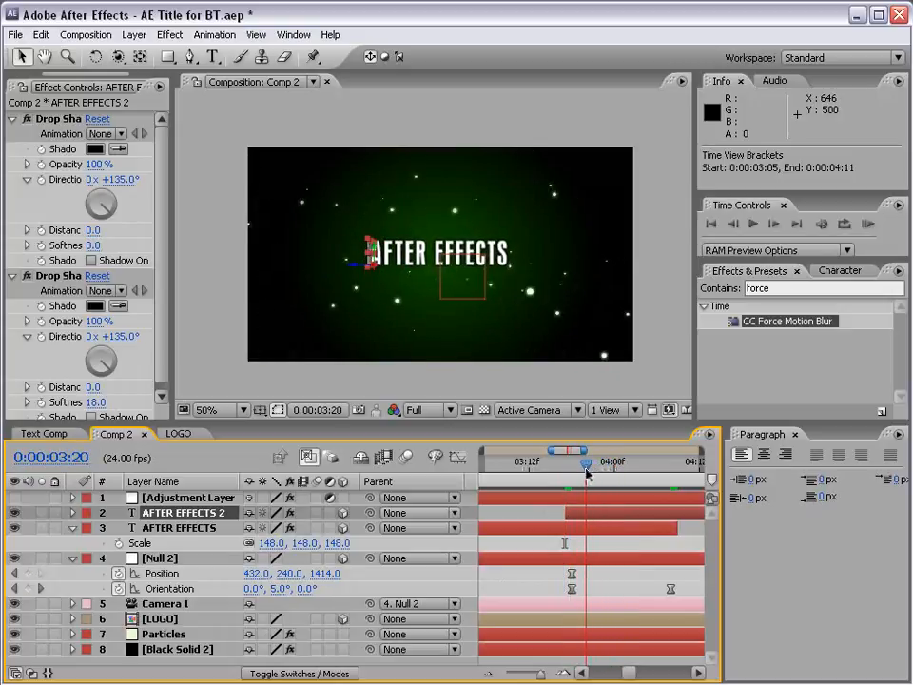
left_click(586, 468)
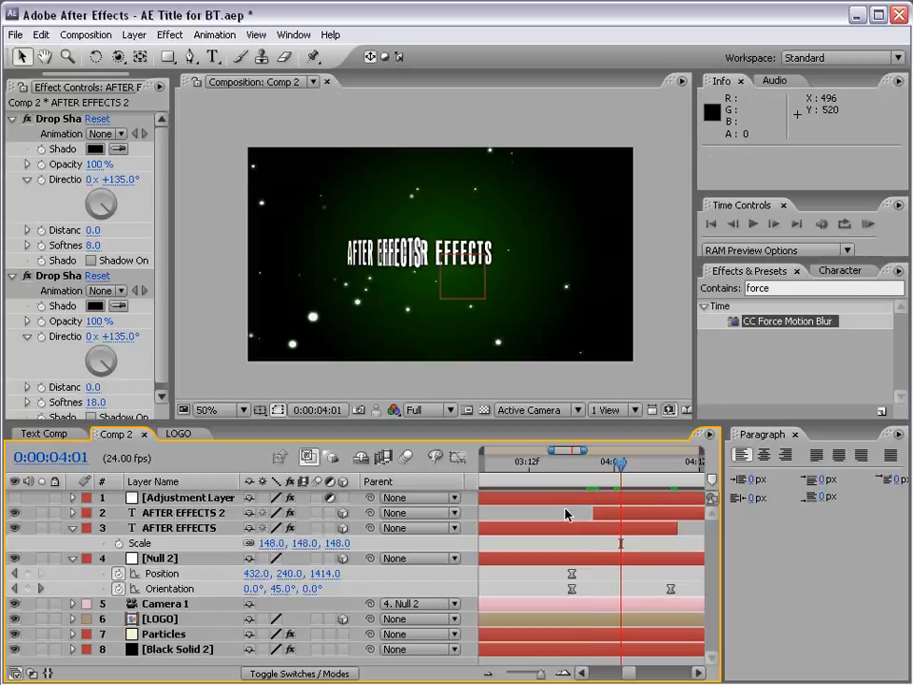
left_click_drag(618, 462, 598, 466)
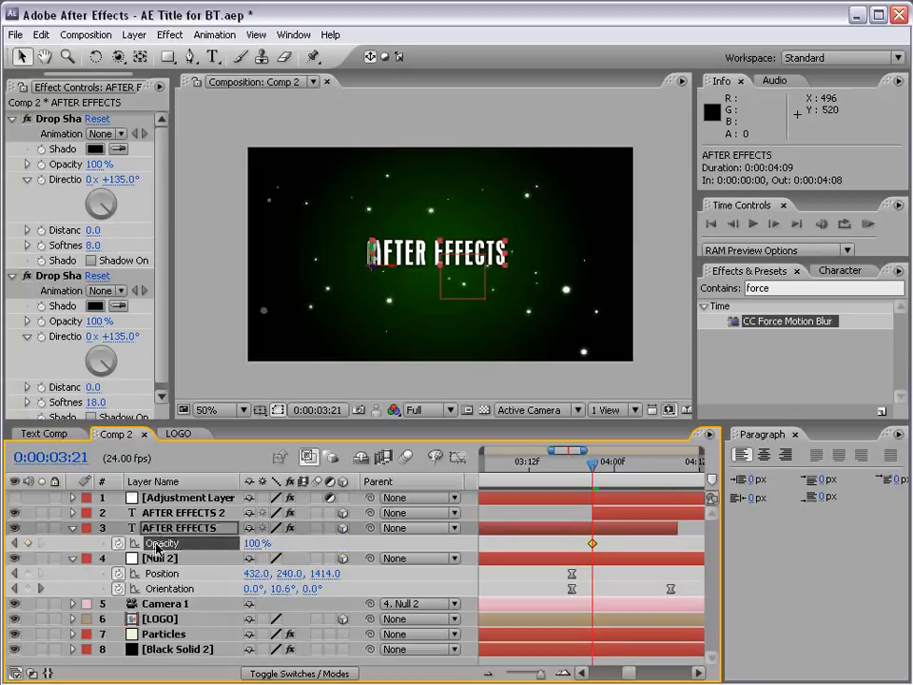
Keyframe the original title's Opacity from 100% to 0% during the turn and preview it
left_click(628, 464)
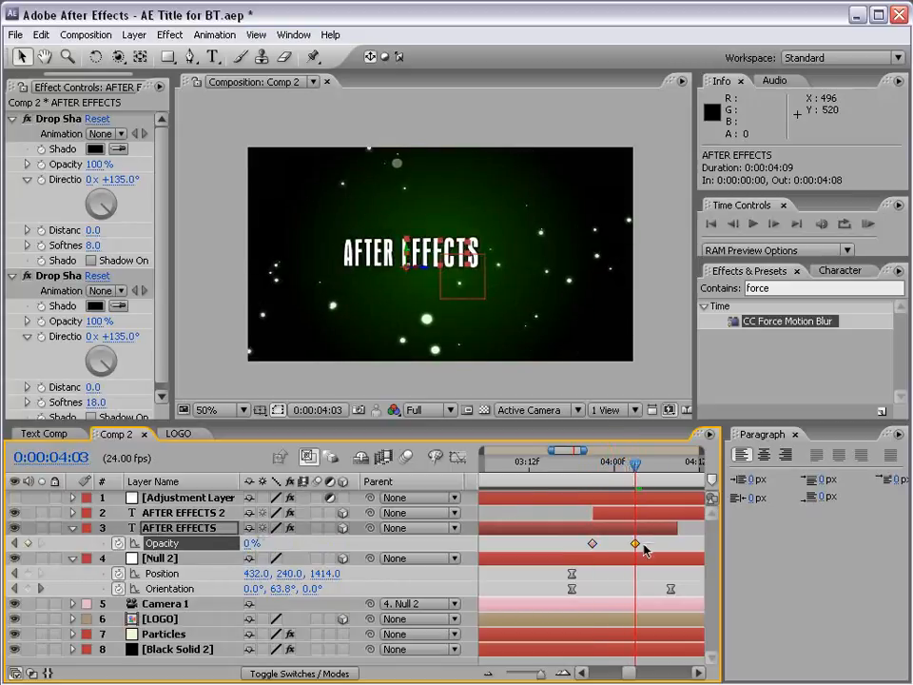
left_click_drag(635, 464, 580, 464)
type("Now IN 3D")
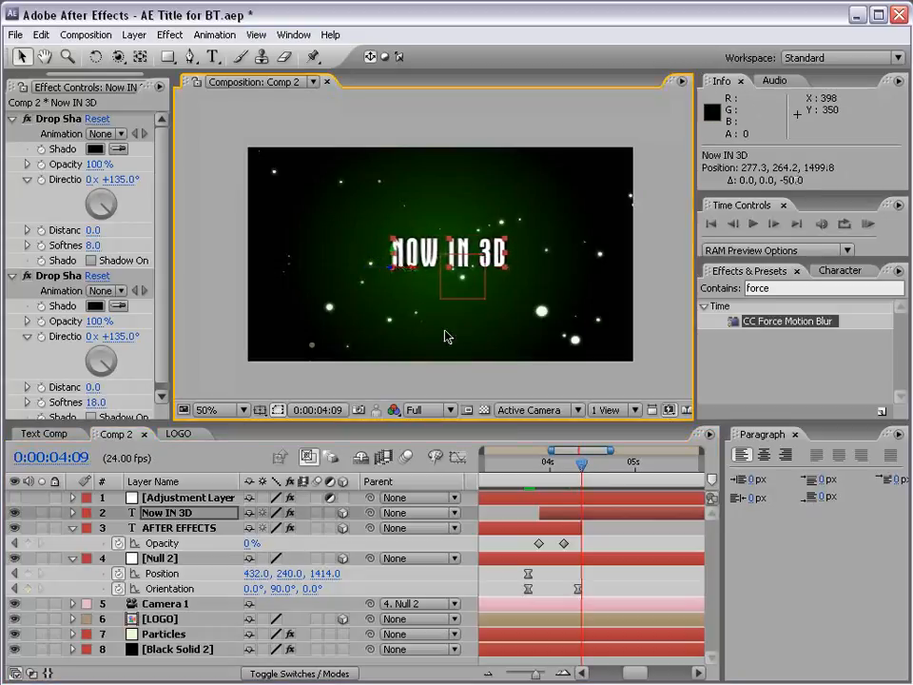
Retype the copy as NOW IN 3D and scrub the crossover so it settles centered at 4:08
left_click_drag(582, 464, 551, 464)
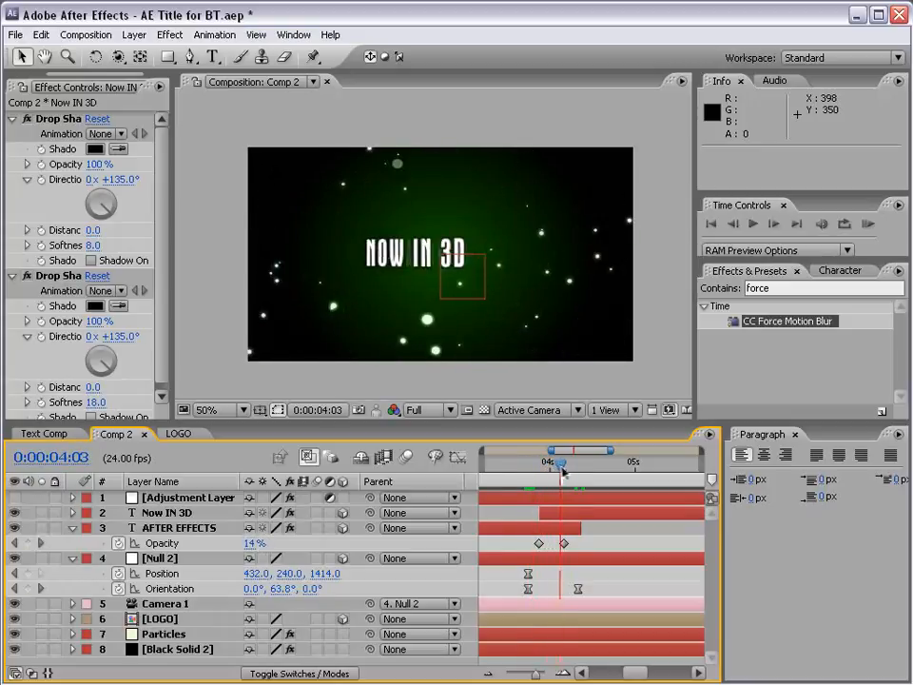
left_click_drag(555, 462, 563, 462)
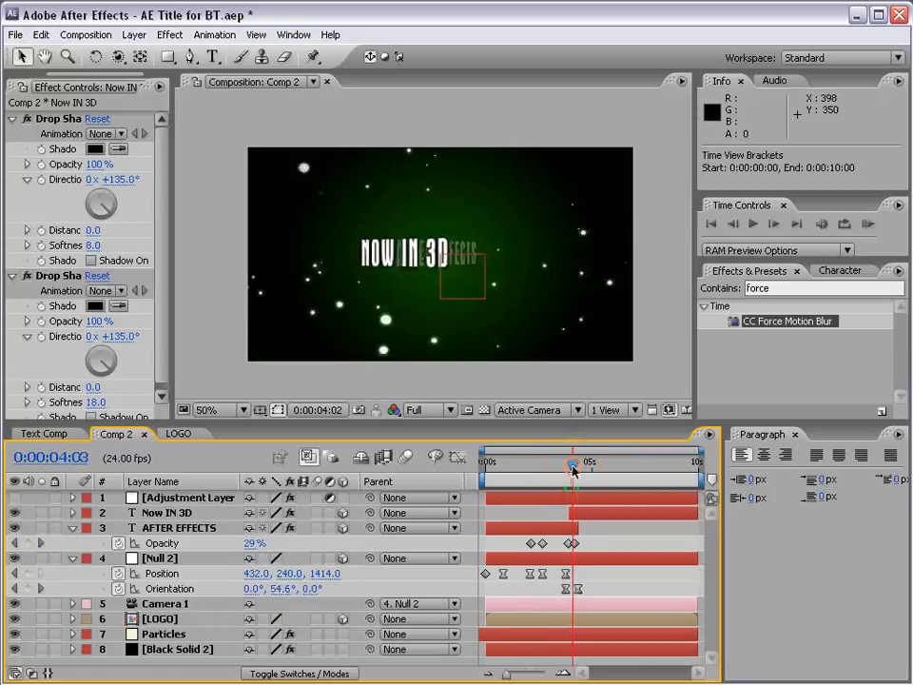
left_click(573, 462)
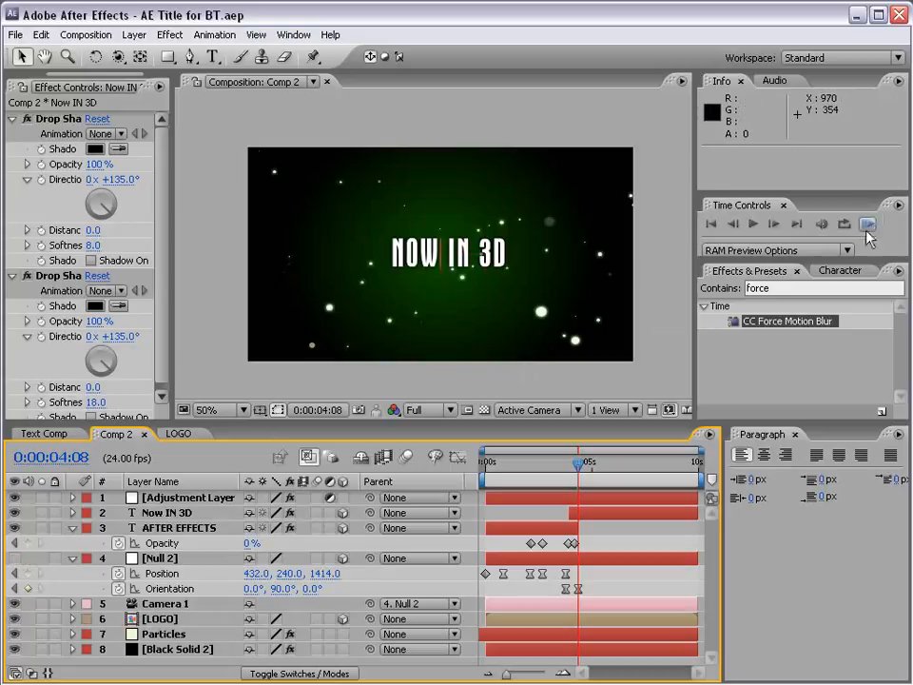
left_click(867, 225)
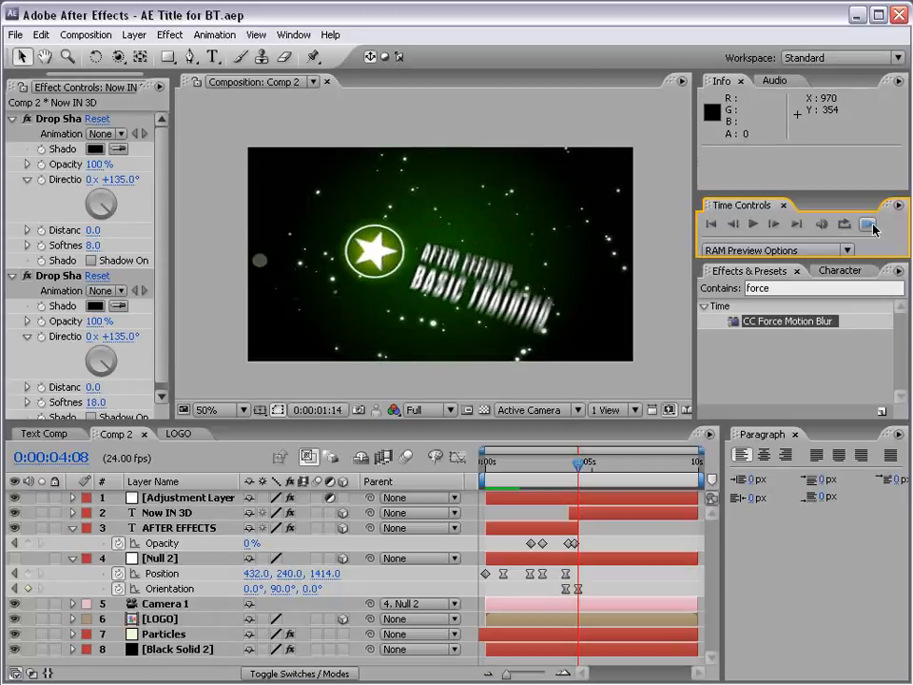
left_click(867, 224)
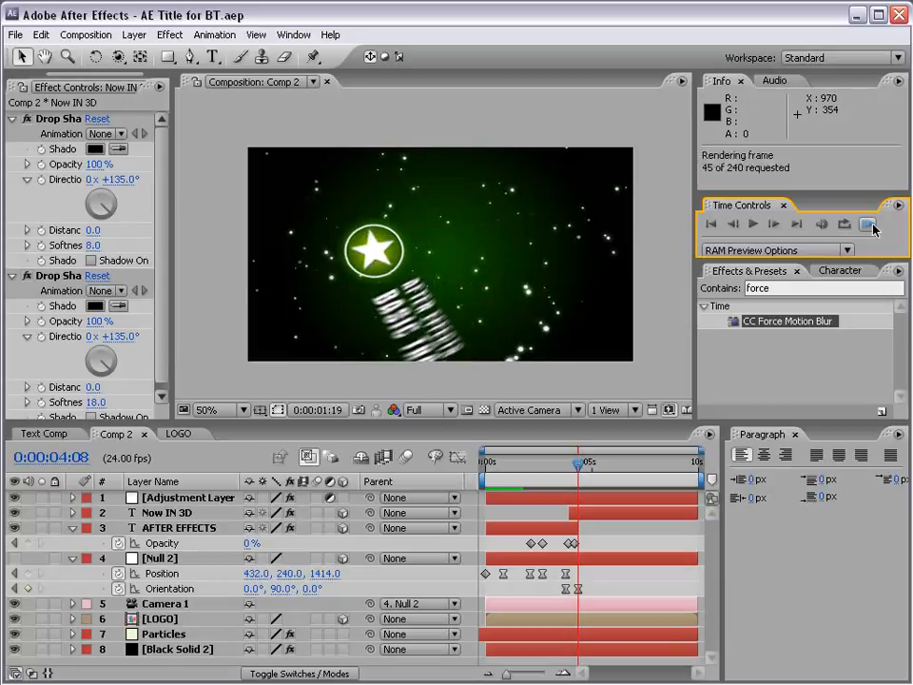
left_click(871, 225)
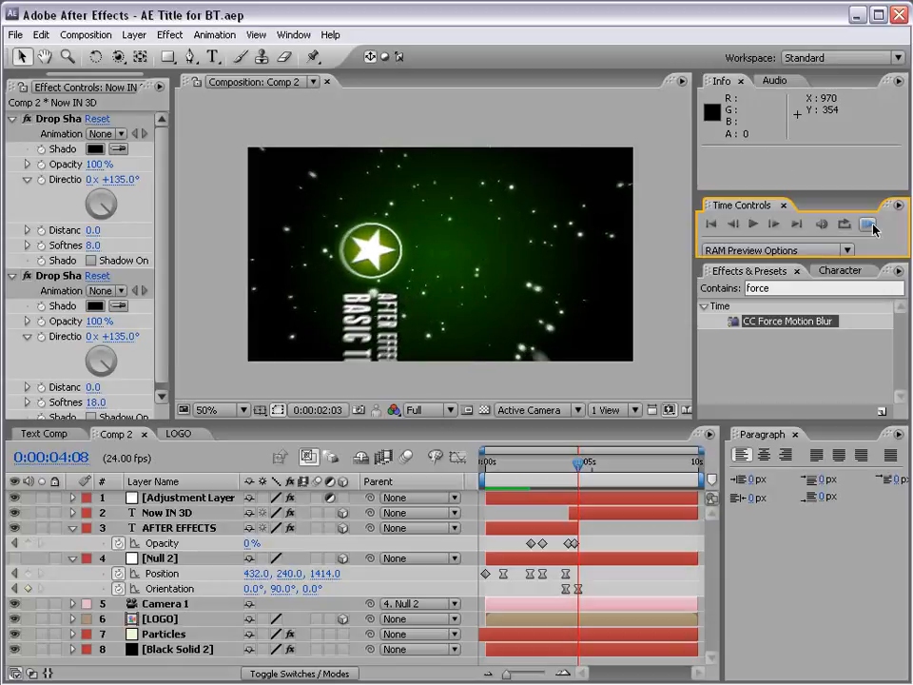
left_click(776, 224)
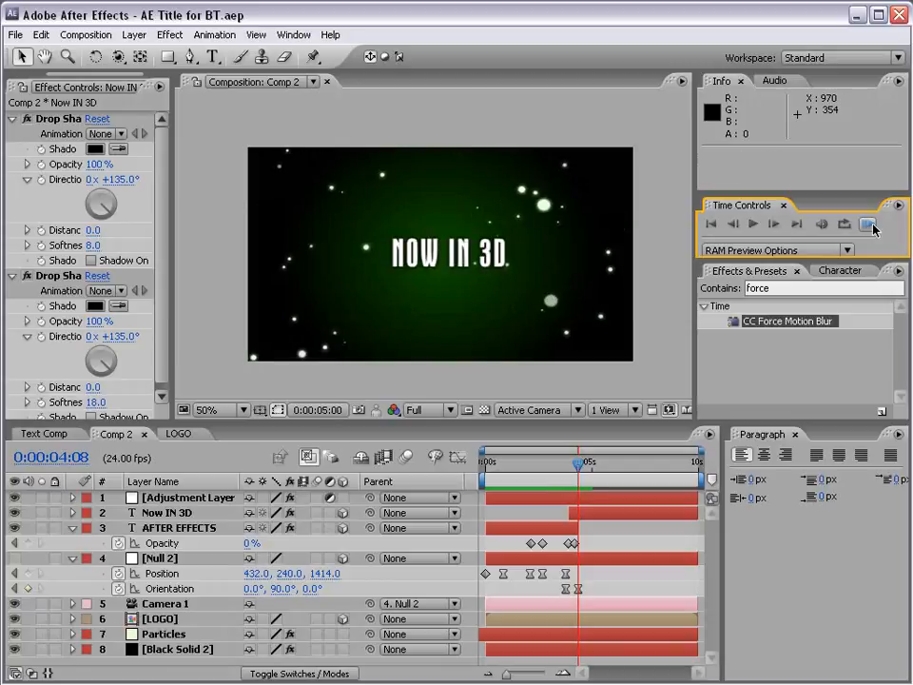
left_click(868, 225)
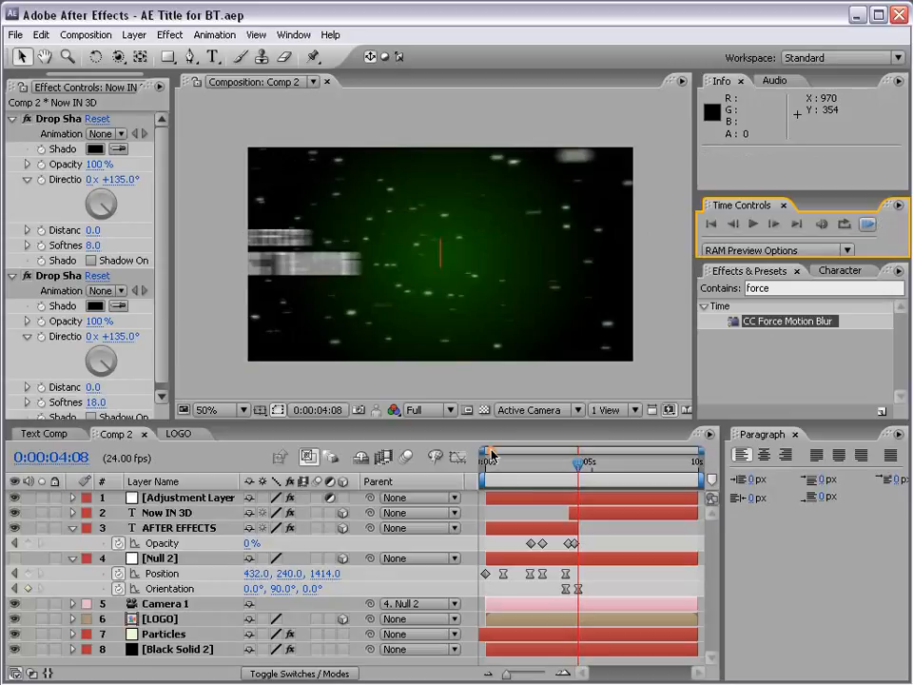
left_click_drag(578, 462, 510, 462)
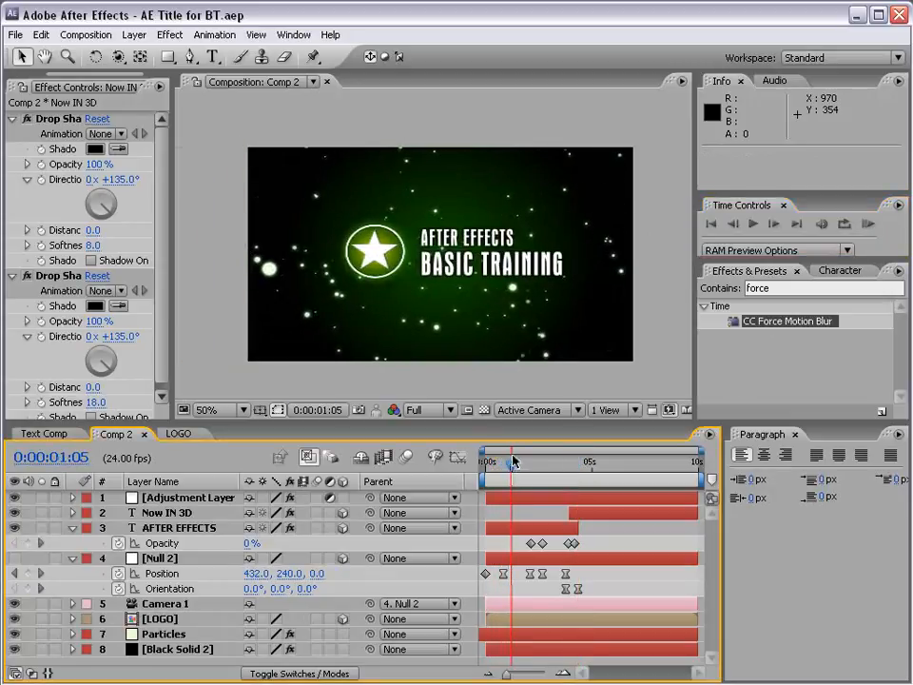